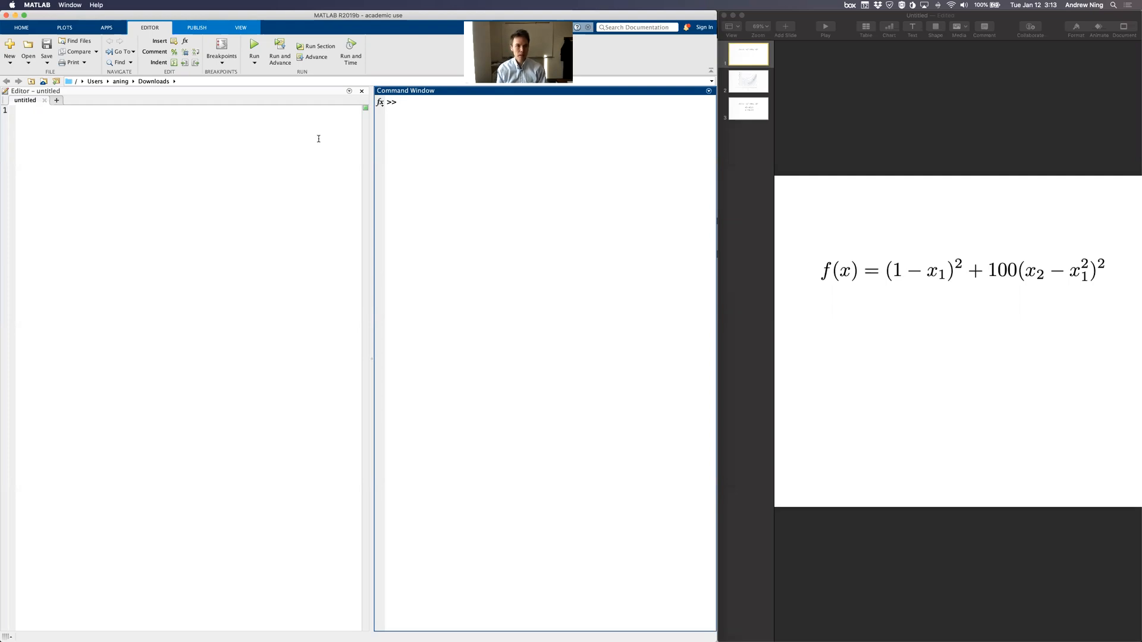
mouse_move(246, 158)
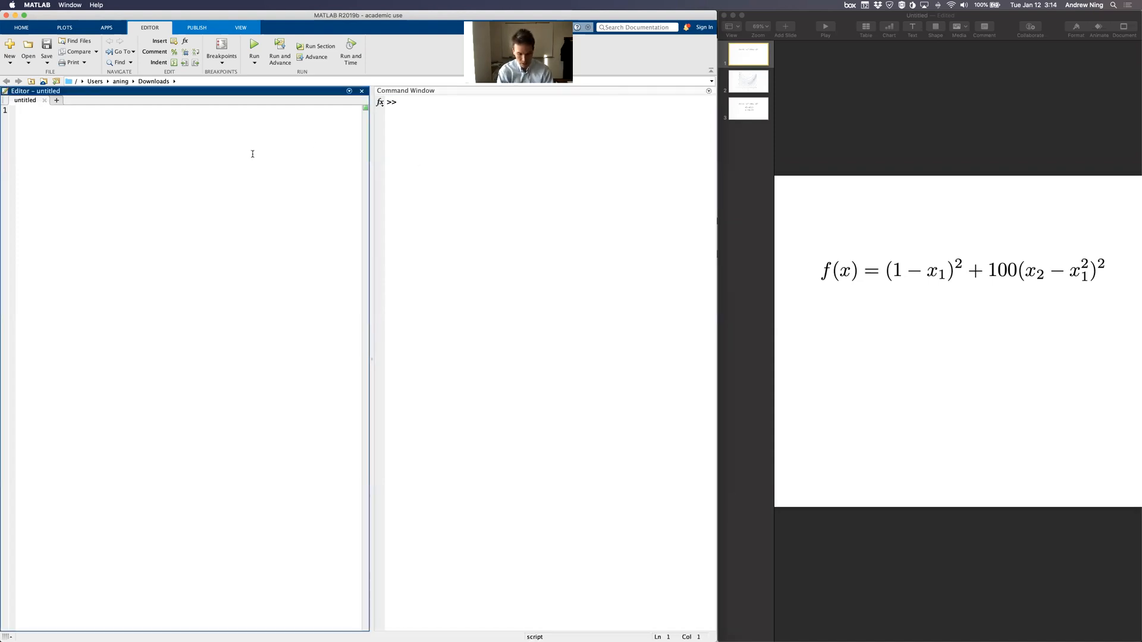
Step: Type 'clear; close all; clc;' as the script's opening line
type("clear; close a")
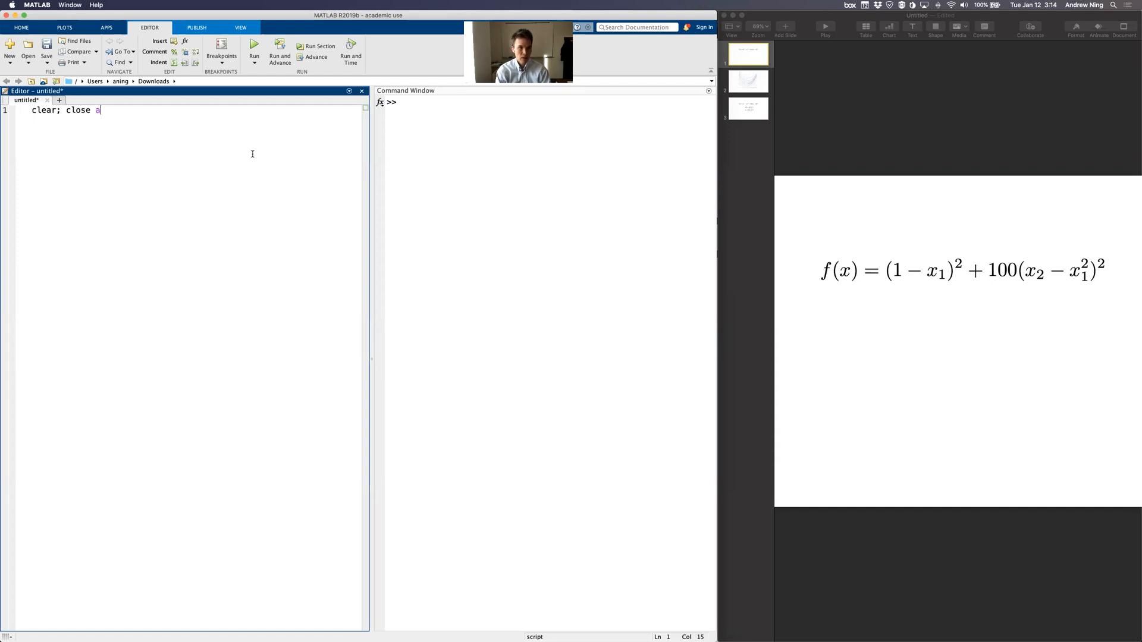
type("ll; clc;")
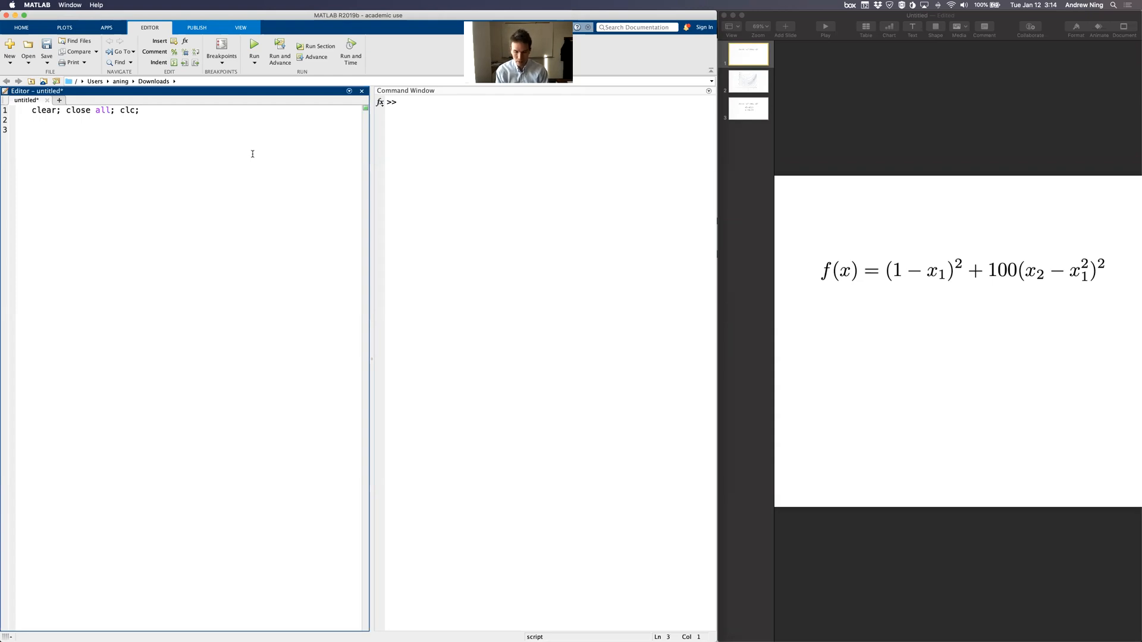
mouse_move(873, 217)
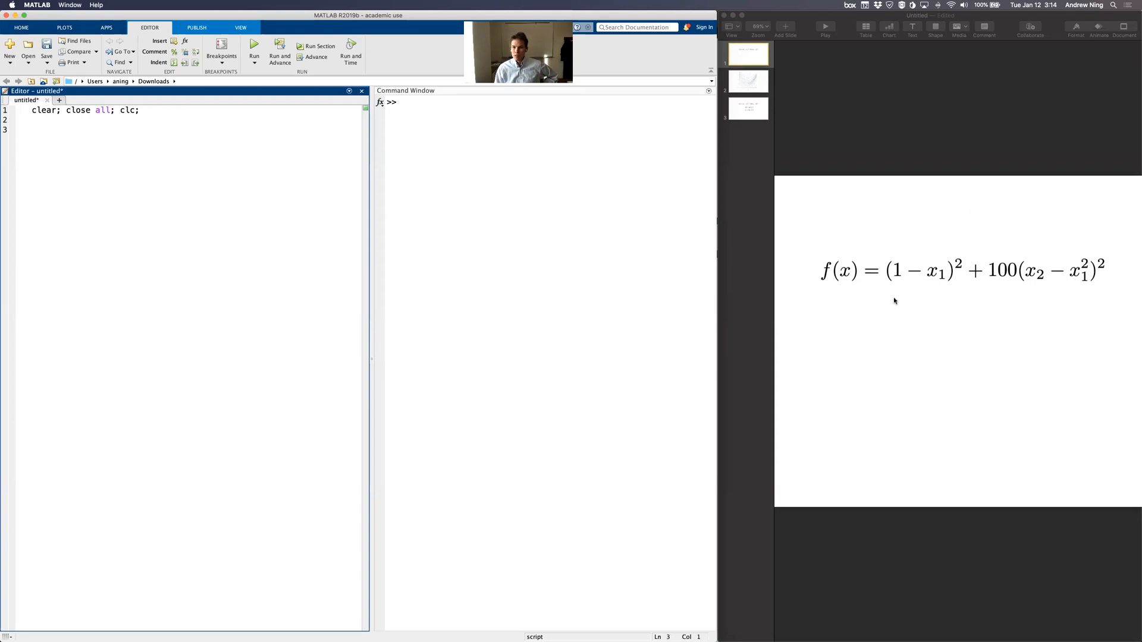
mouse_move(904, 299)
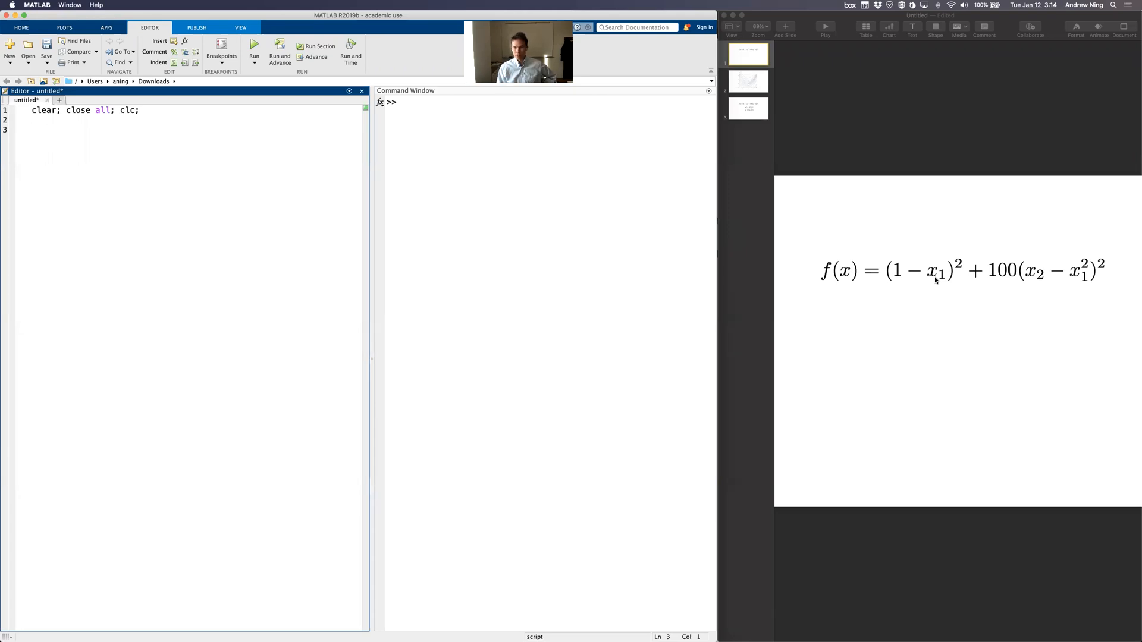
mouse_move(845, 291)
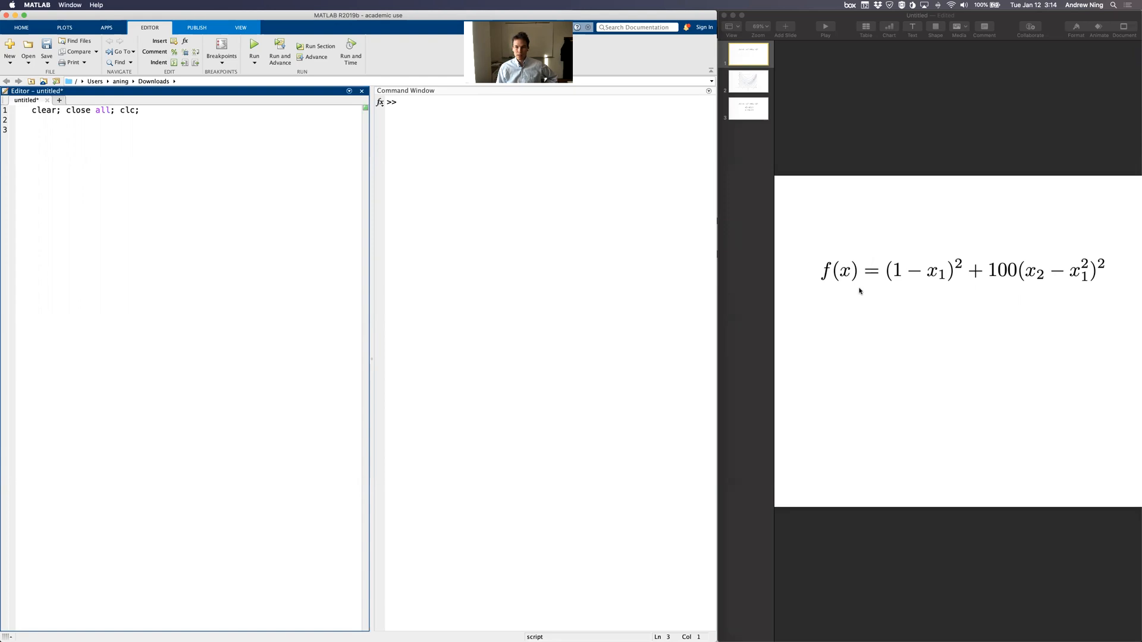
mouse_move(921, 255)
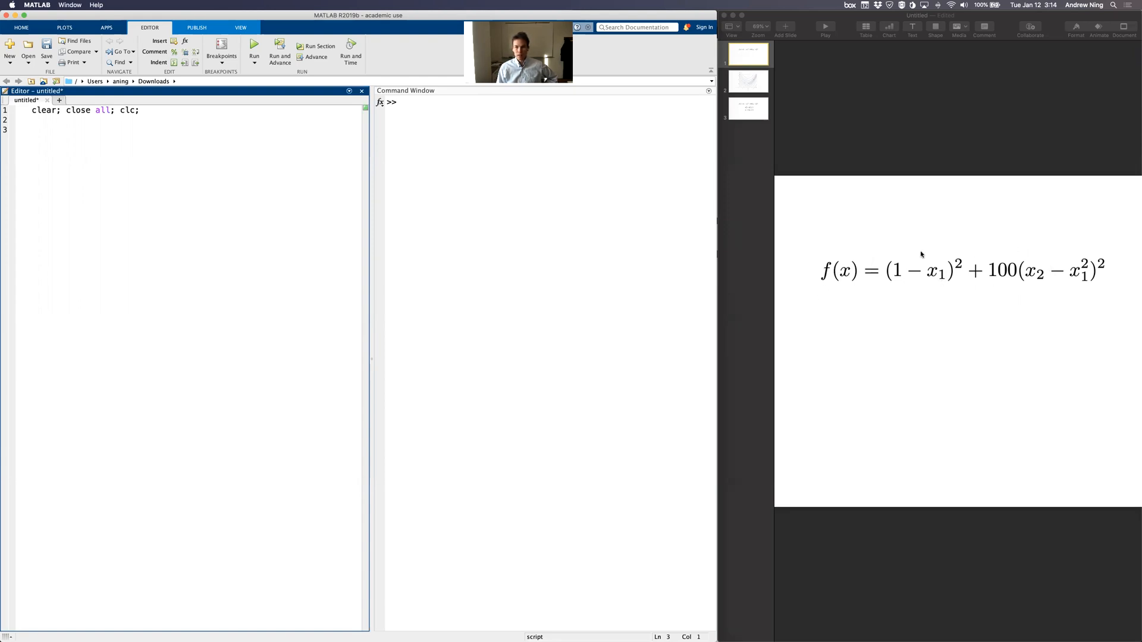
mouse_move(925, 292)
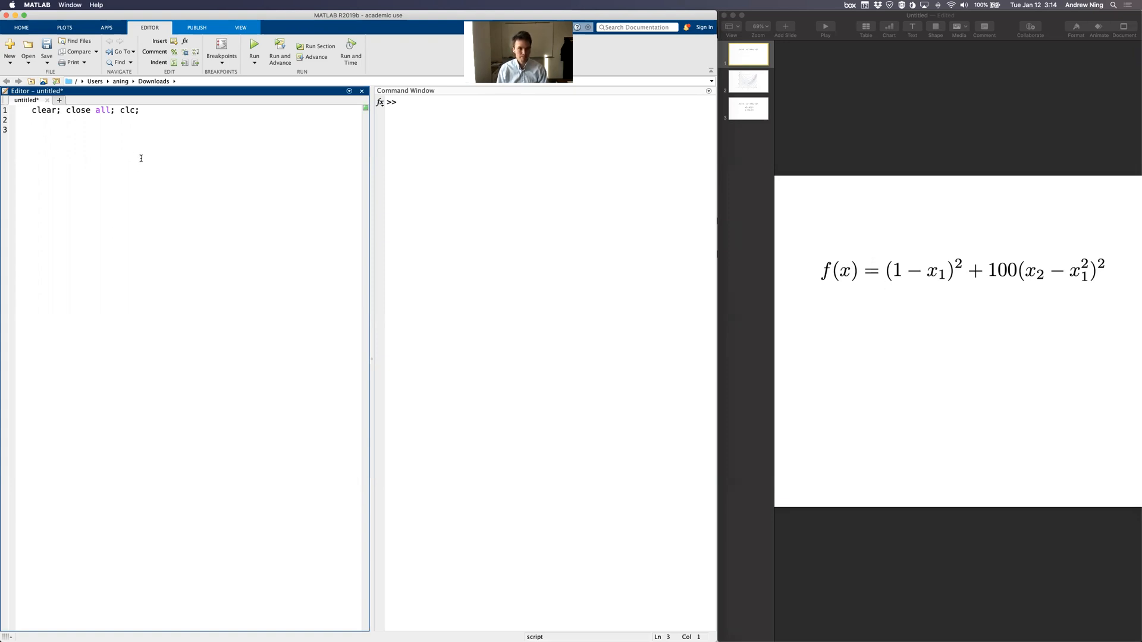
Step: Write the function header function [f] = rosenbrock(x)
type("function rosenb")
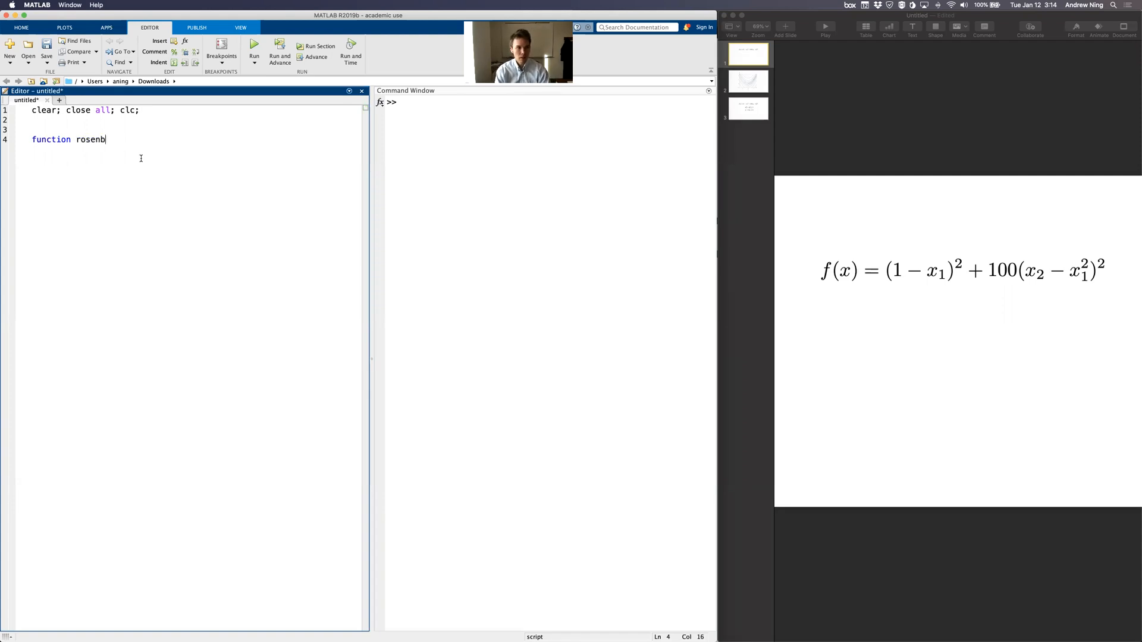
type("rock")
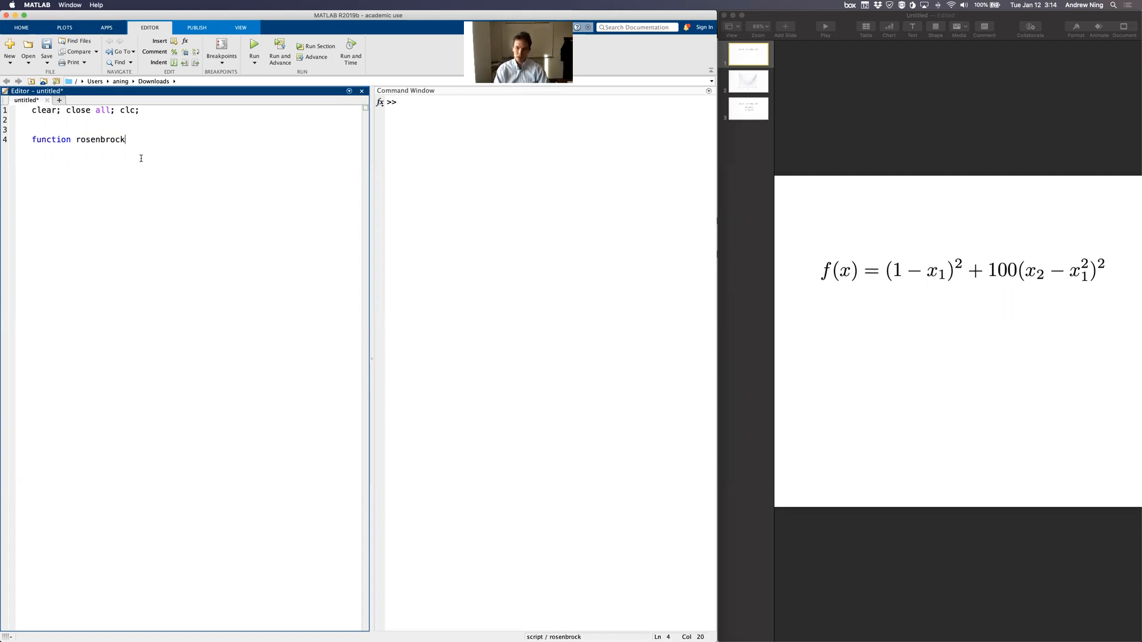
type("(x)")
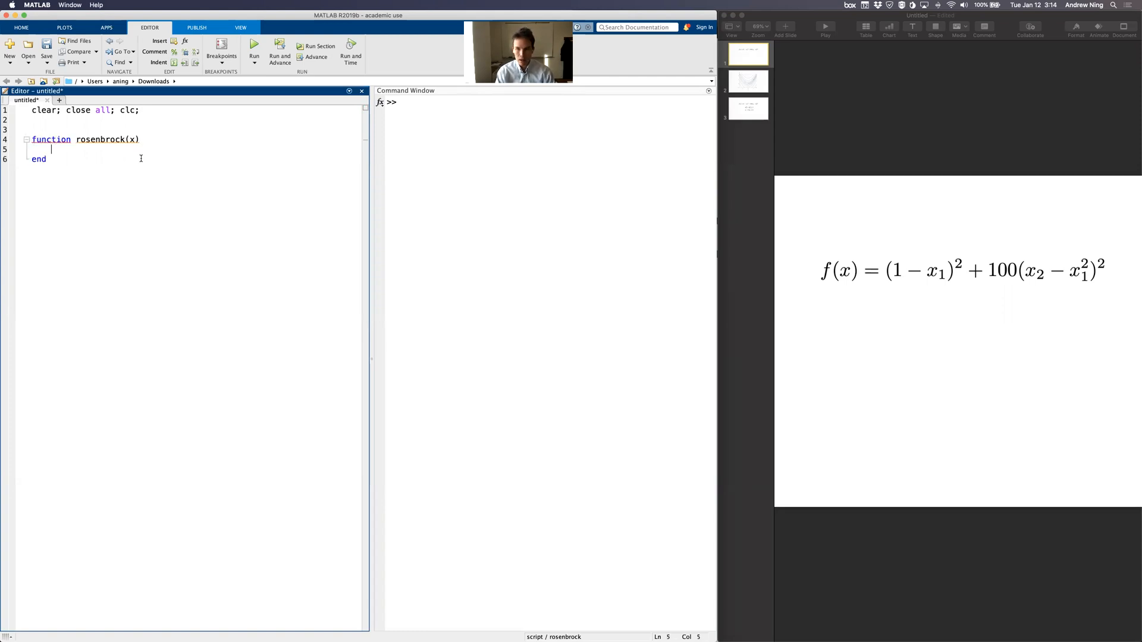
type("[")
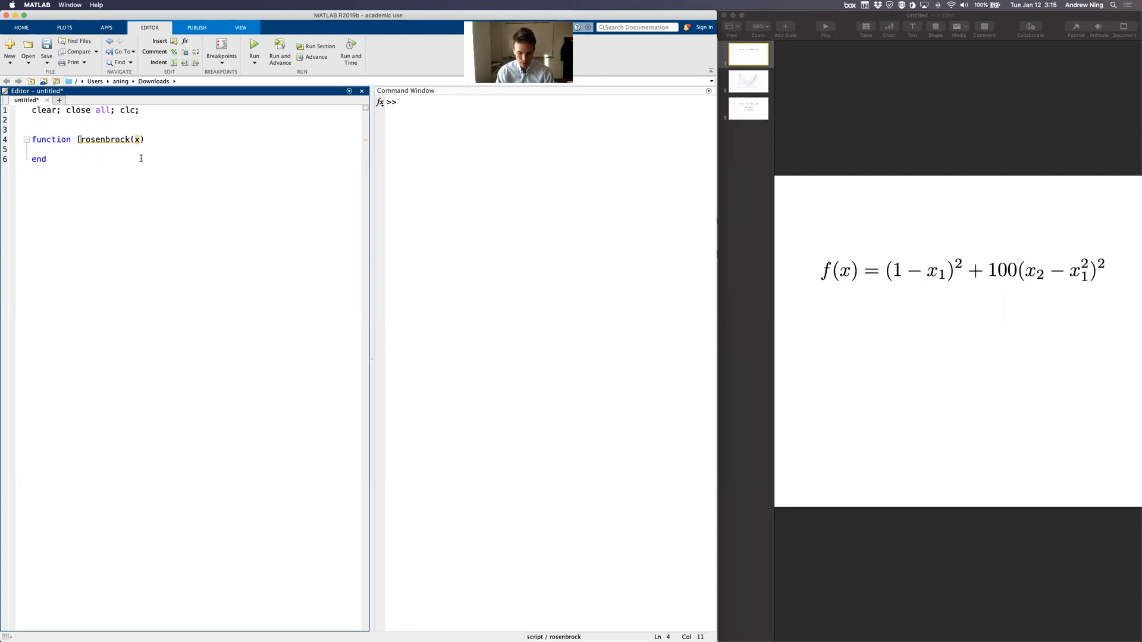
type("f] =")
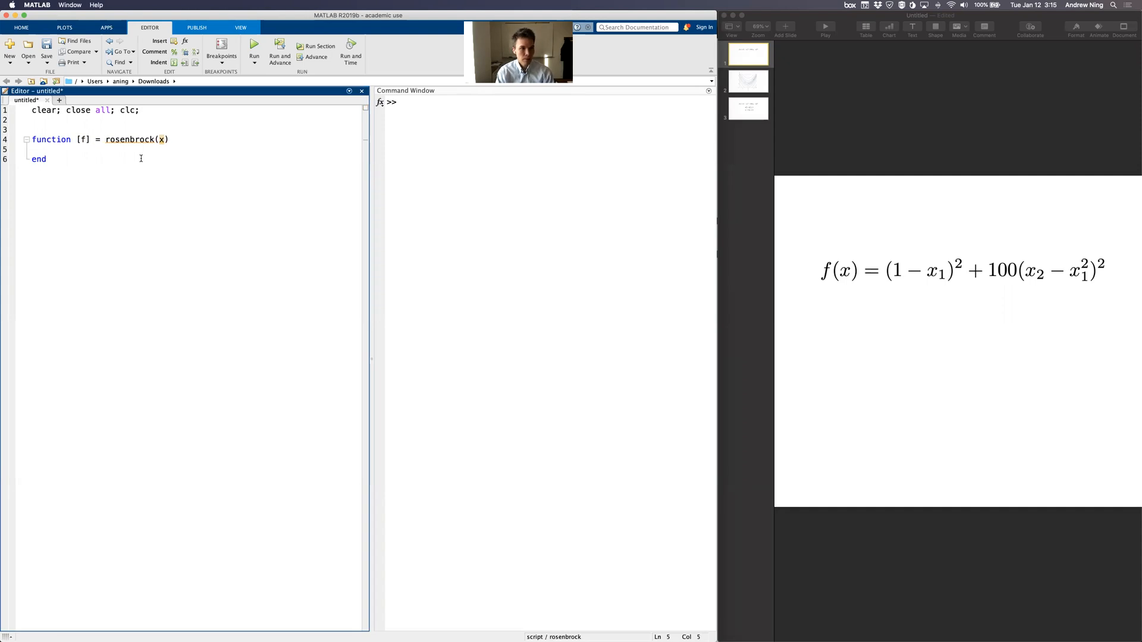
Step: Write the body f = (1 - x(1))^2 + 100*(x(2) - x(1)^2)^2;
type("f =")
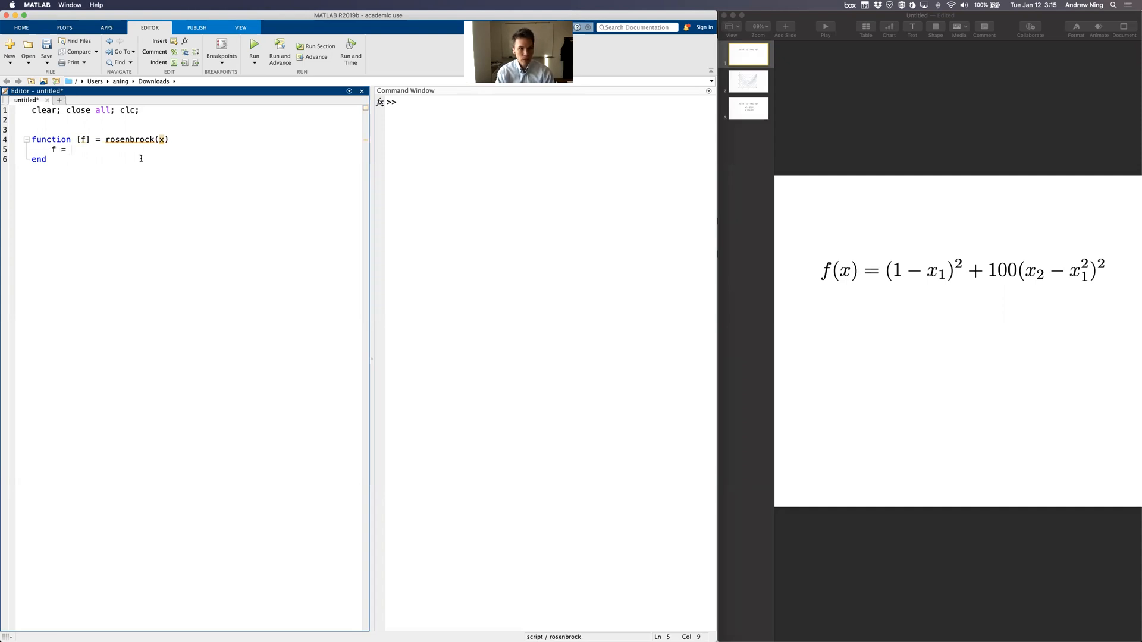
type("(")
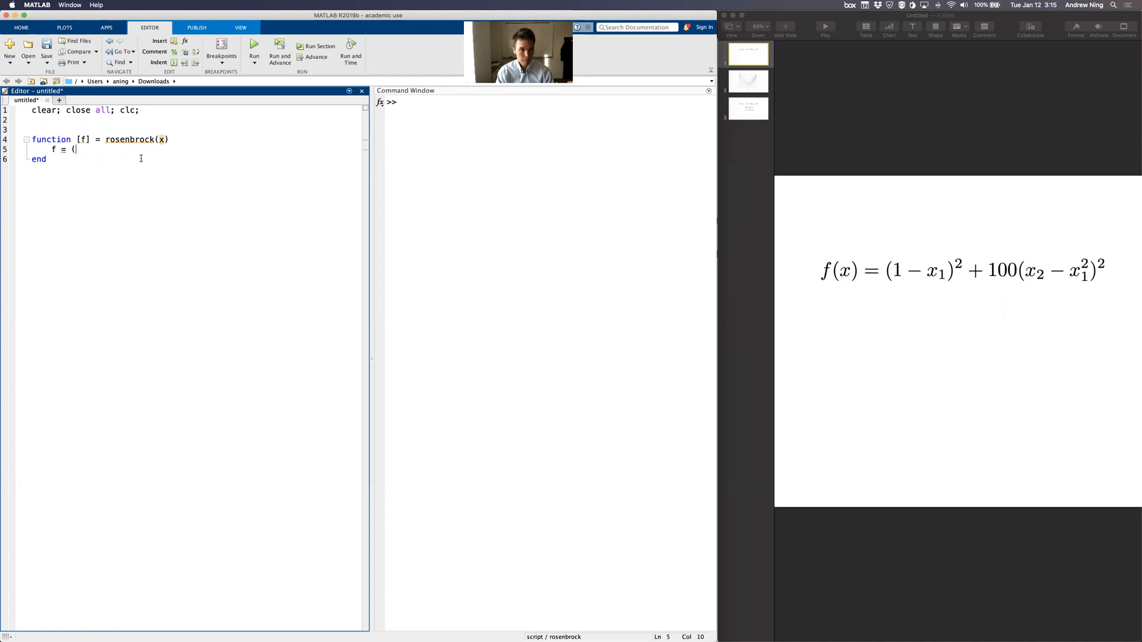
type("1 - x")
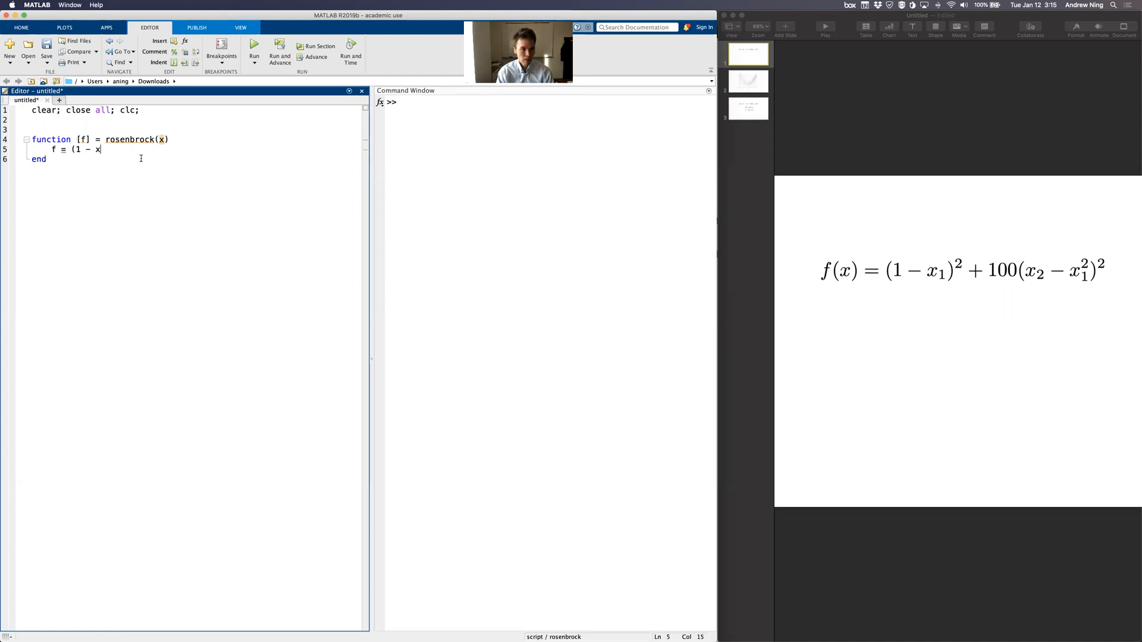
type("(1))^")
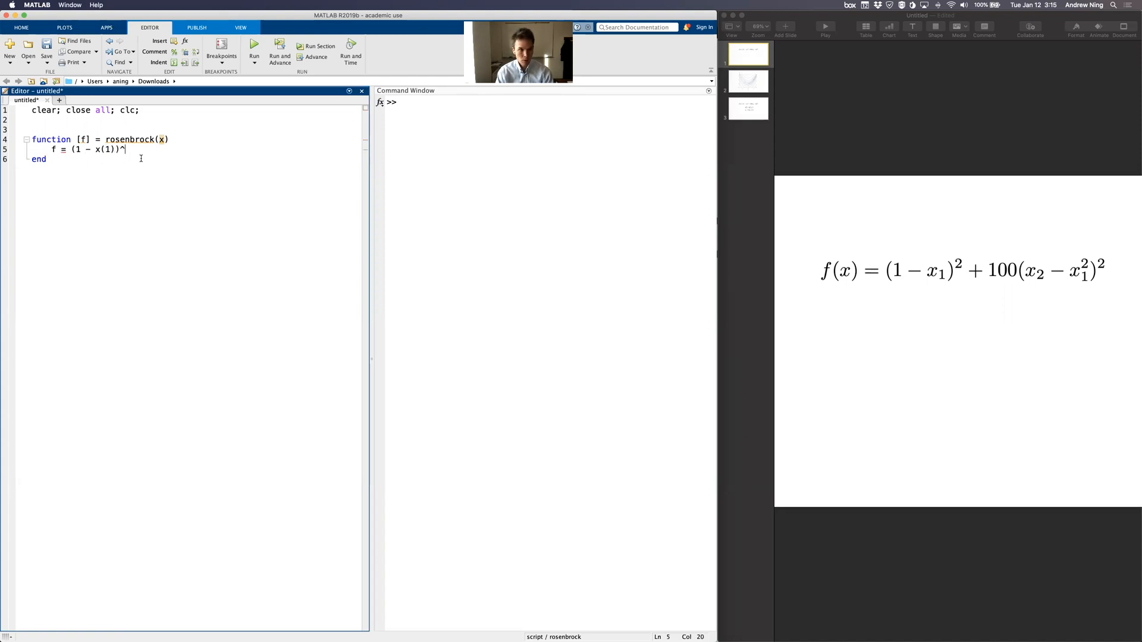
type("2")
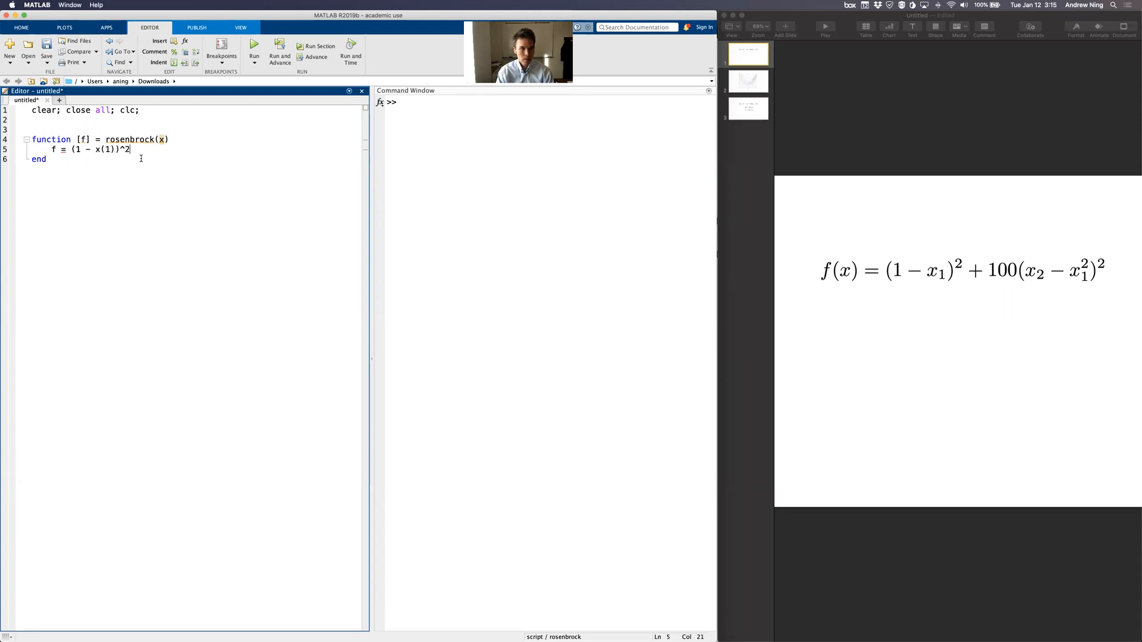
type("+ 100")
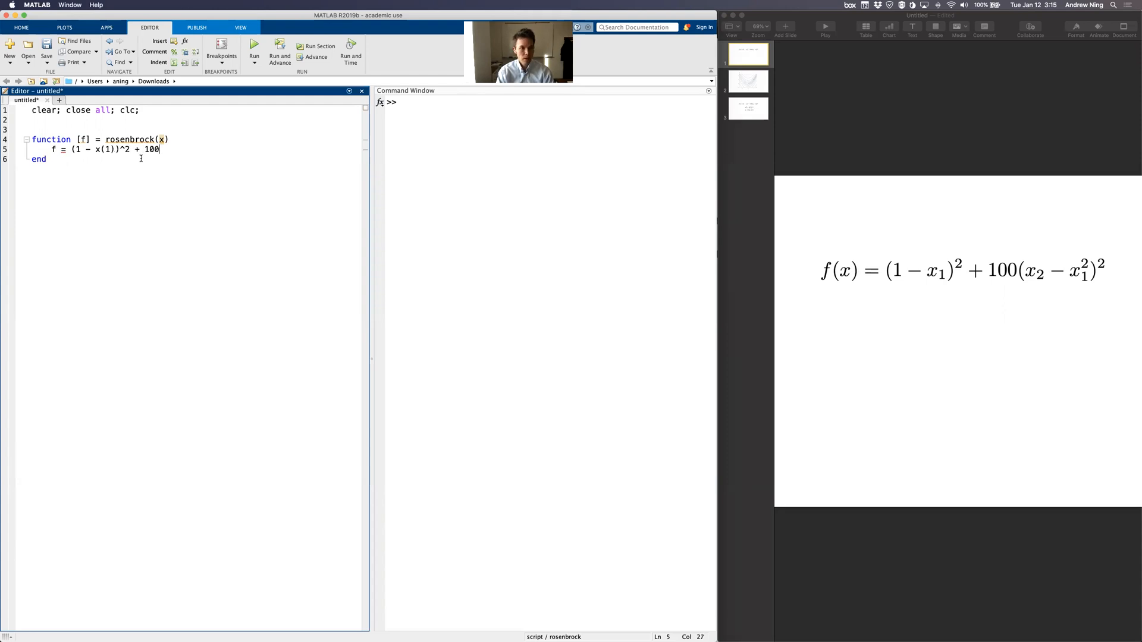
type("*(x(2) - x(1")
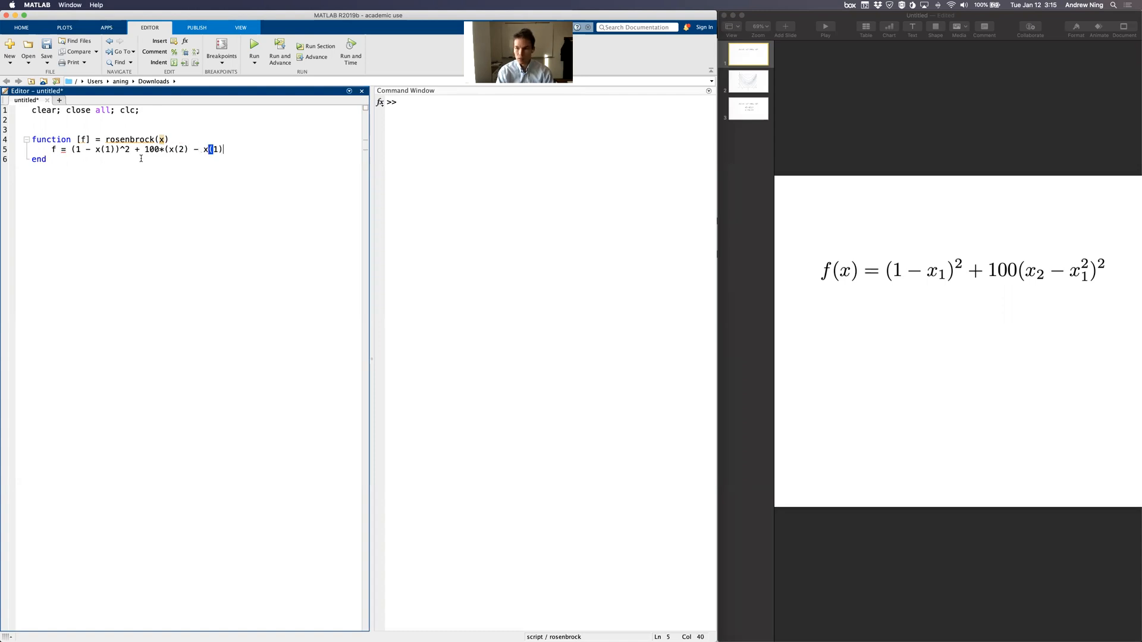
type("^2)")
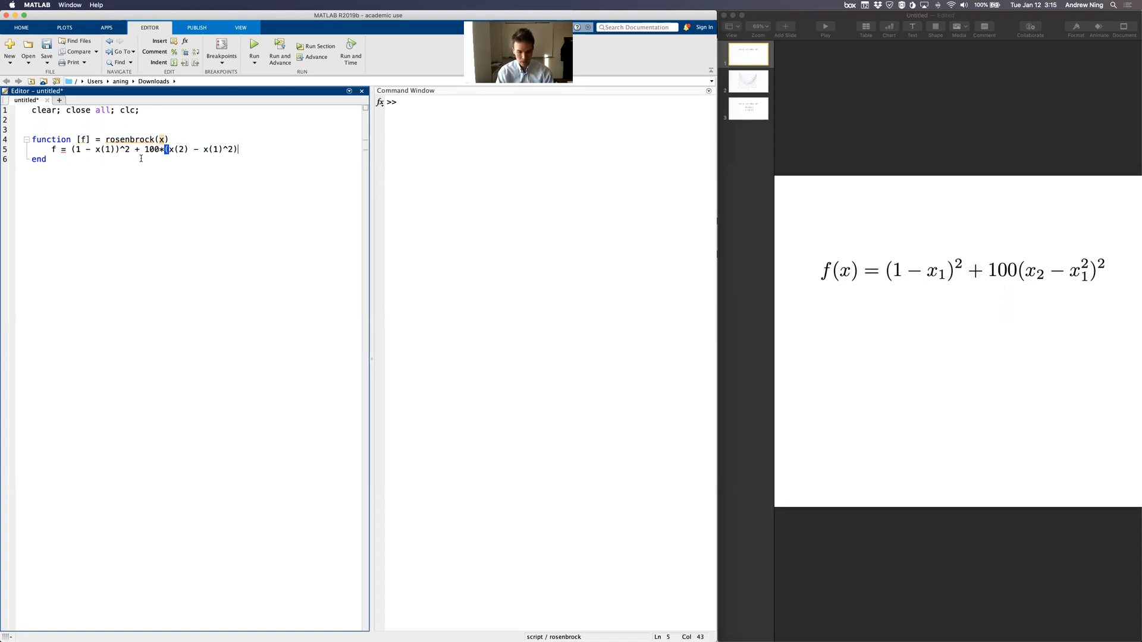
type("^2;")
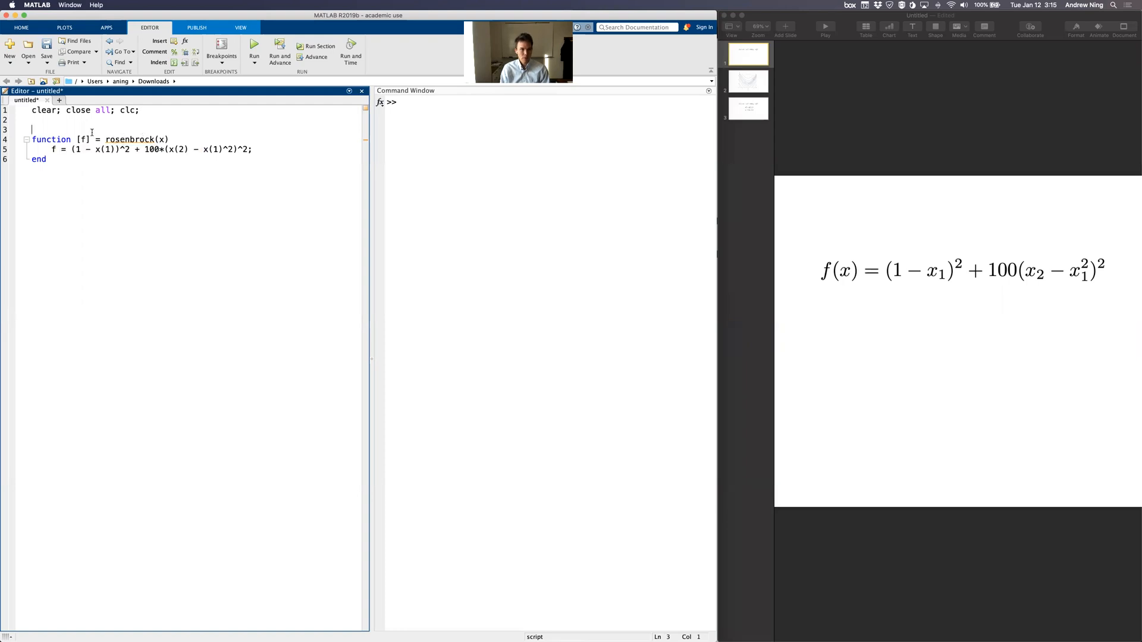
mouse_move(93, 129)
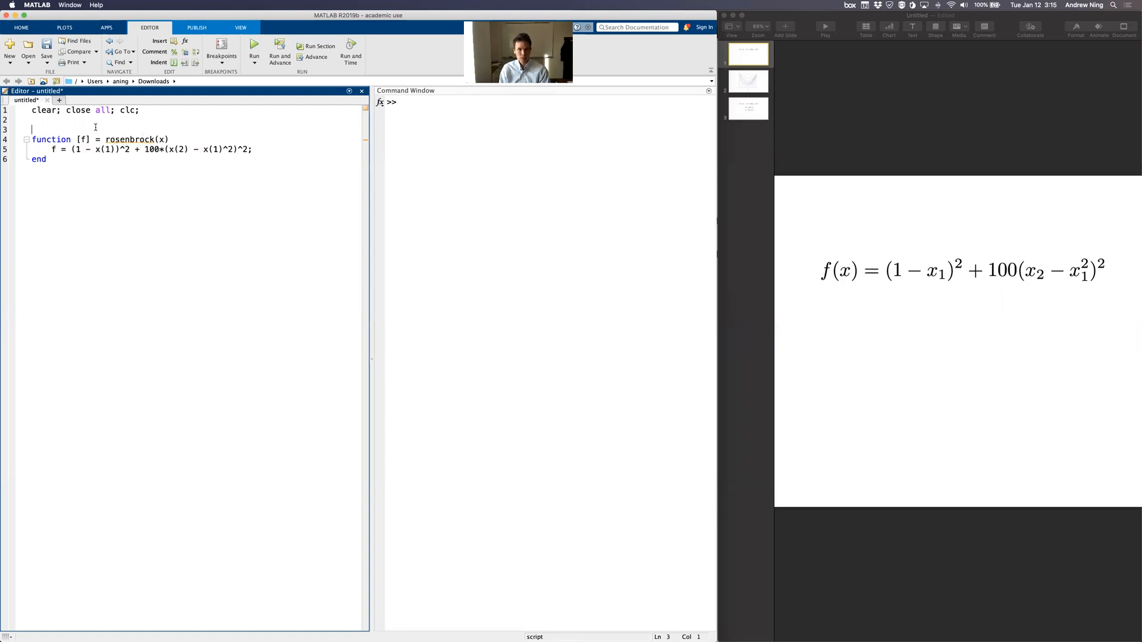
Step: Save the script as temp.m
left_click(46, 45)
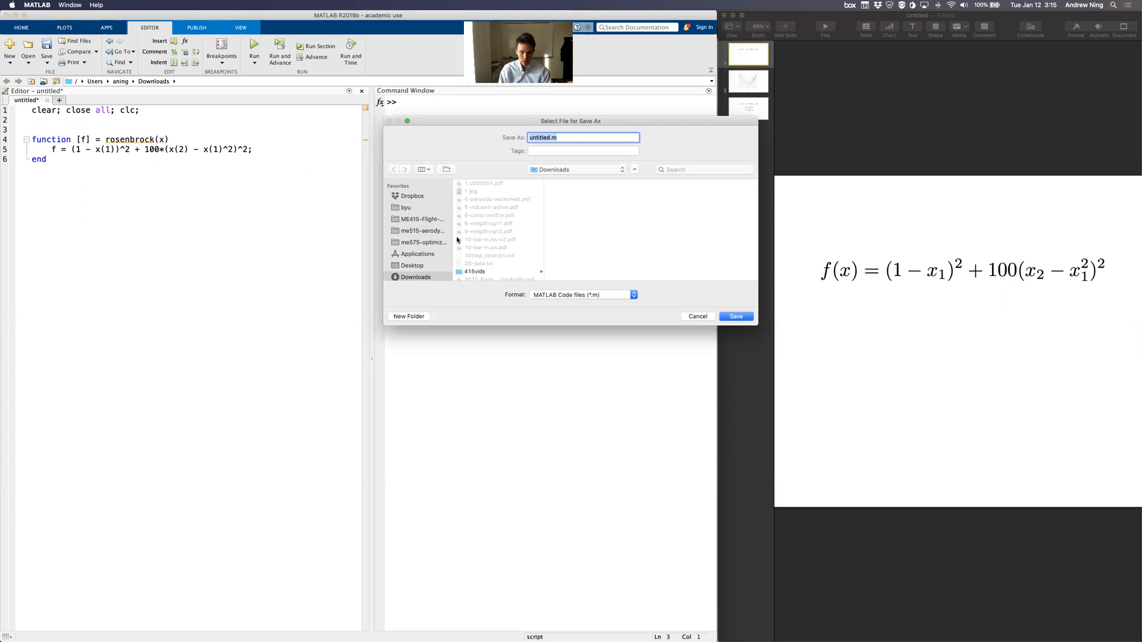
left_click(735, 316)
type("temp")
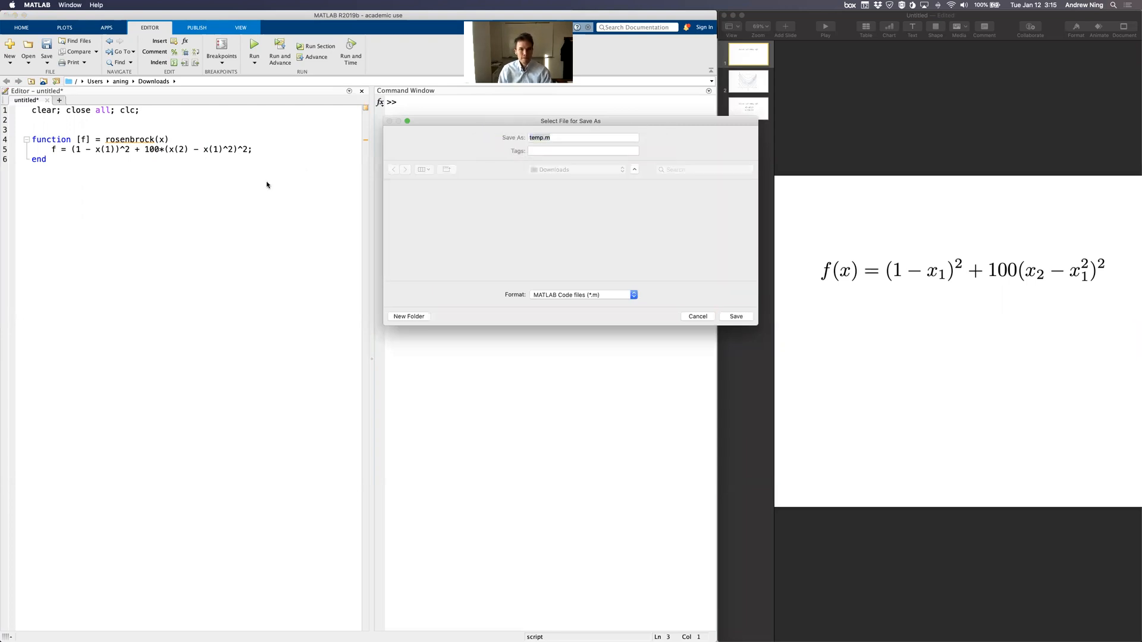
left_click(735, 315)
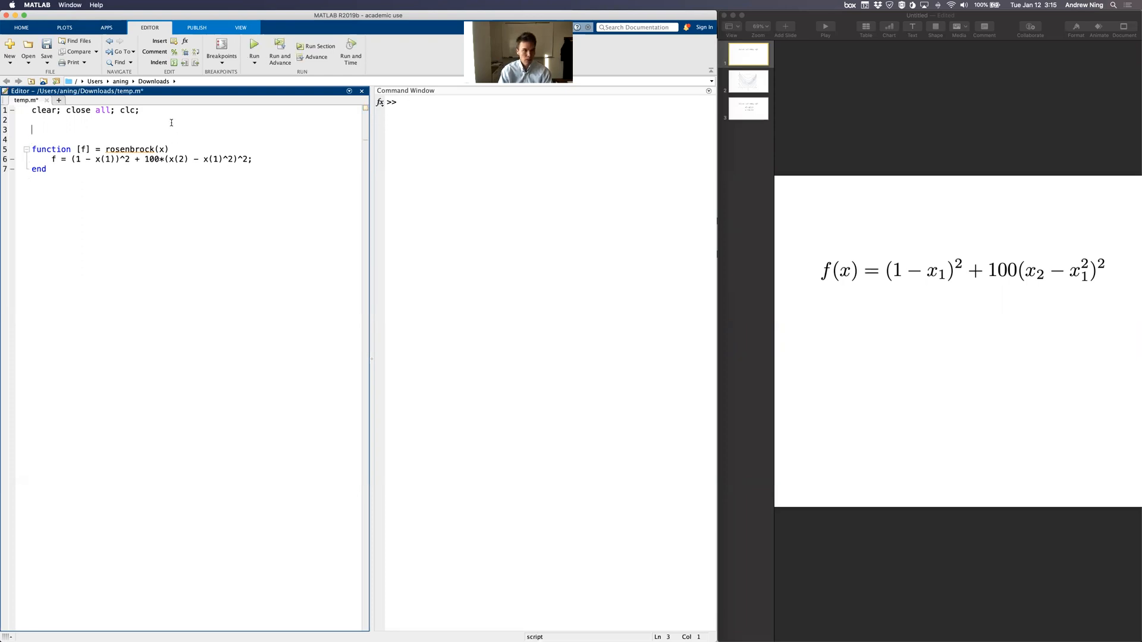
Step: Add the call rosenbrock([1.6, 1.3]) and run it, printing ans = 159.1200
type("rosenbrock")
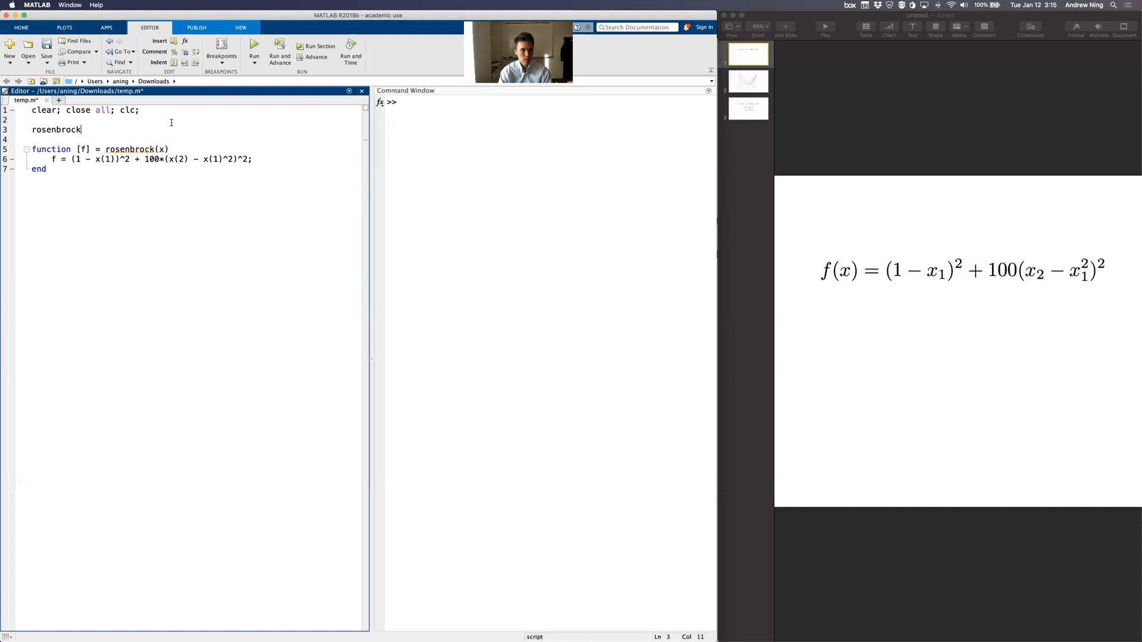
type("([2.")
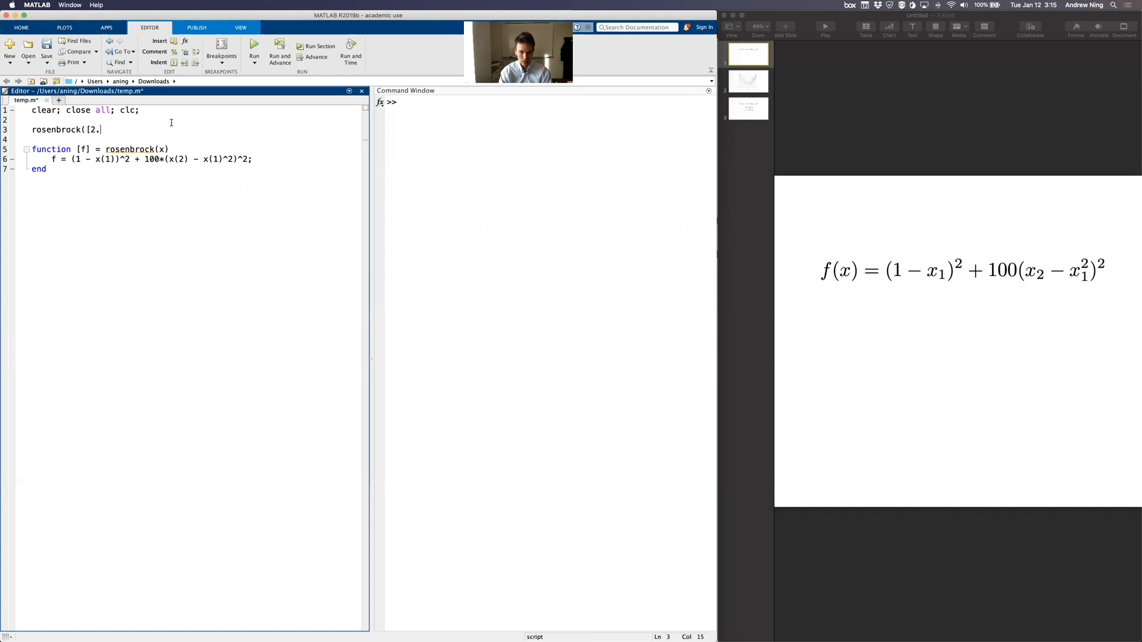
type("0;")
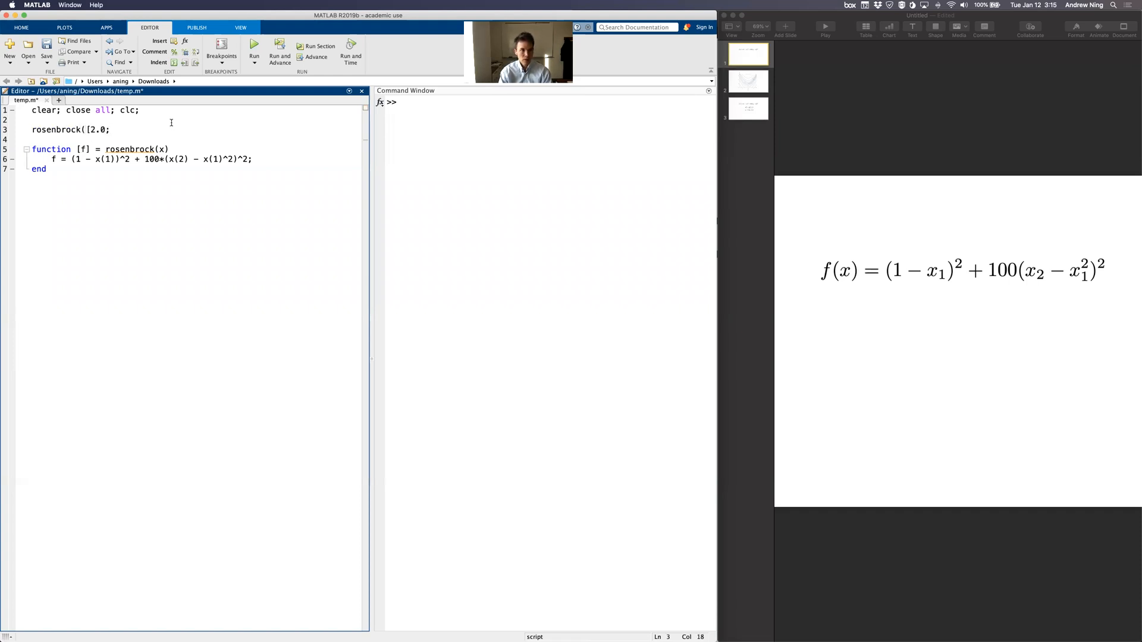
type("; 3.0])")
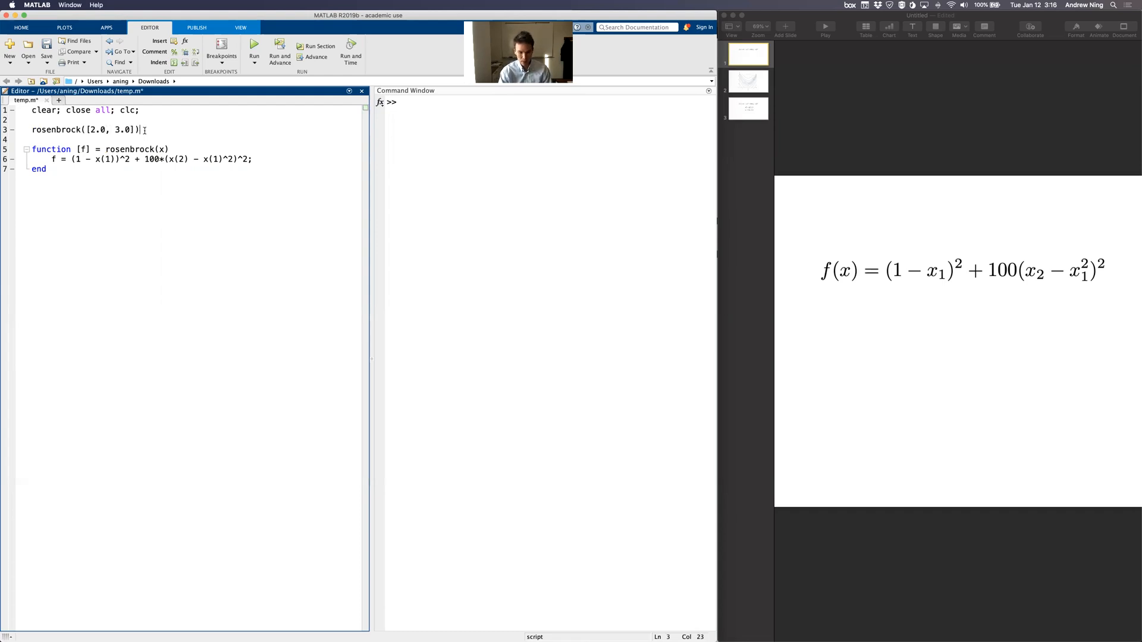
left_click(254, 46)
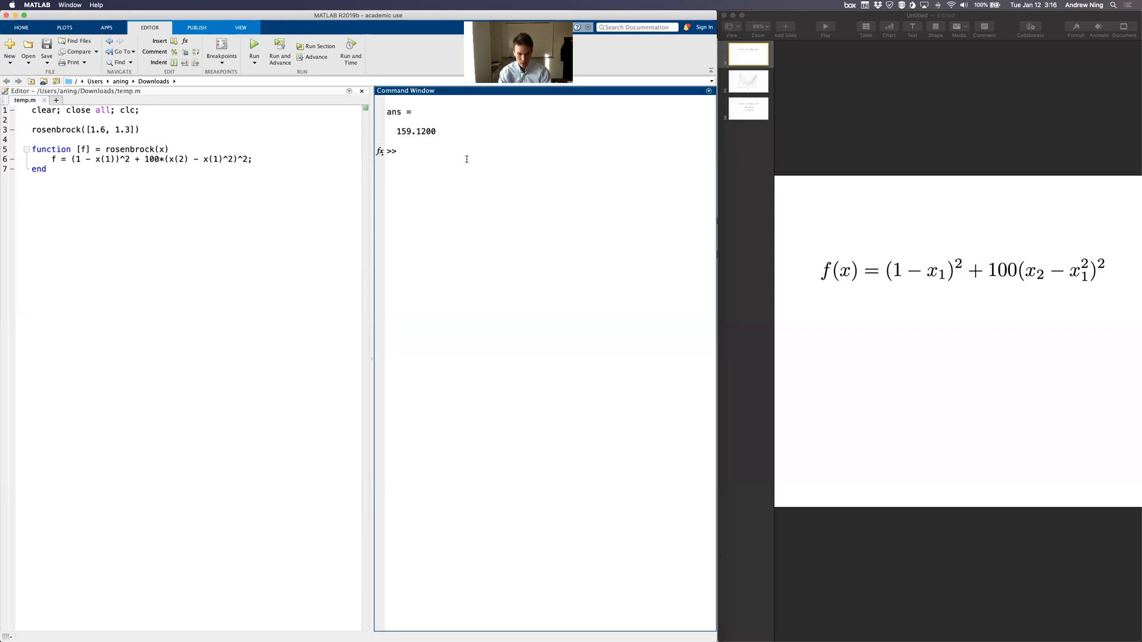
Step: Open the fminunc documentation and scroll through its syntax section
type("fminunc")
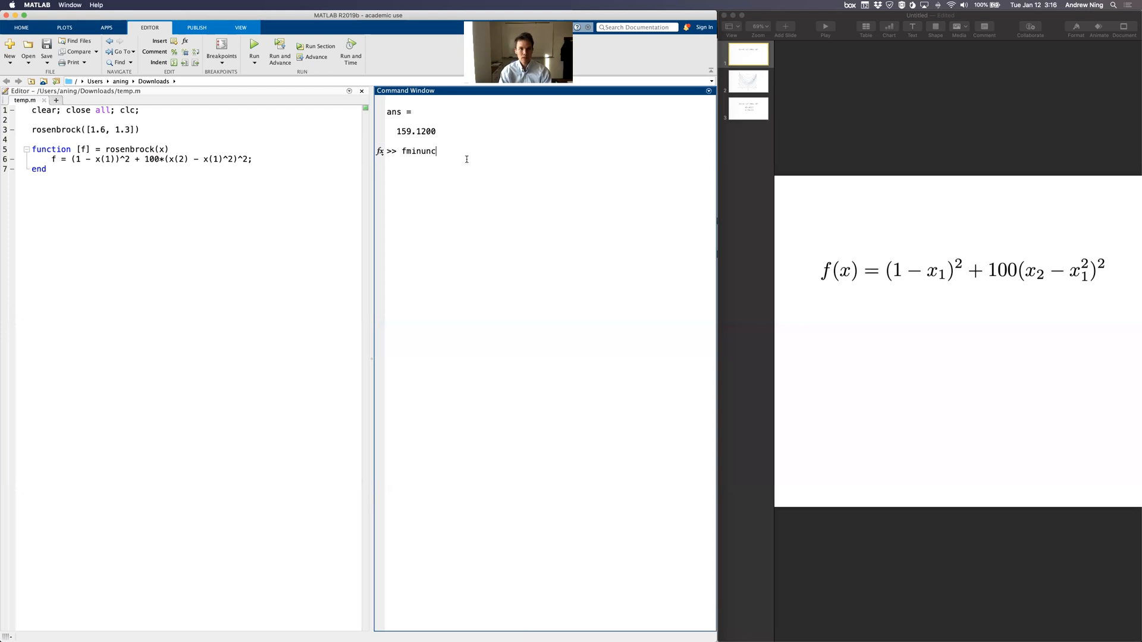
double_click(413, 150)
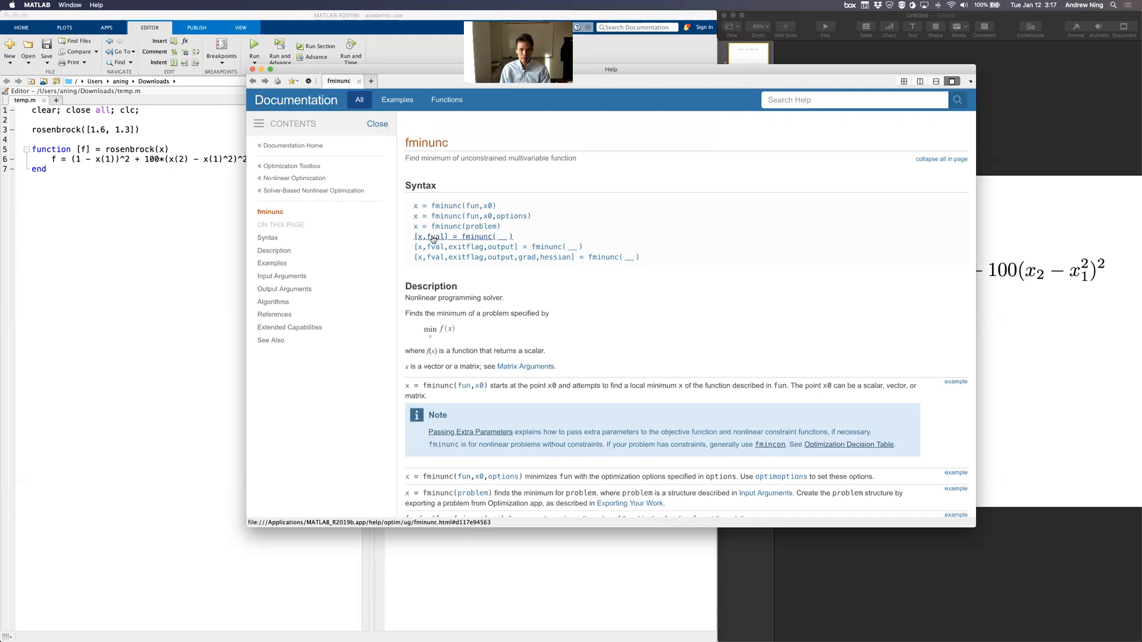
scroll("down", 3)
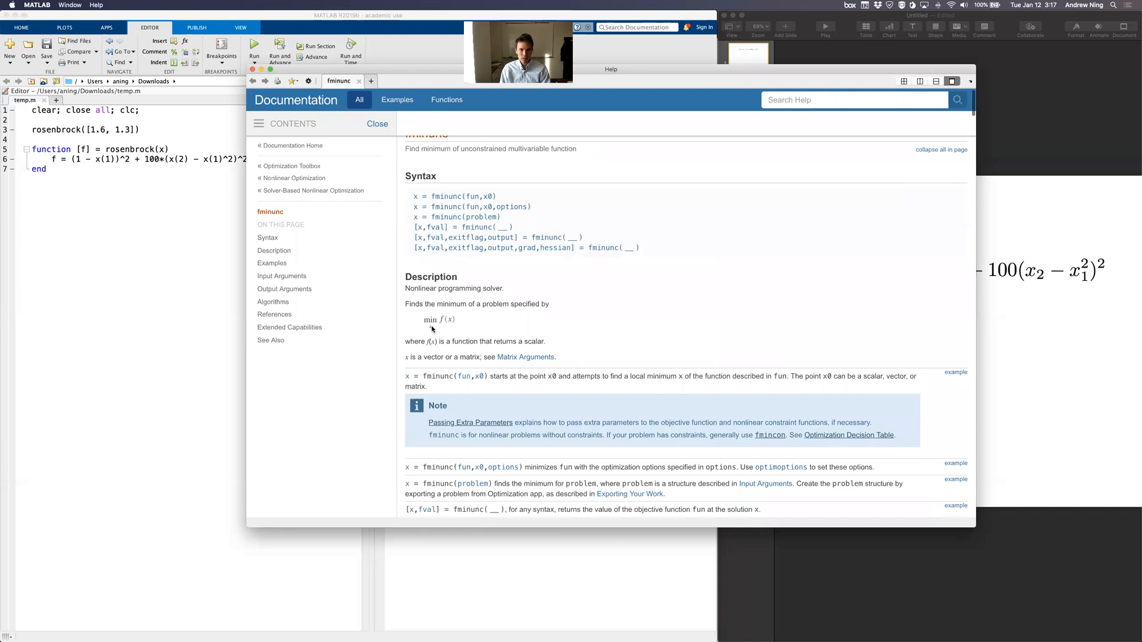
scroll("down", 3)
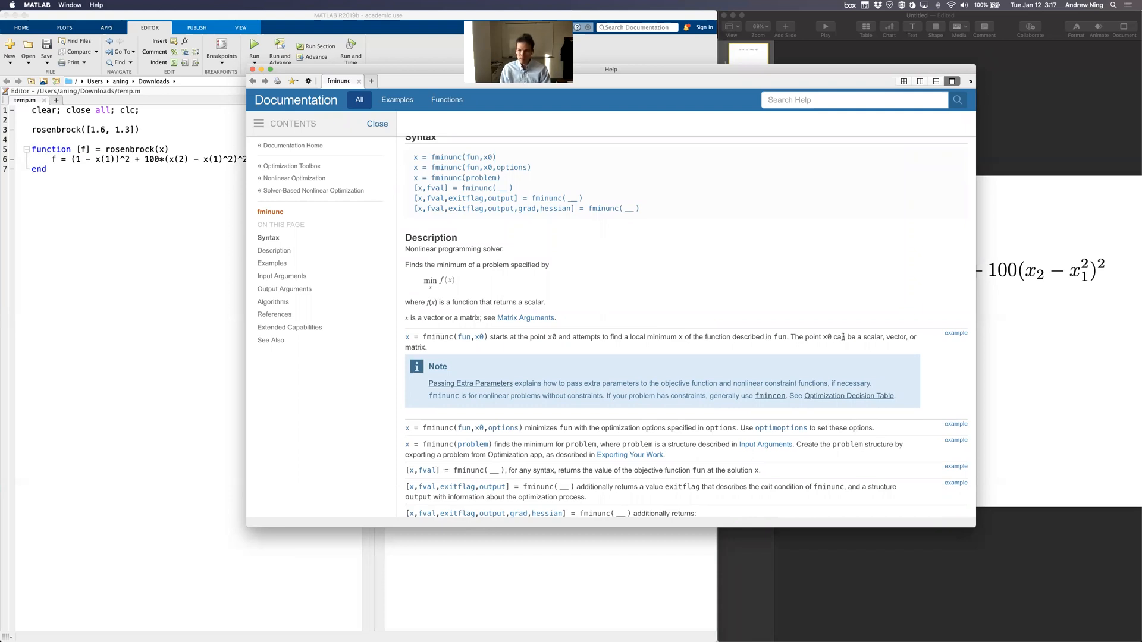
scroll("down", 3)
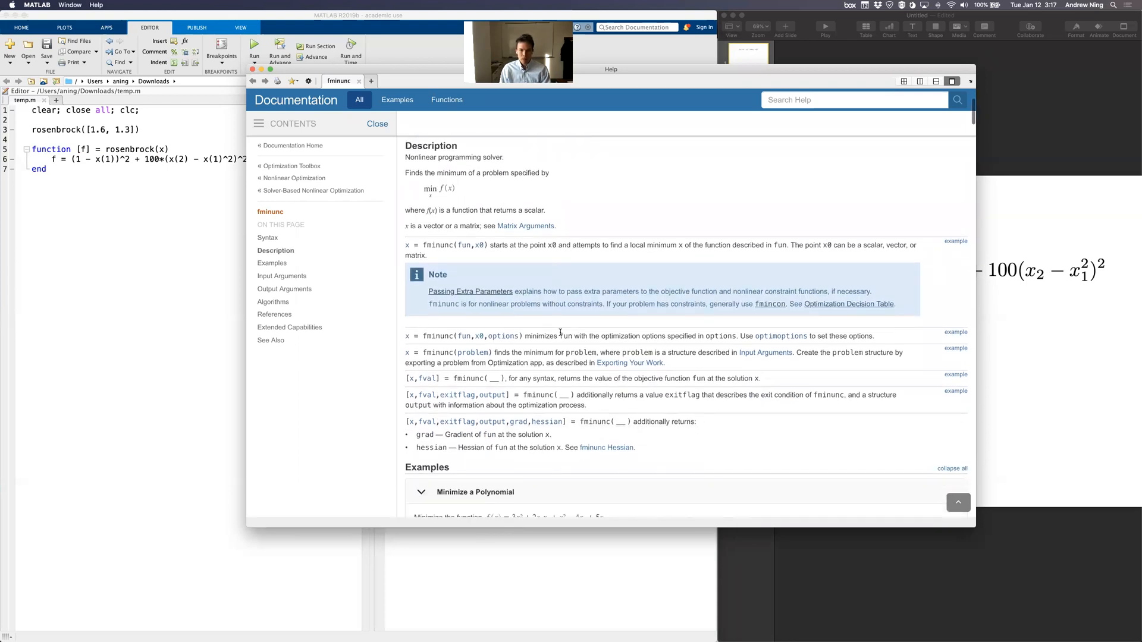
scroll("down", 3)
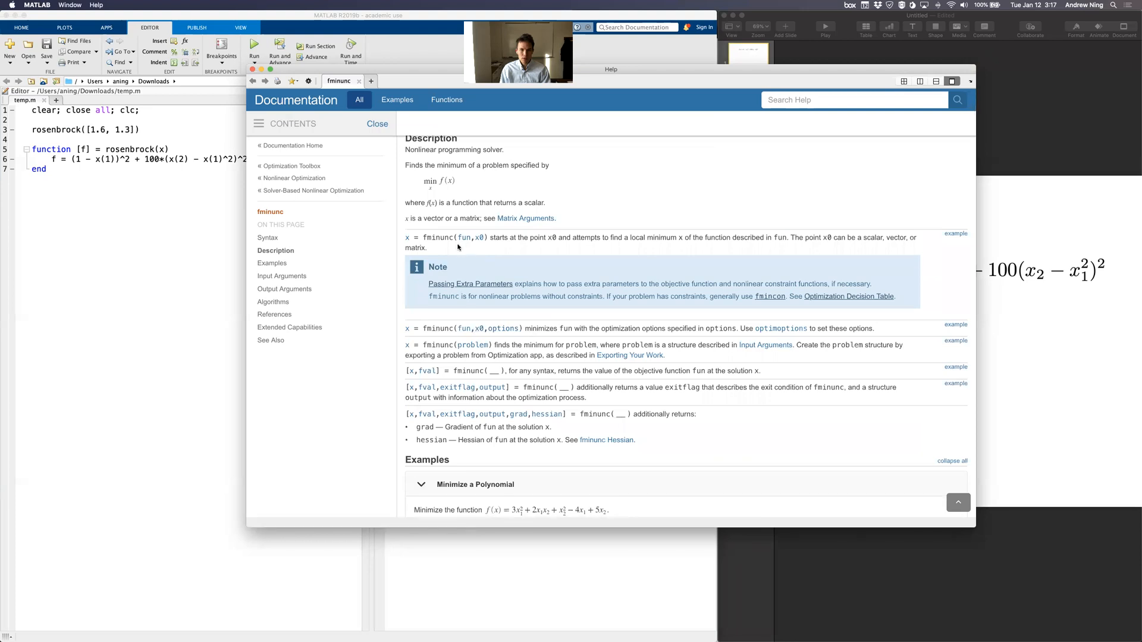
Step: Read the fun argument description and select its function-handle example call
left_click(282, 275)
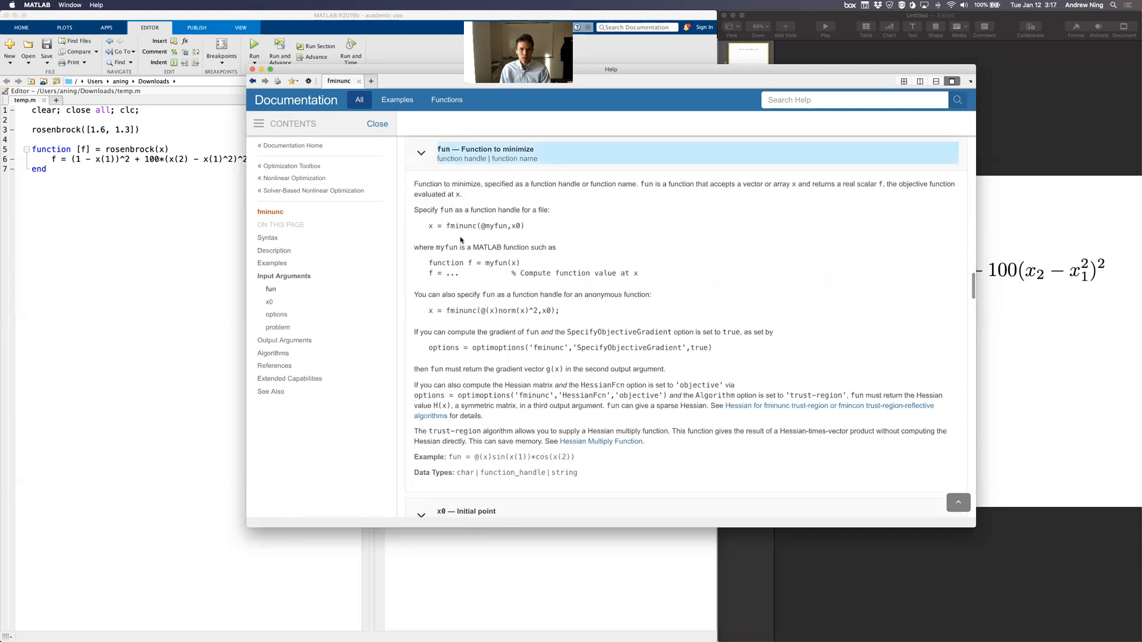
scroll("down", 3)
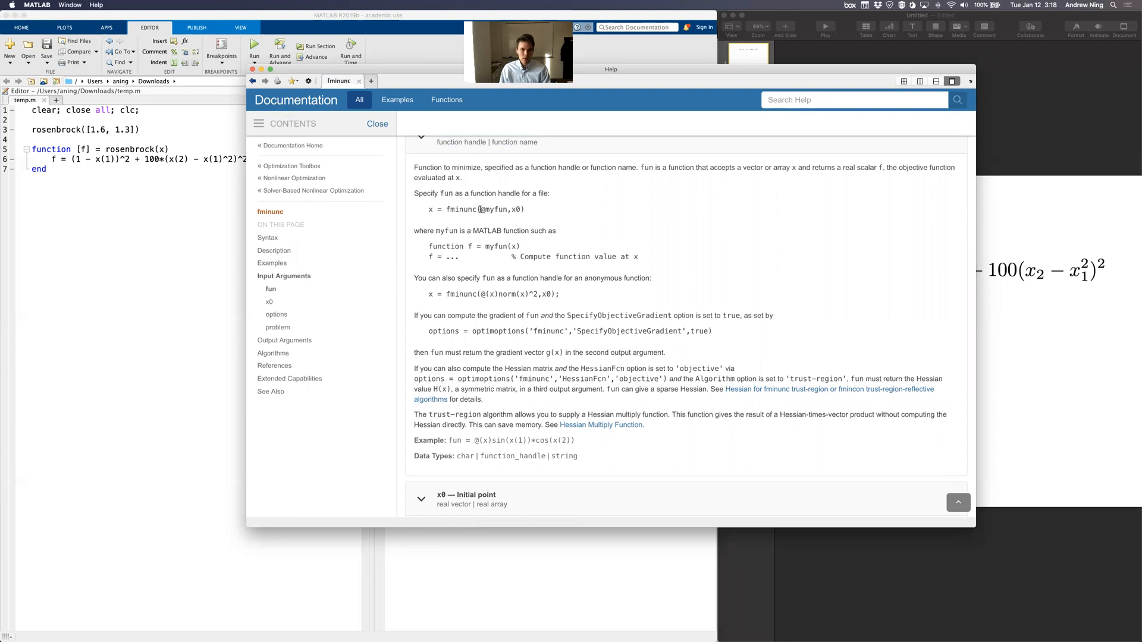
double_click(490, 208)
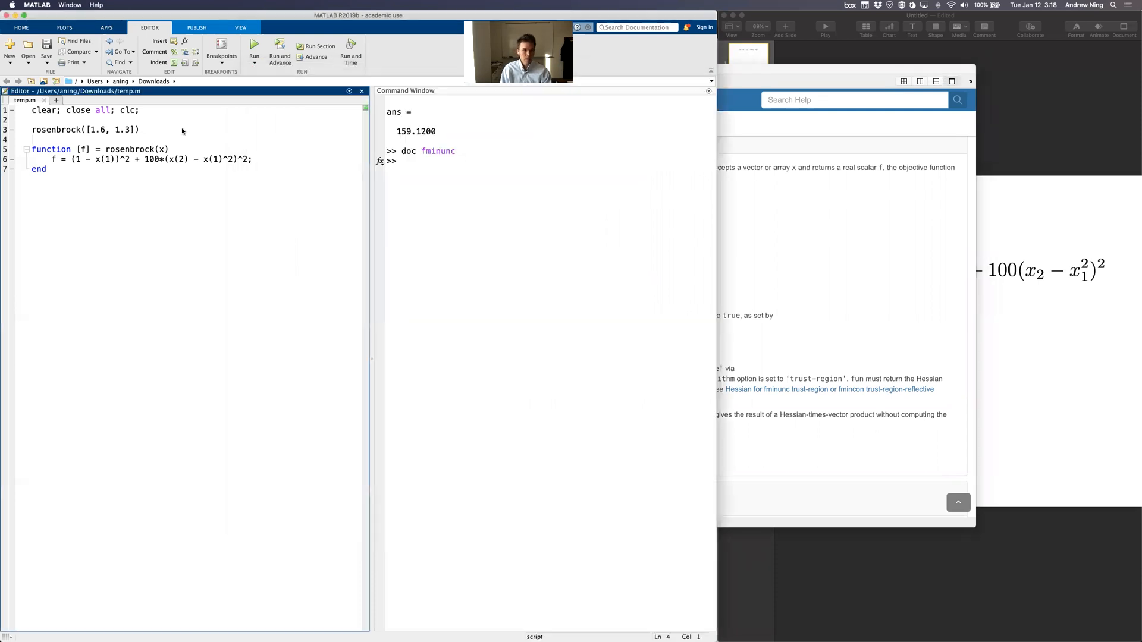
triple_click(84, 130)
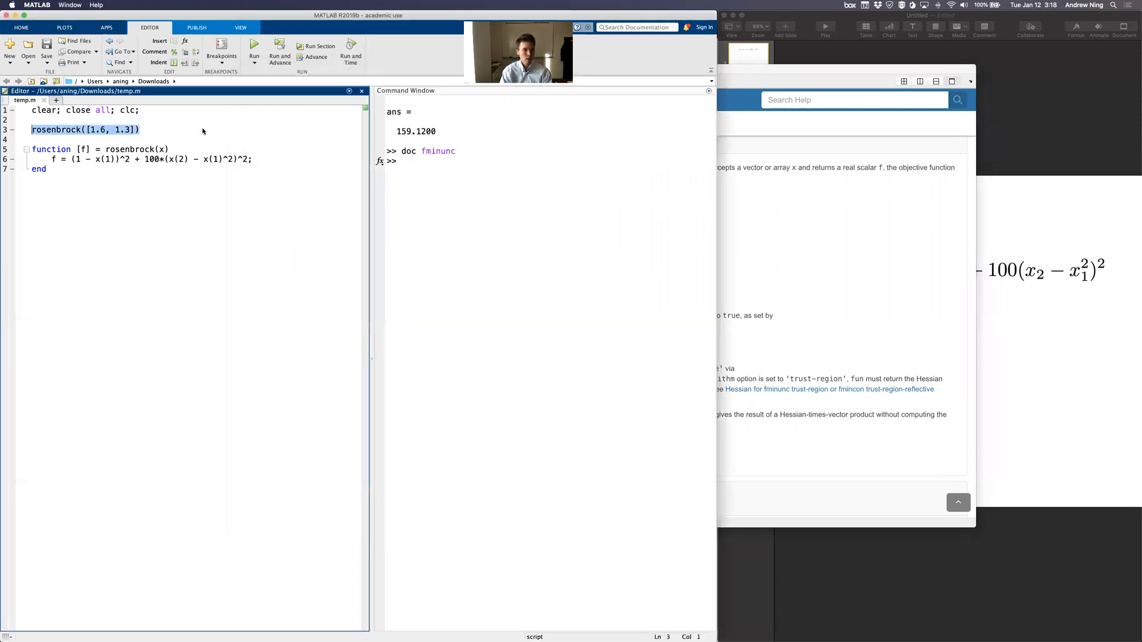
type("x = fminunc(@myfun,x0)")
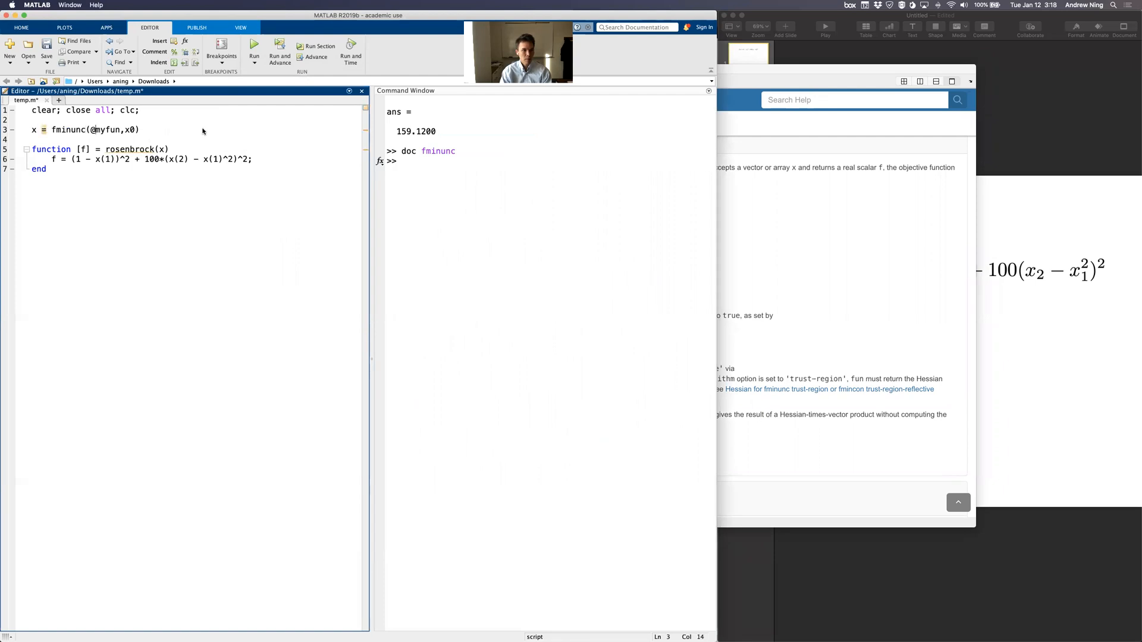
type("rosenbrock")
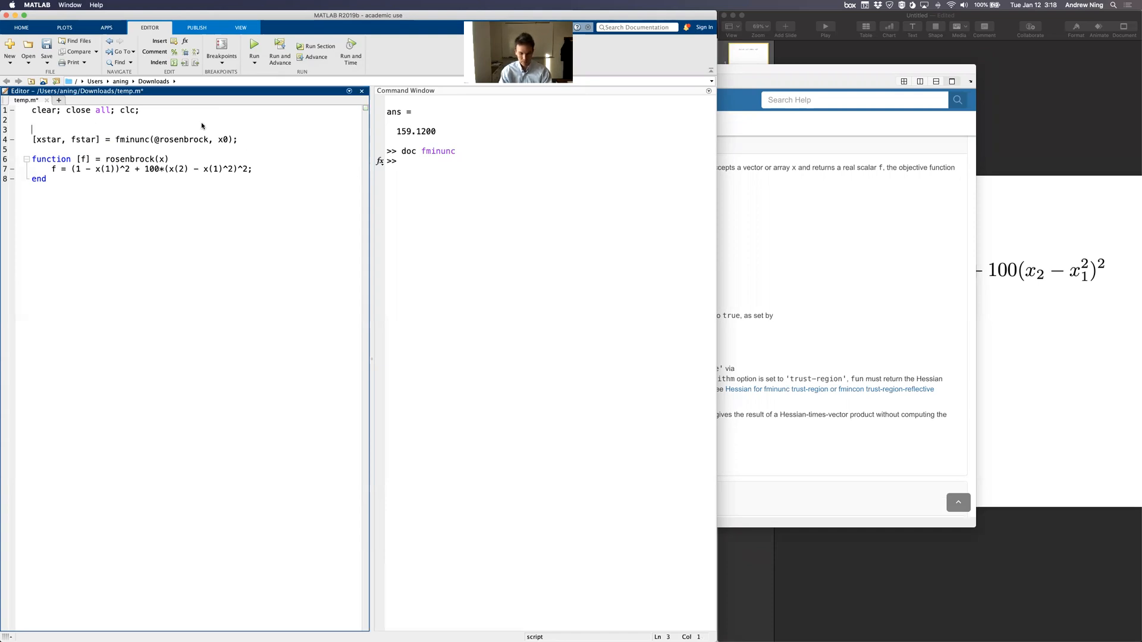
type("x0 = [")
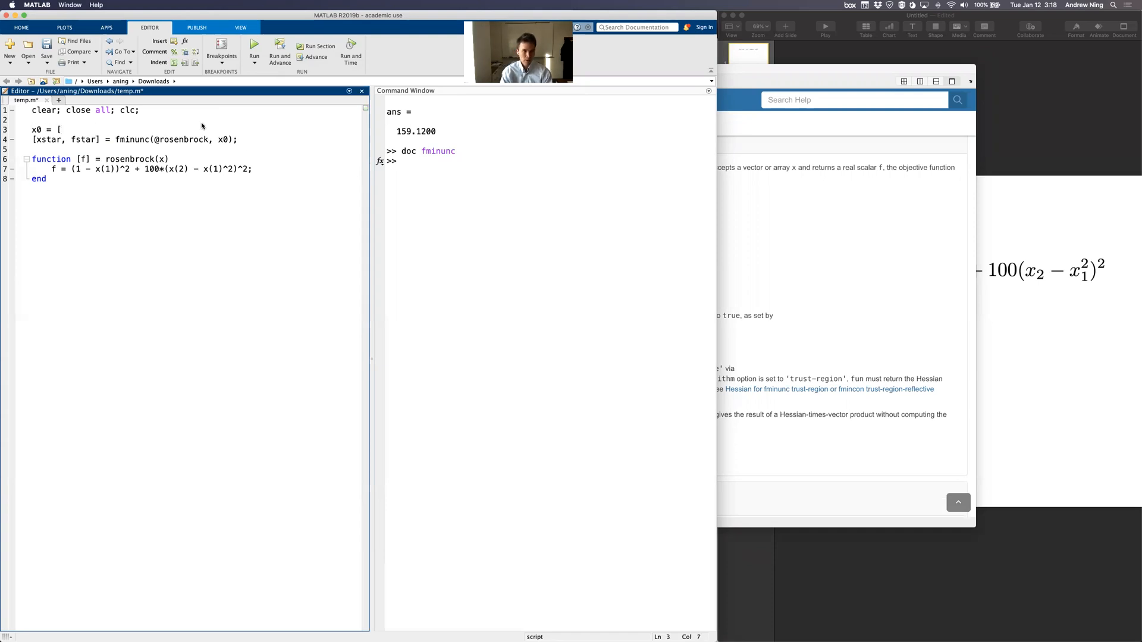
type("3.")
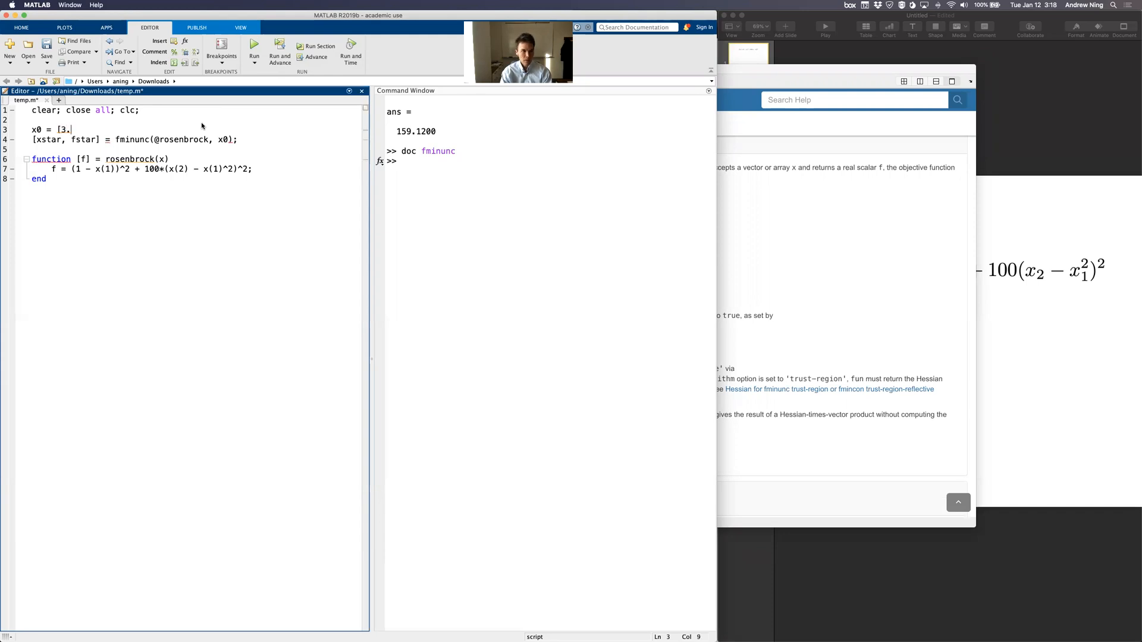
type("0, 3.0];")
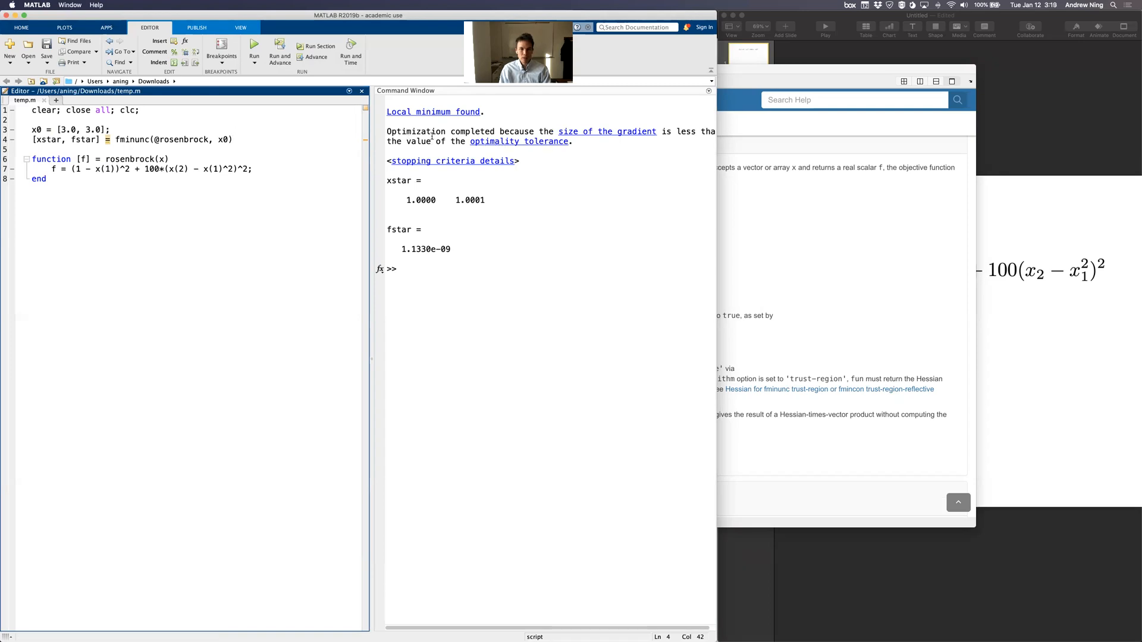
Step: Switch to Keynote, showing the Rosenbrock formula slide
left_click(542, 185)
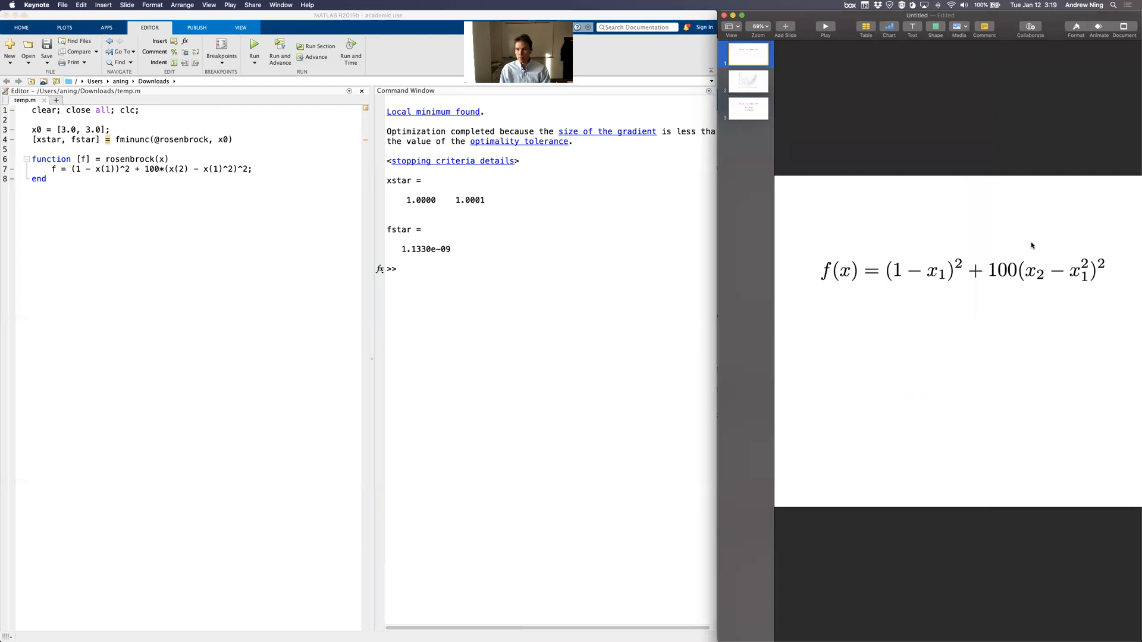
mouse_move(873, 314)
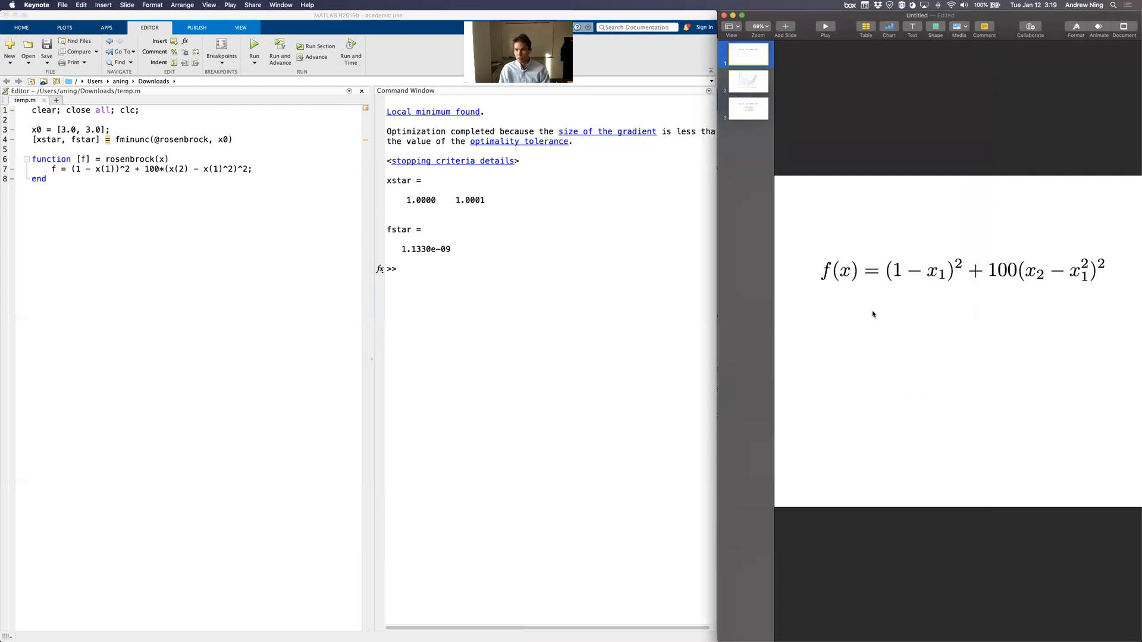
mouse_move(1084, 276)
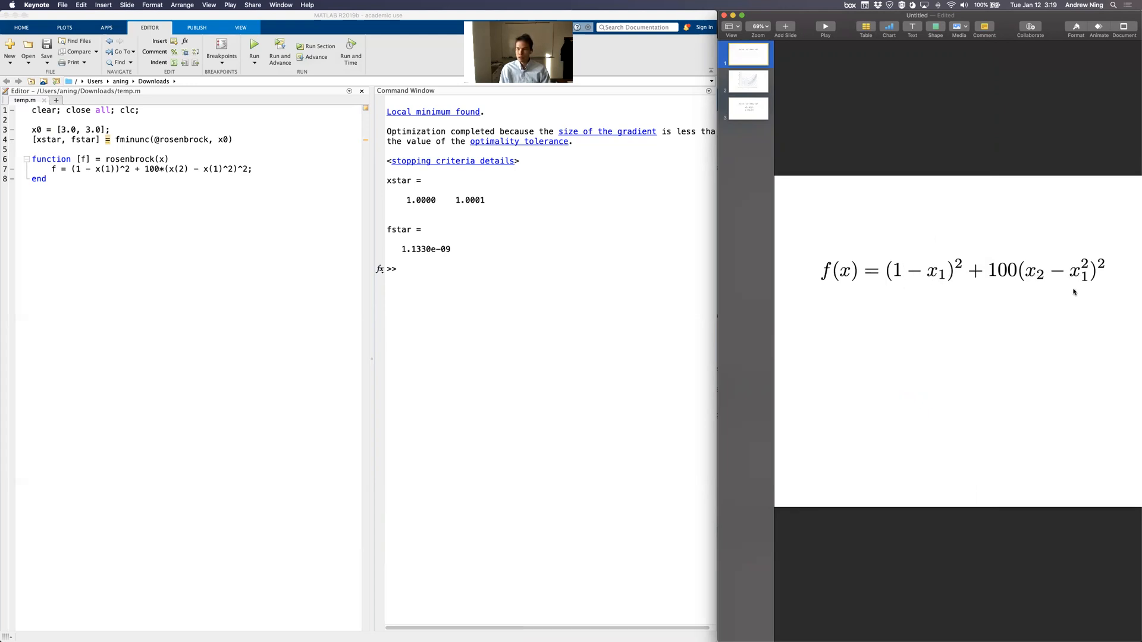
mouse_move(952, 282)
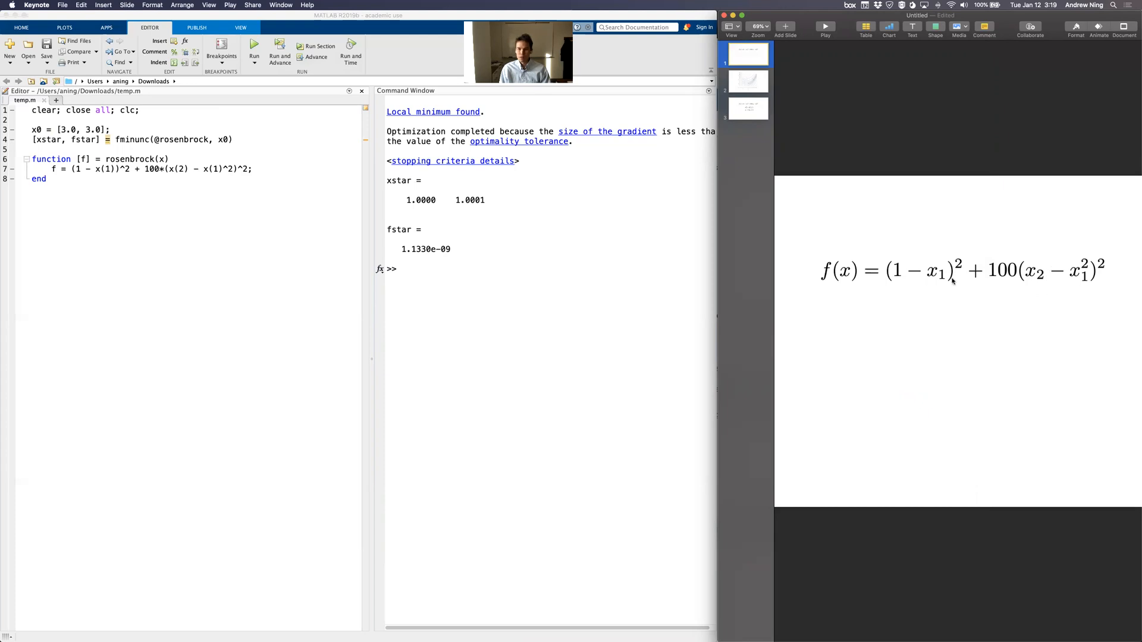
mouse_move(412, 207)
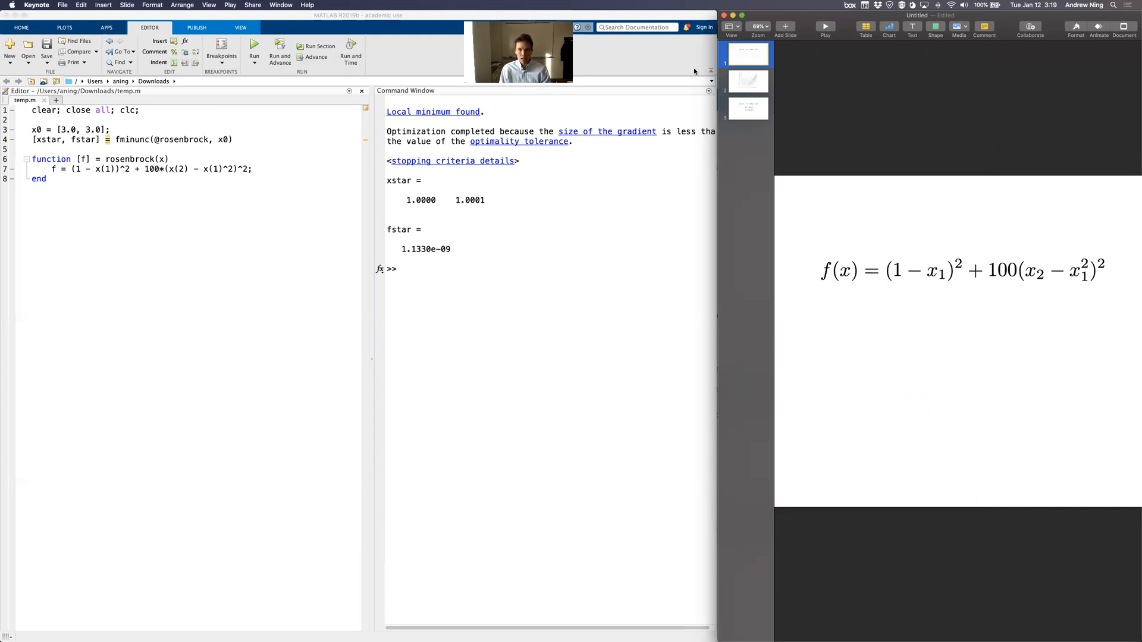
Step: Go to slide 2, the Rosenbrock contour plot with x* marked
left_click(746, 80)
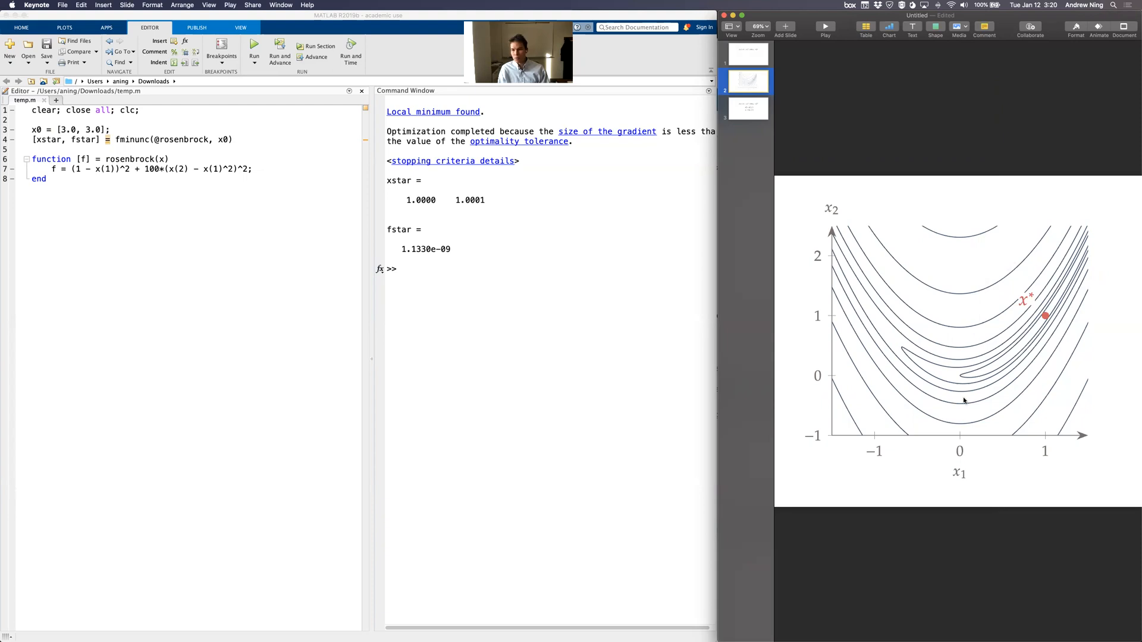
mouse_move(961, 376)
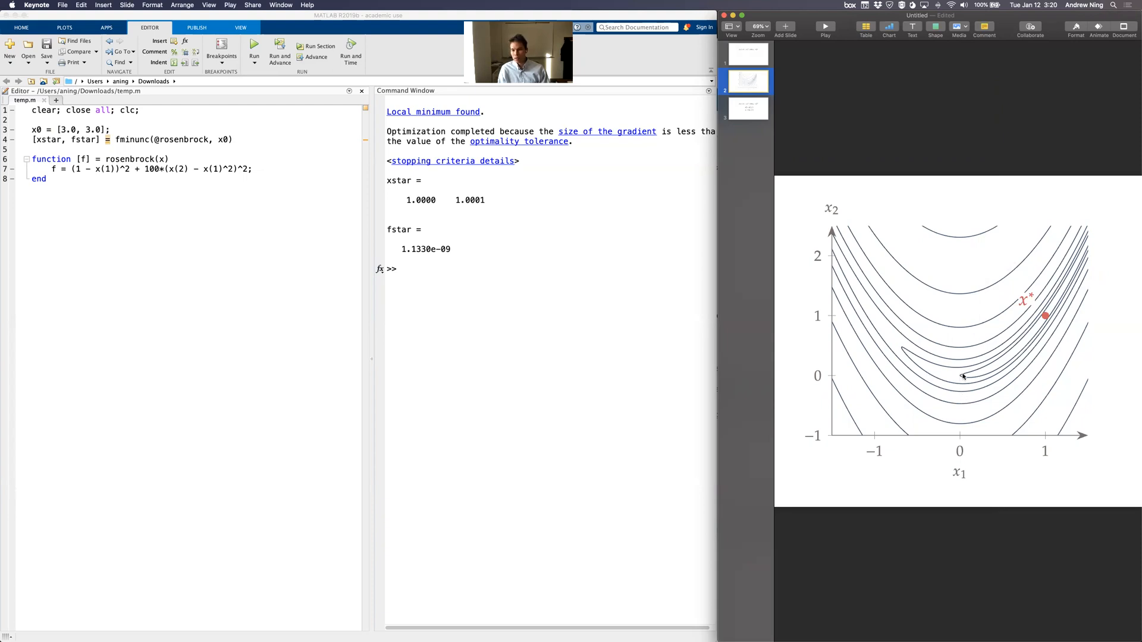
mouse_move(987, 368)
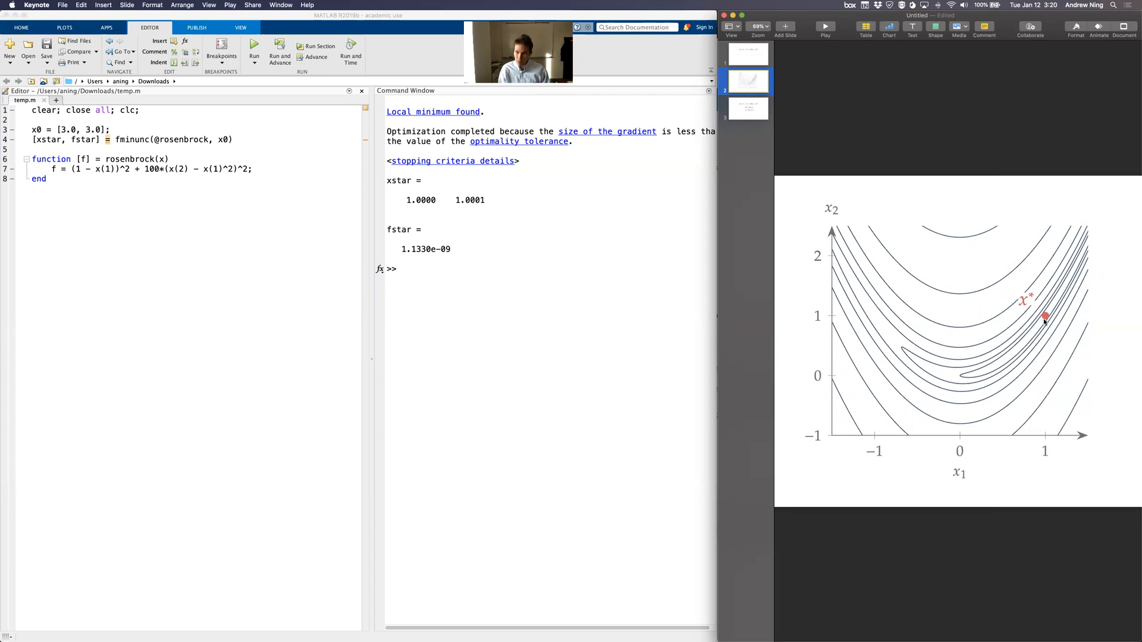
mouse_move(1041, 317)
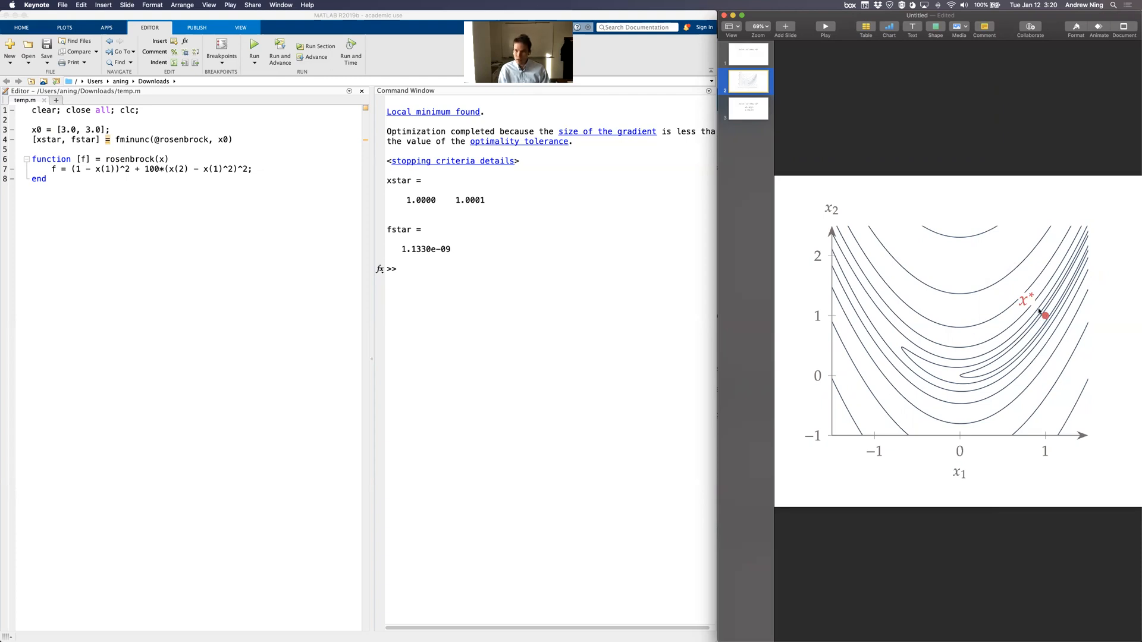
mouse_move(1114, 325)
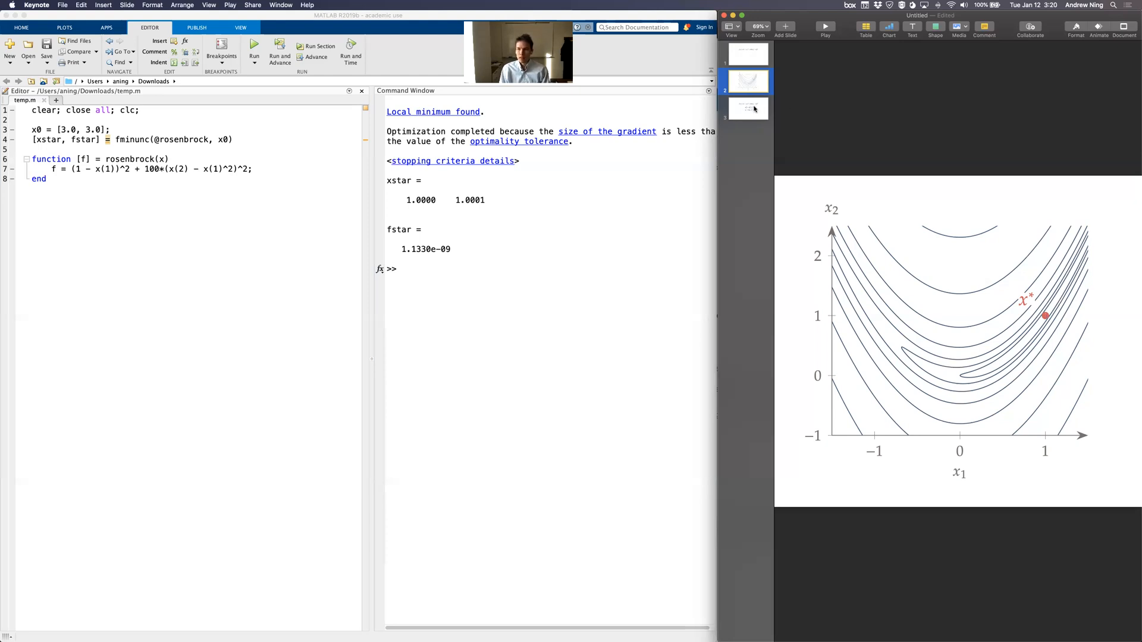
Step: Go to slide 3 showing constraints x1² + x2² ≤ 1 and x1 + 3x2 ≤ 5
left_click(746, 108)
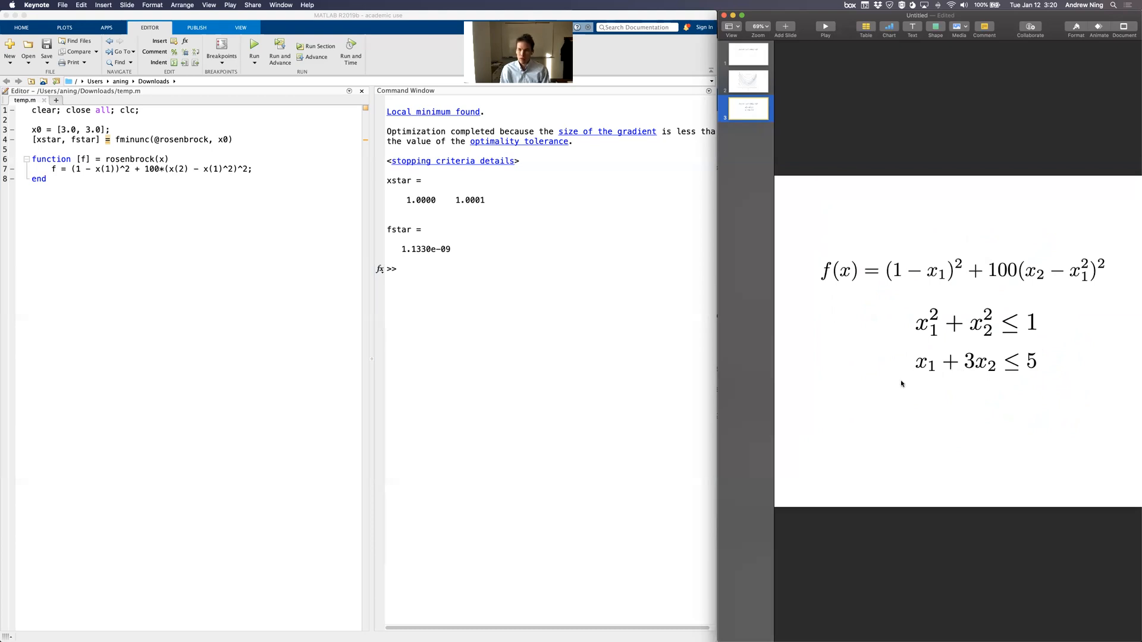
mouse_move(963, 338)
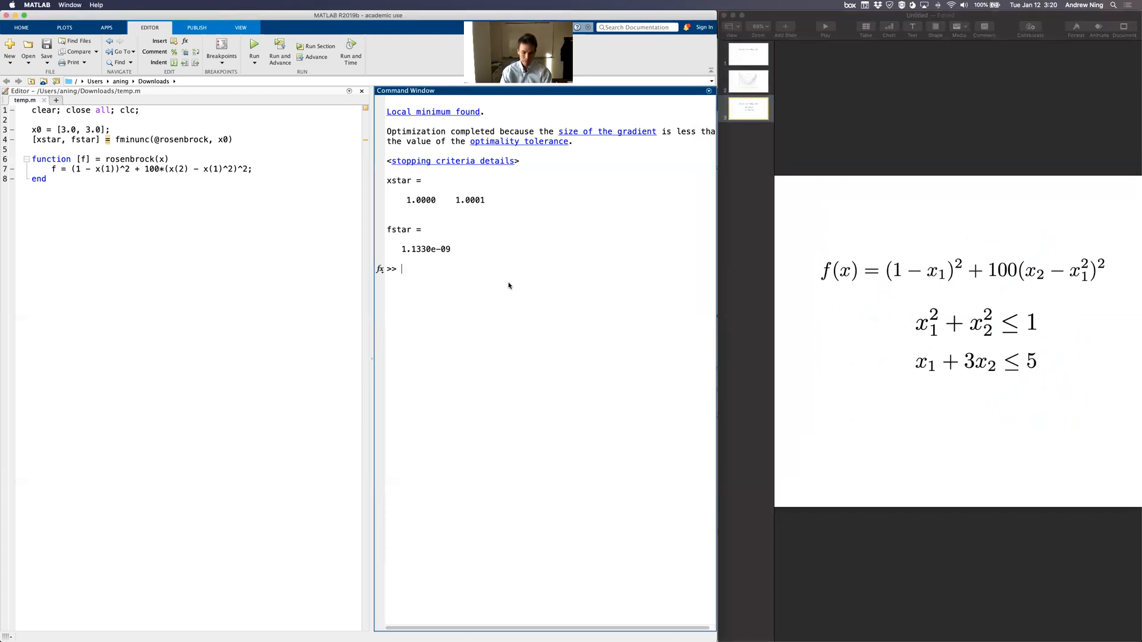
Step: Run doc fmincon in the Command Window to open its help page
type("fmincon")
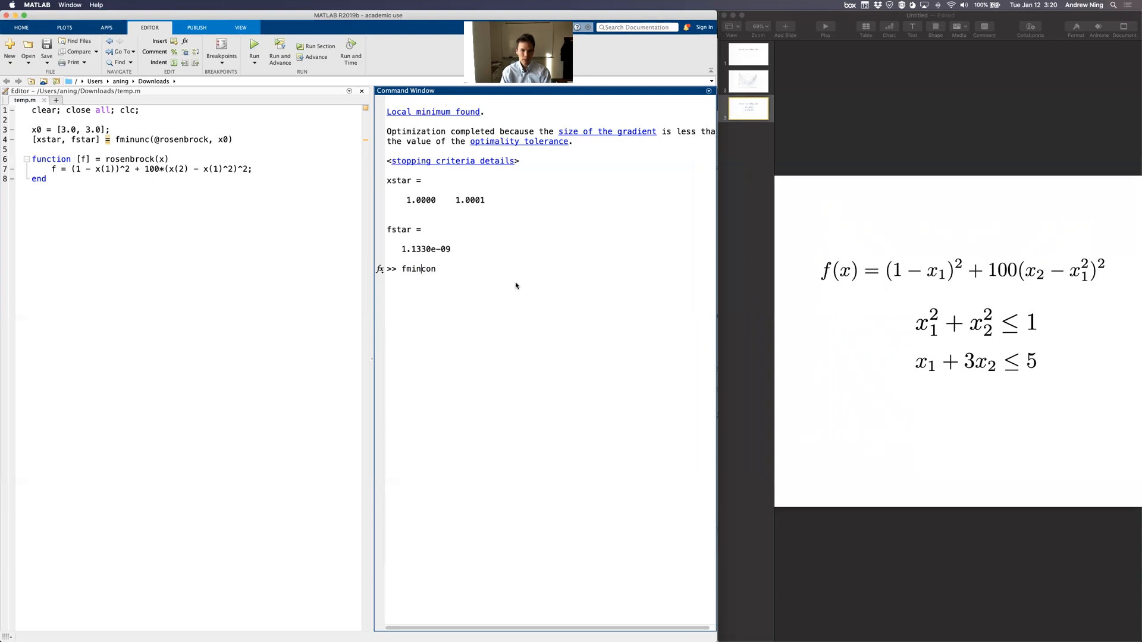
double_click(426, 269)
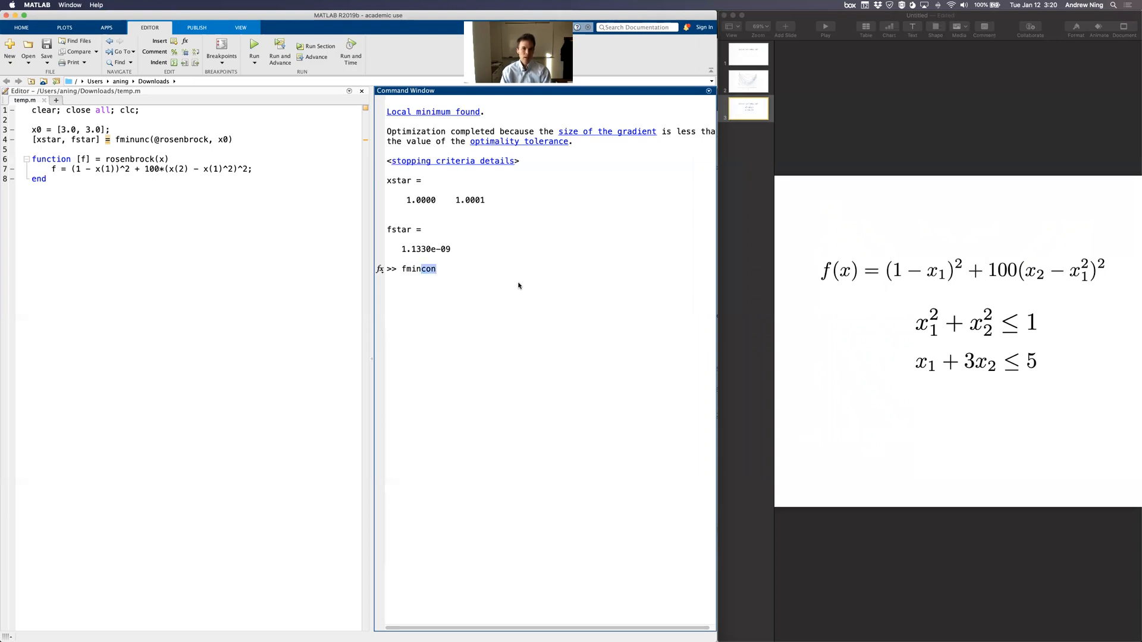
double_click(418, 268)
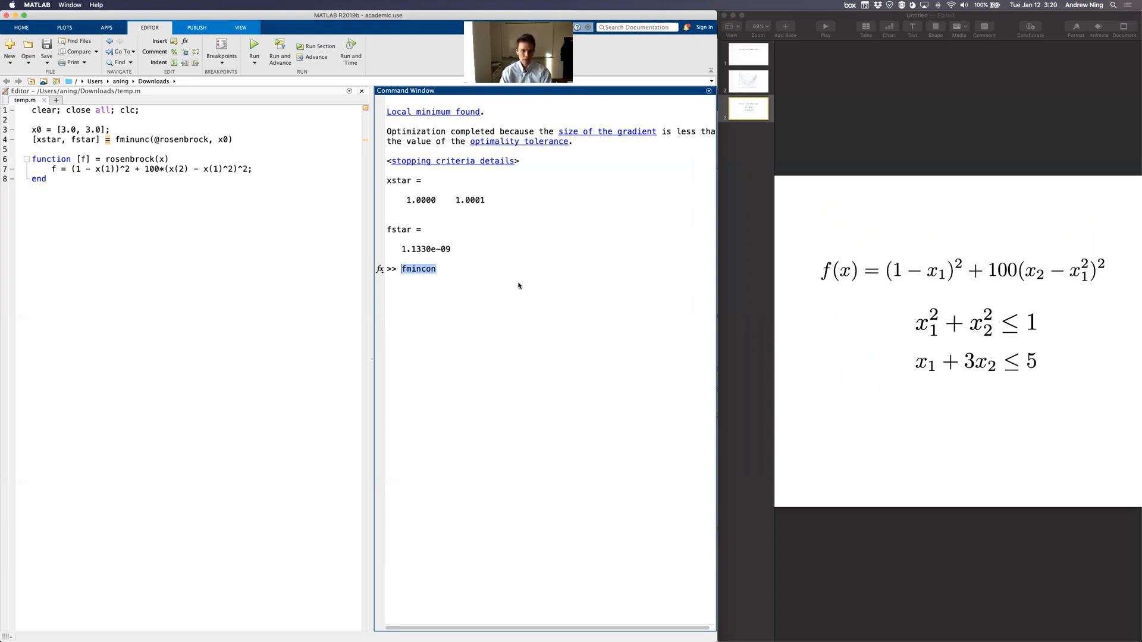
type("doc")
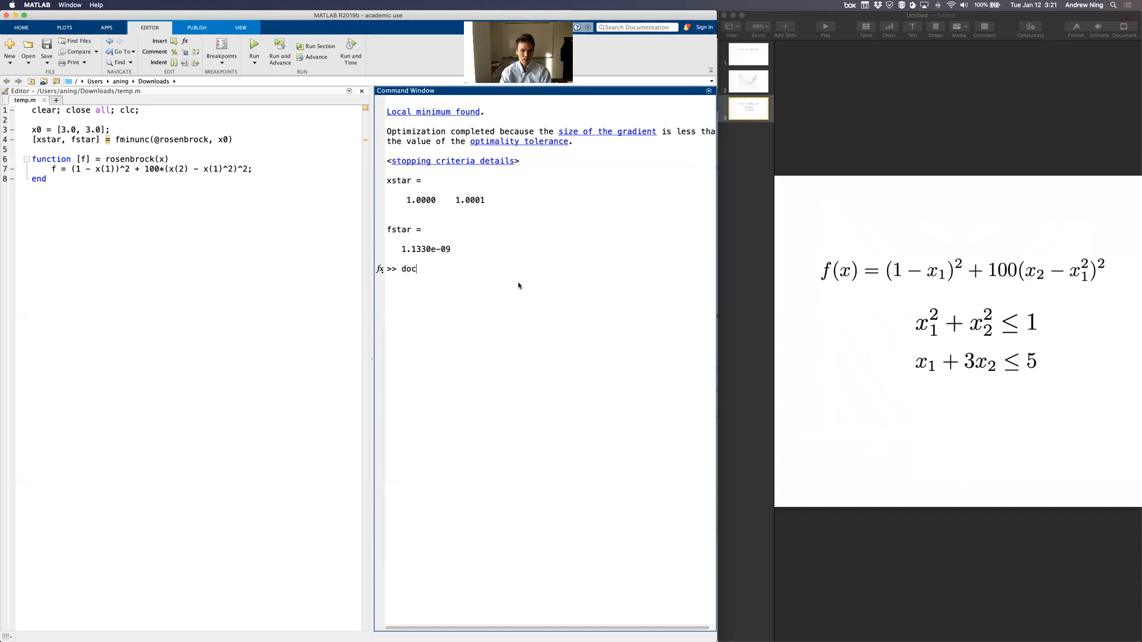
type("fmincon")
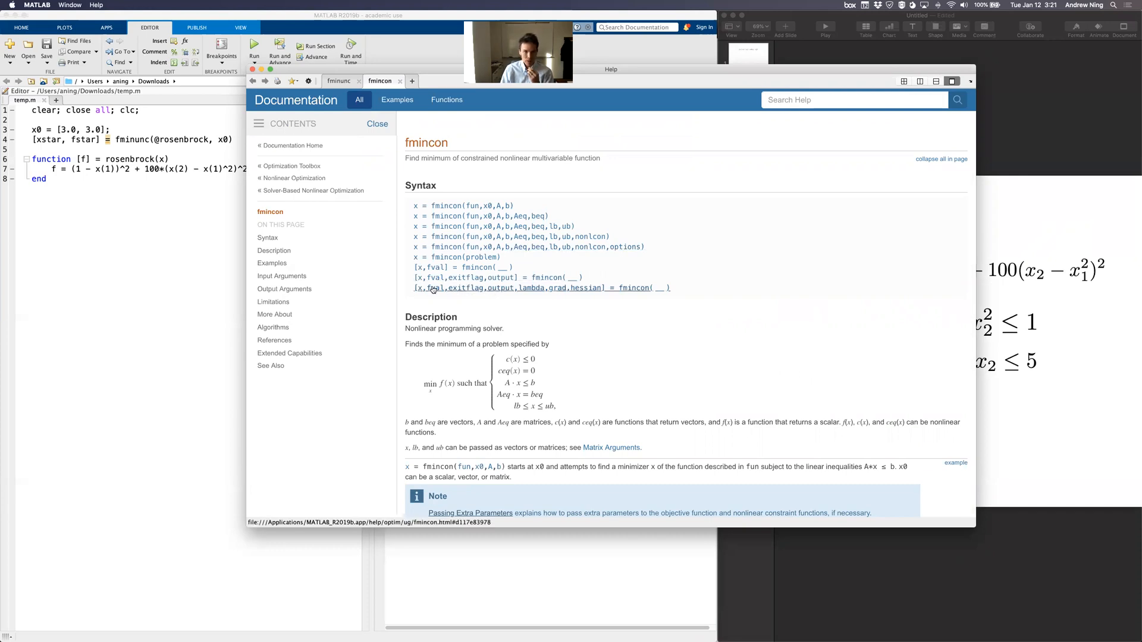
scroll("down", 3)
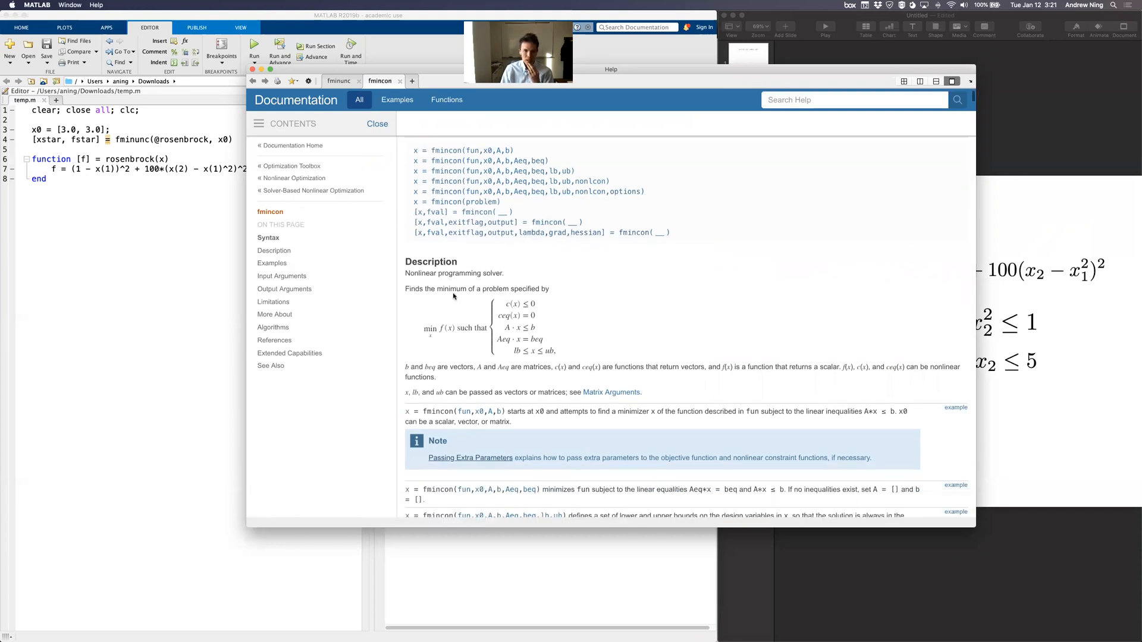
scroll("down", 3)
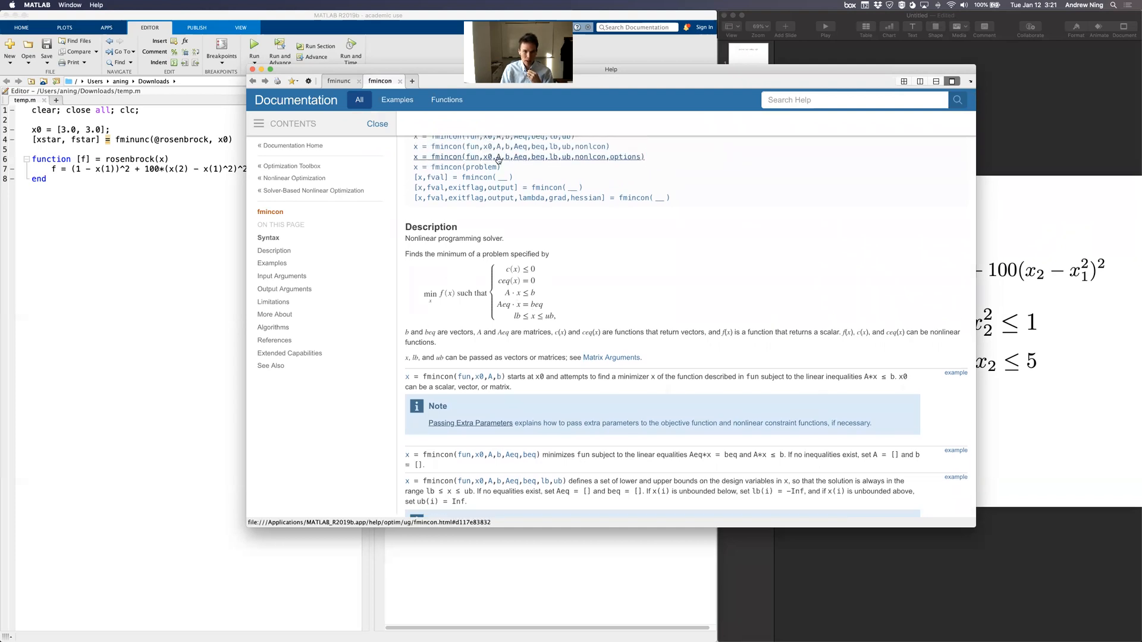
scroll("down", 3)
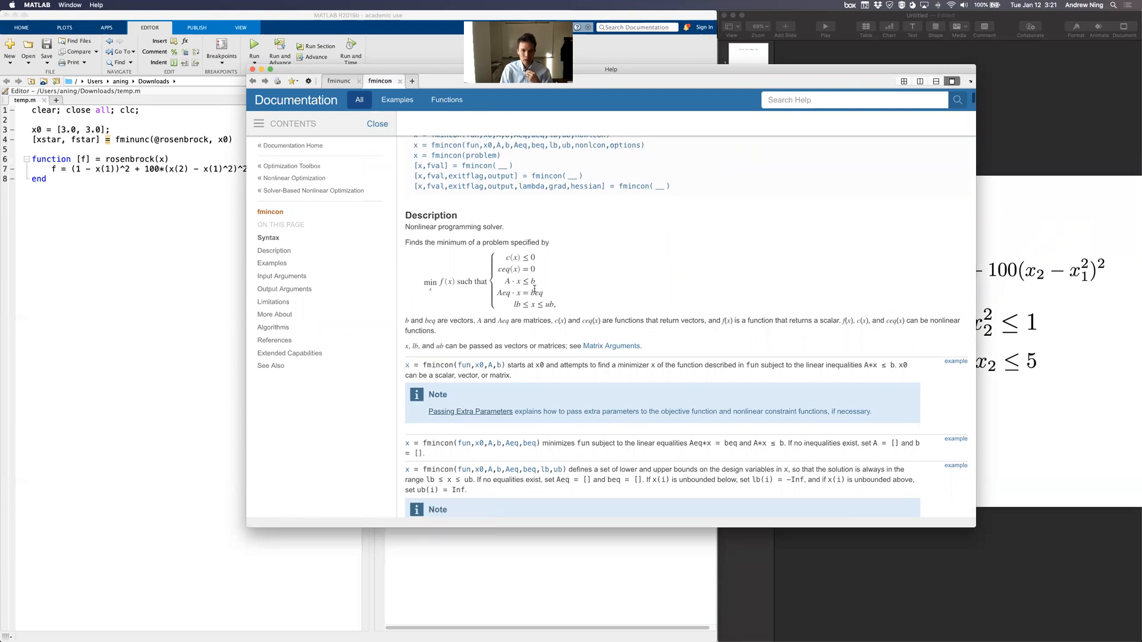
scroll("down", 3)
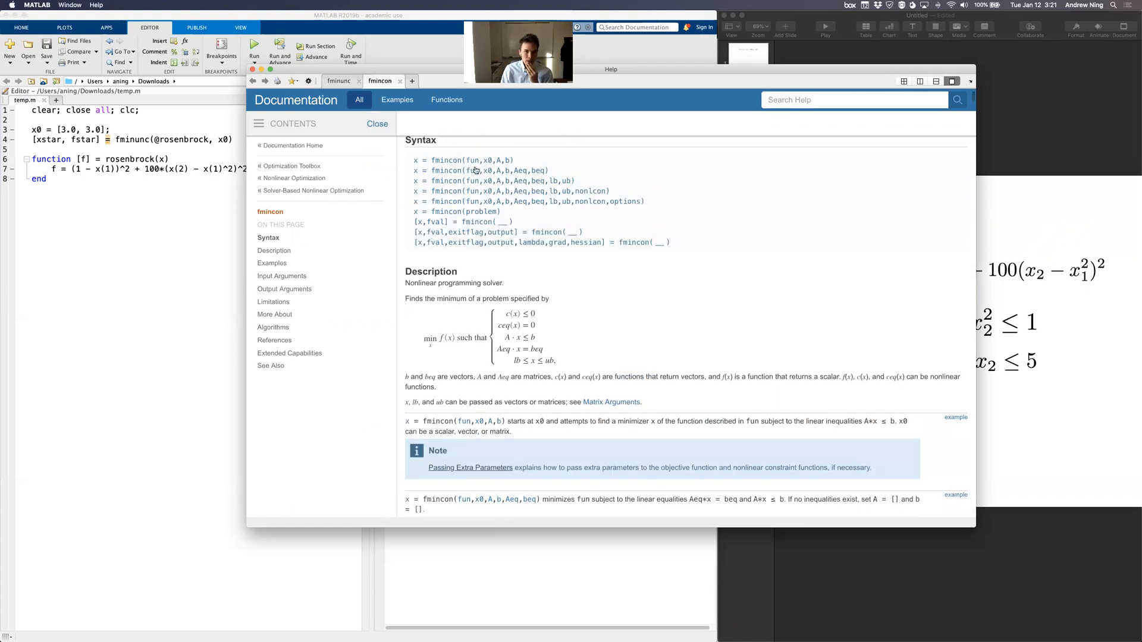
mouse_move(477, 171)
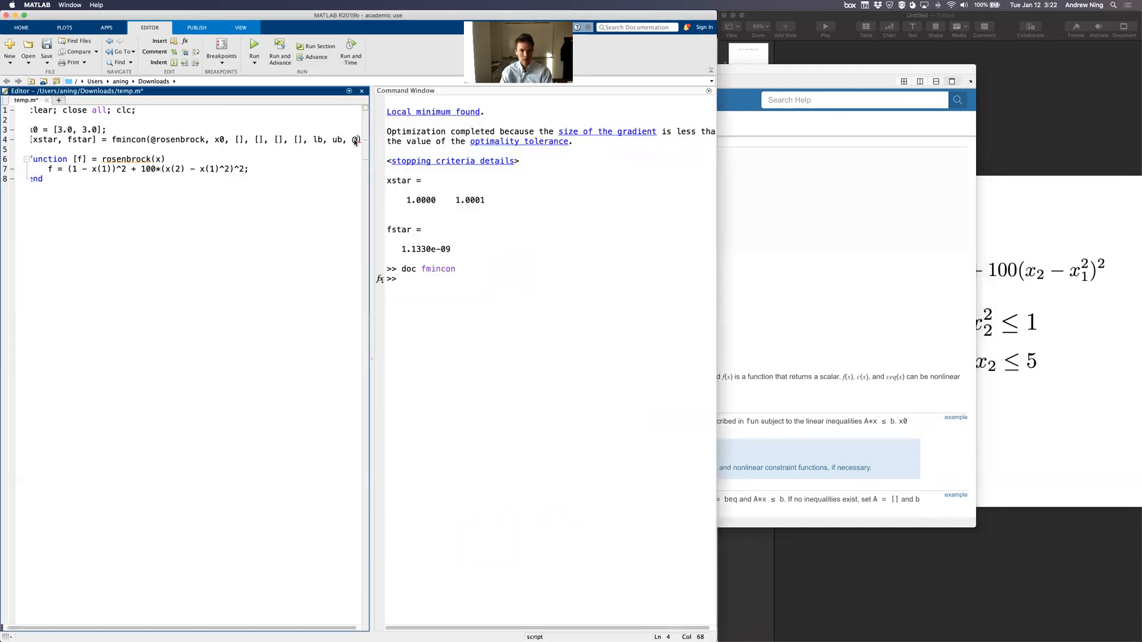
type("con")
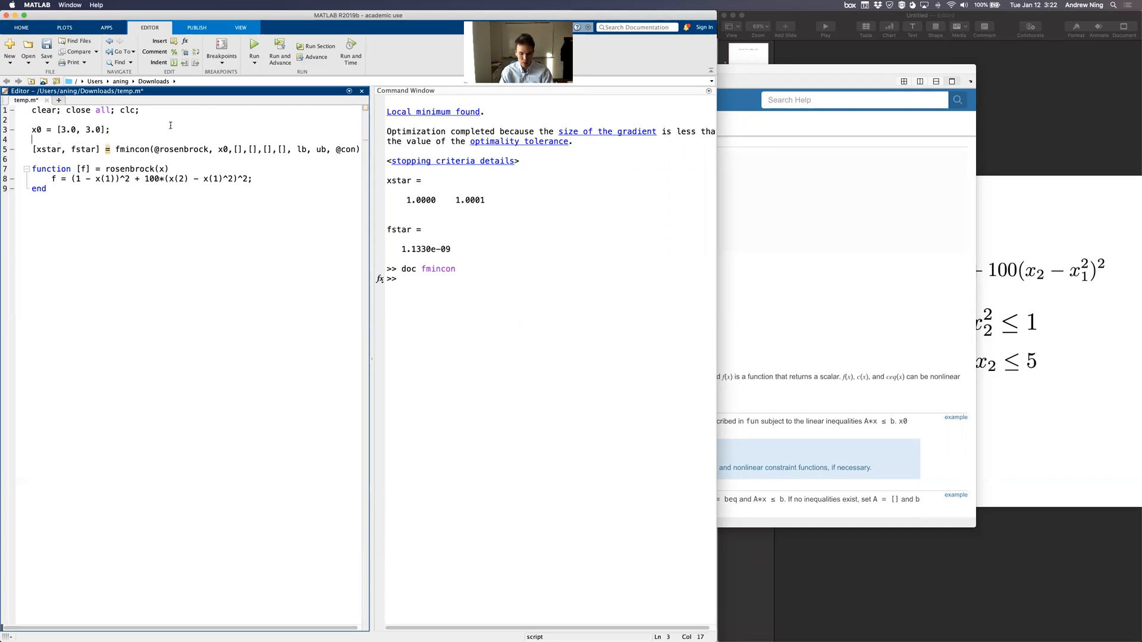
type("lb =")
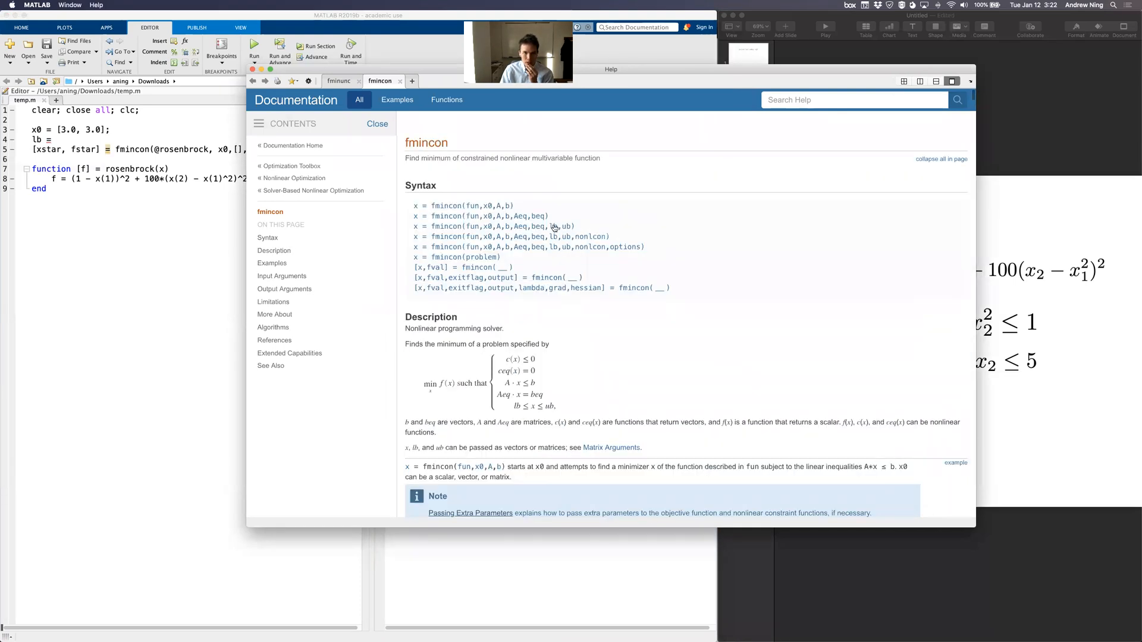
Step: Scroll through the fmincon help on the lb and ub bound arguments
scroll("down", 3)
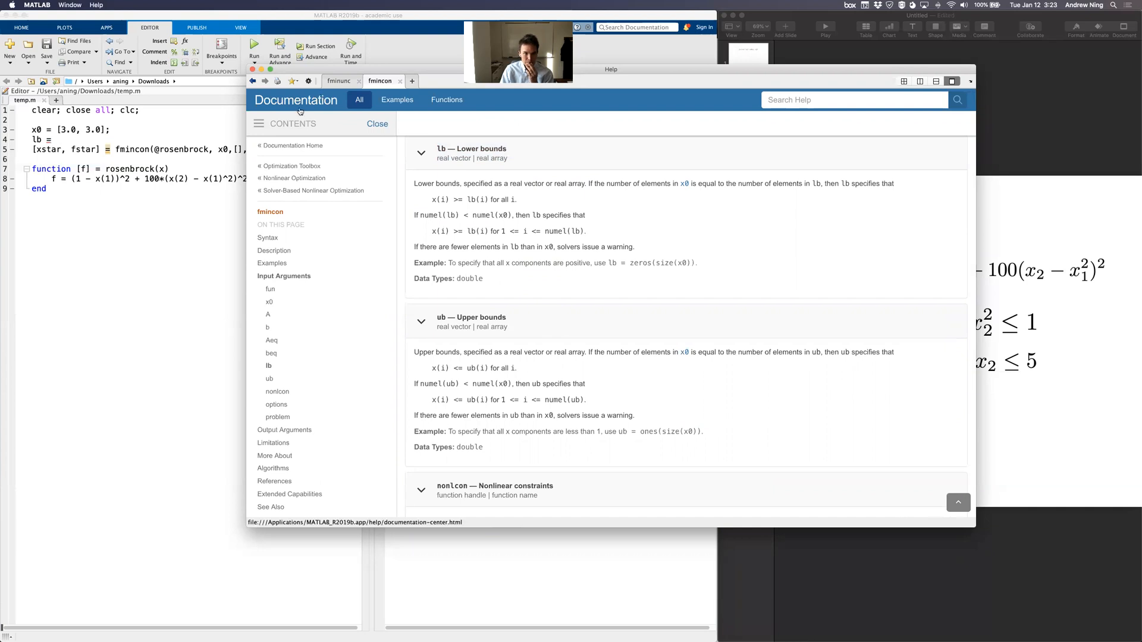
scroll("down", 3)
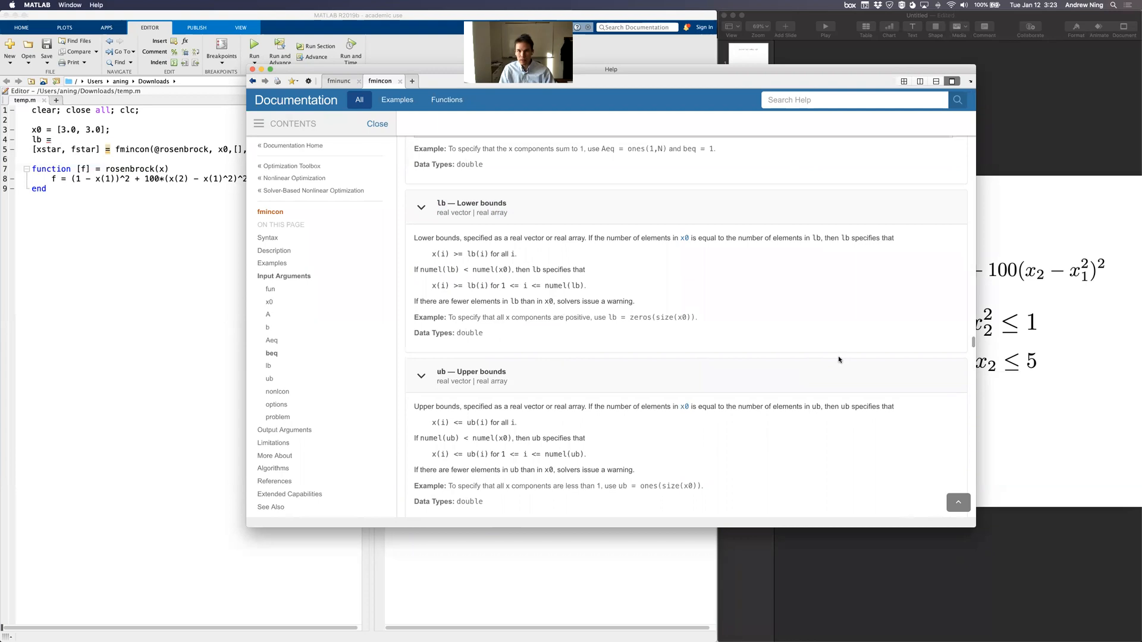
scroll("down", 3)
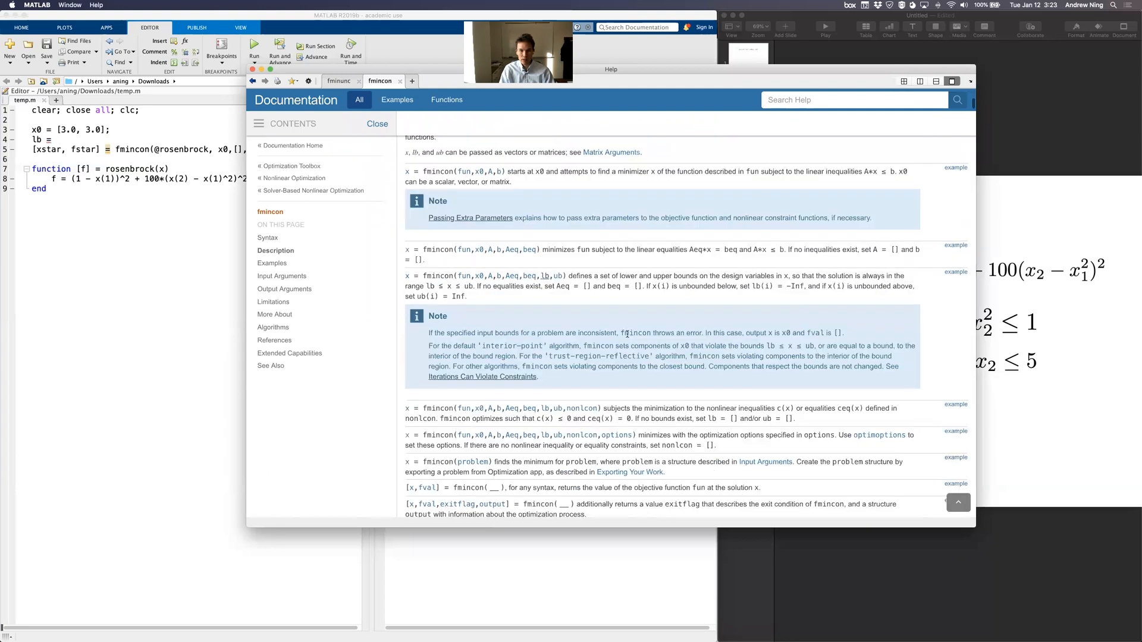
scroll("down", 3)
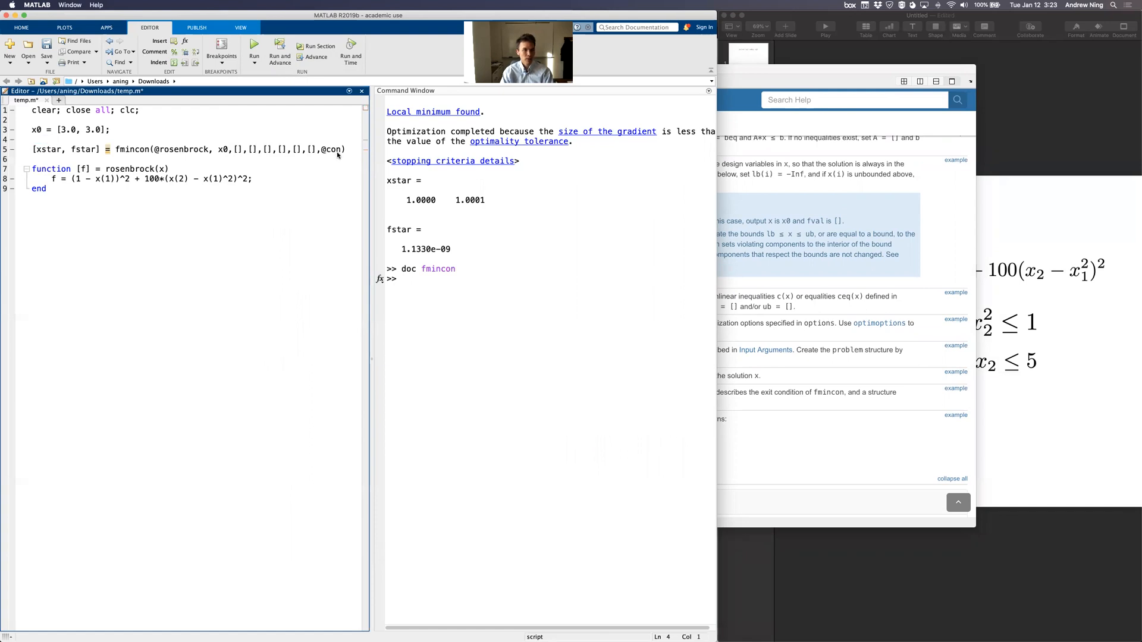
Step: Below rosenbrock, write the header function [c, ceq] = con(x)
key("Return")
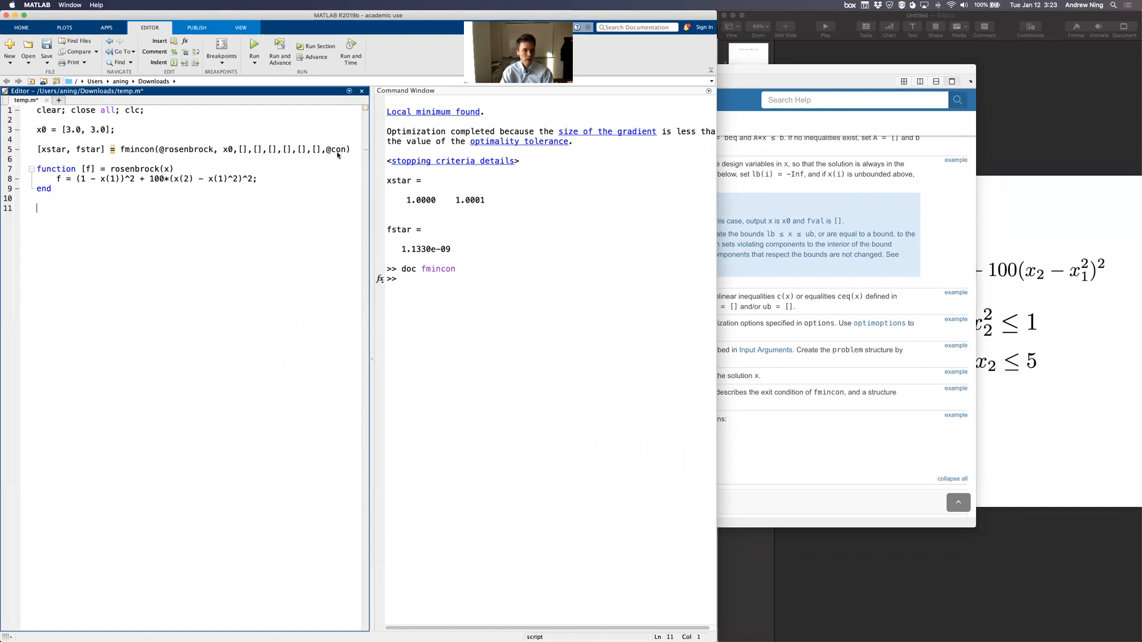
type("function")
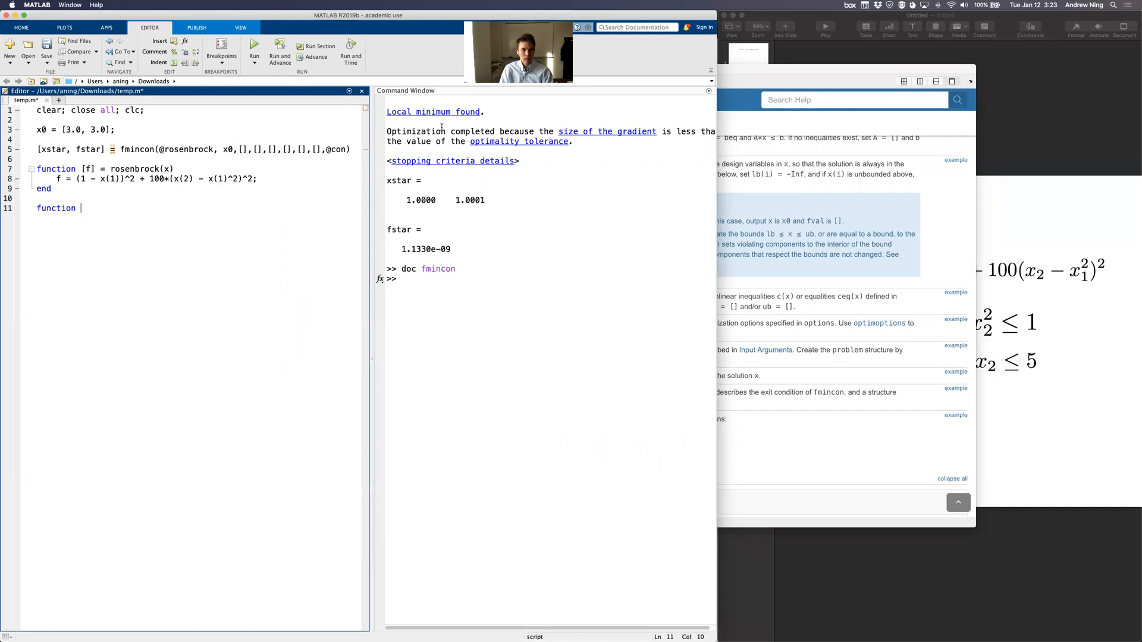
type("[] = con(x")
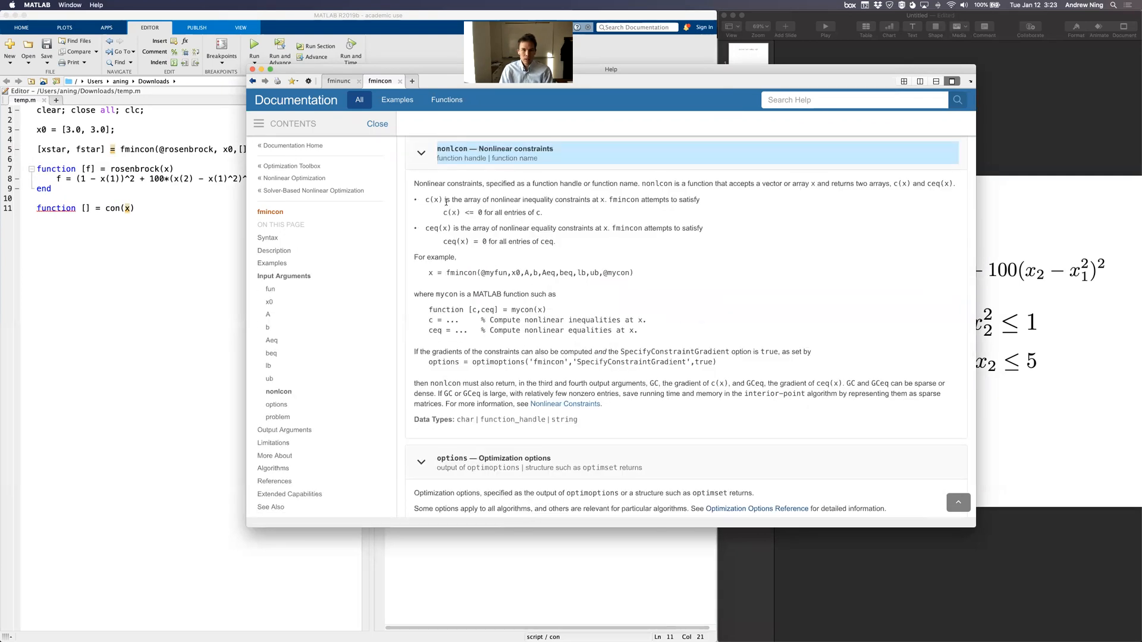
scroll("down", 3)
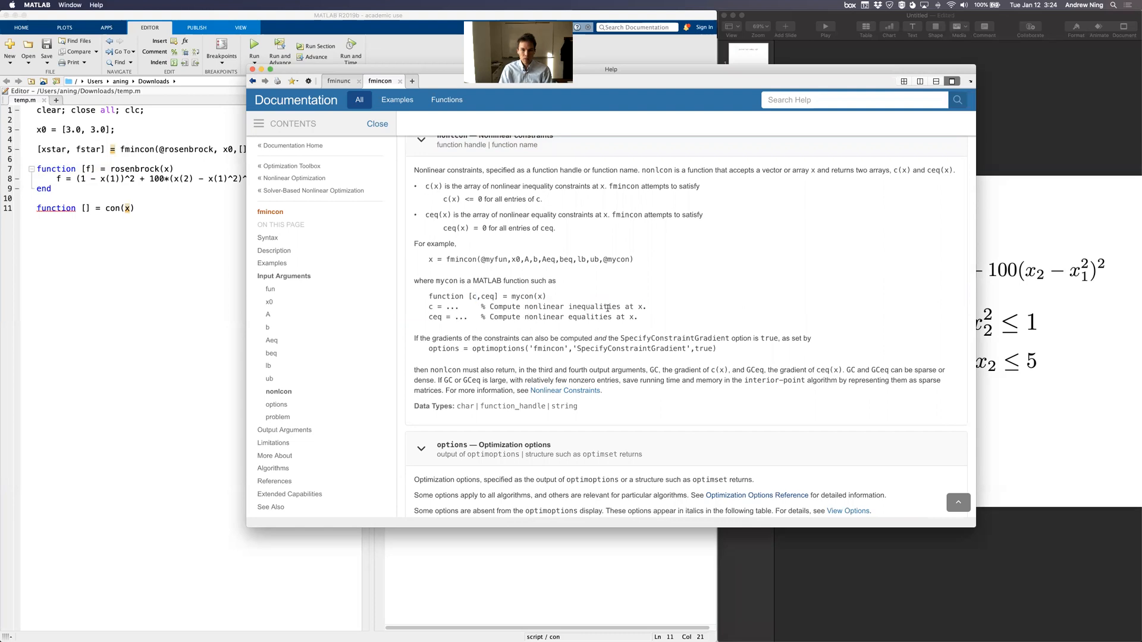
double_click(595, 306)
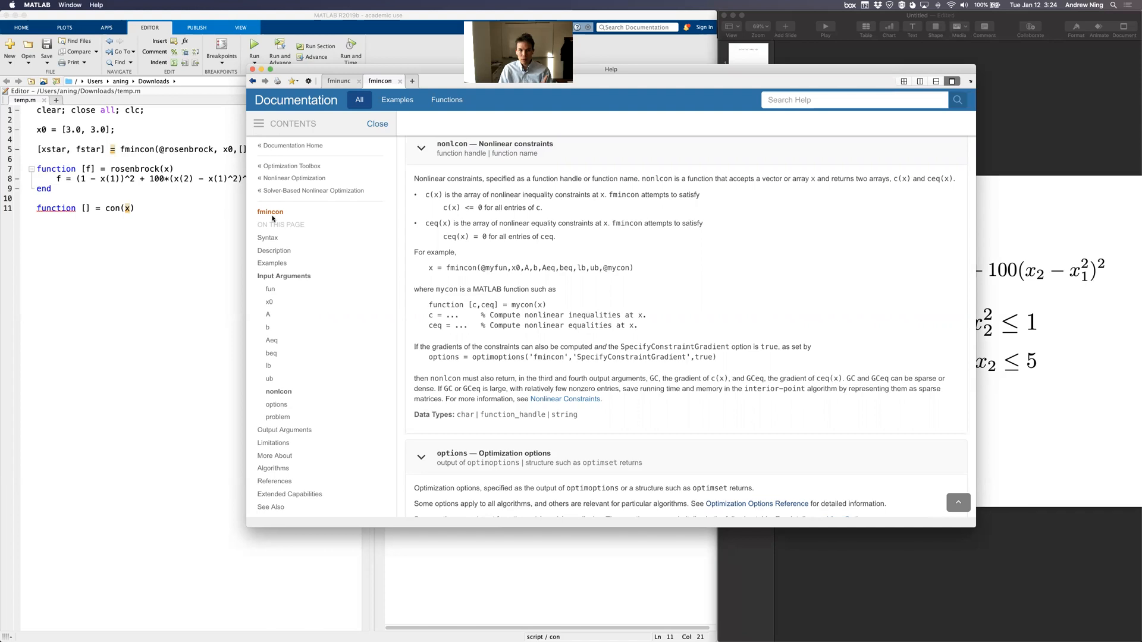
mouse_move(1016, 340)
type("c")
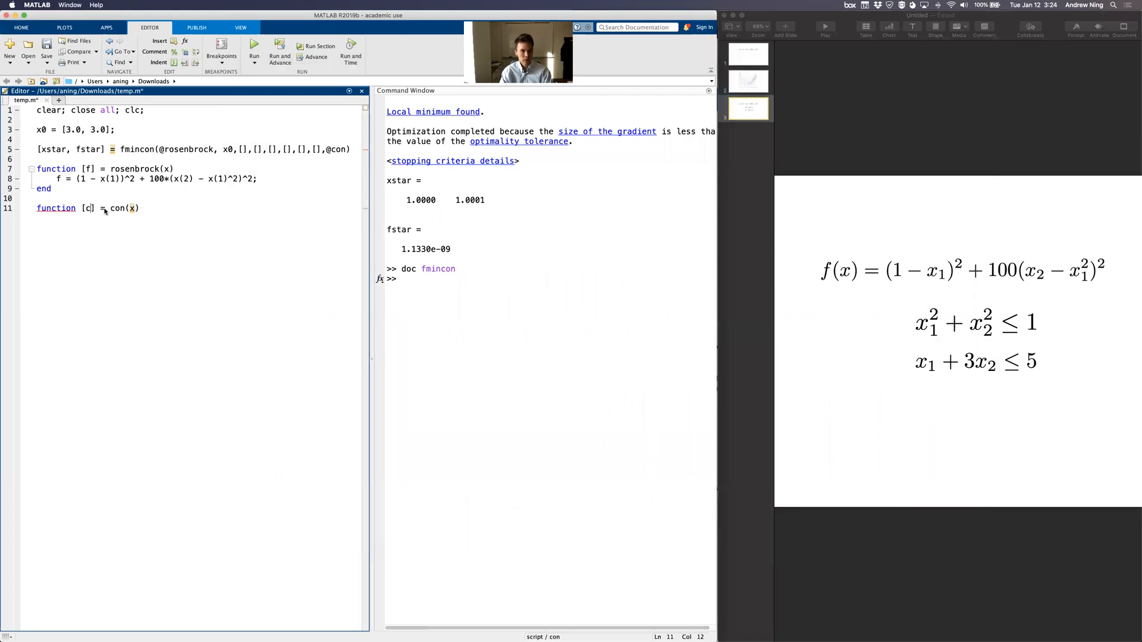
type(", ceq")
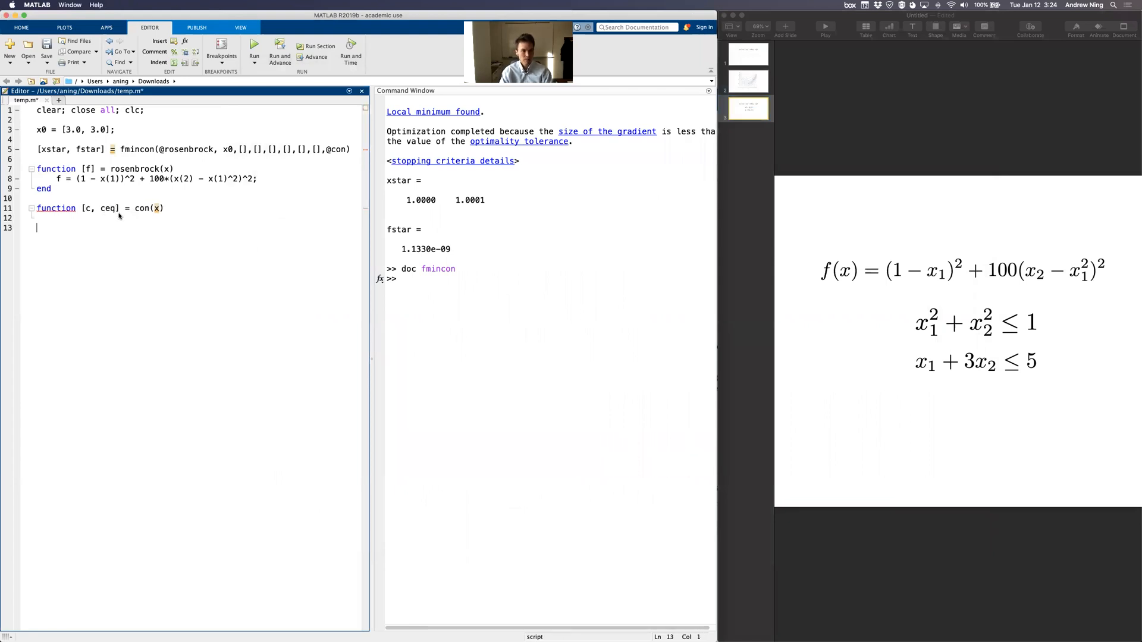
Step: In con, write ceq = [];, c = zeros(2, 1) and c(1) = x(1)^2 + x(2)^2
type("c")
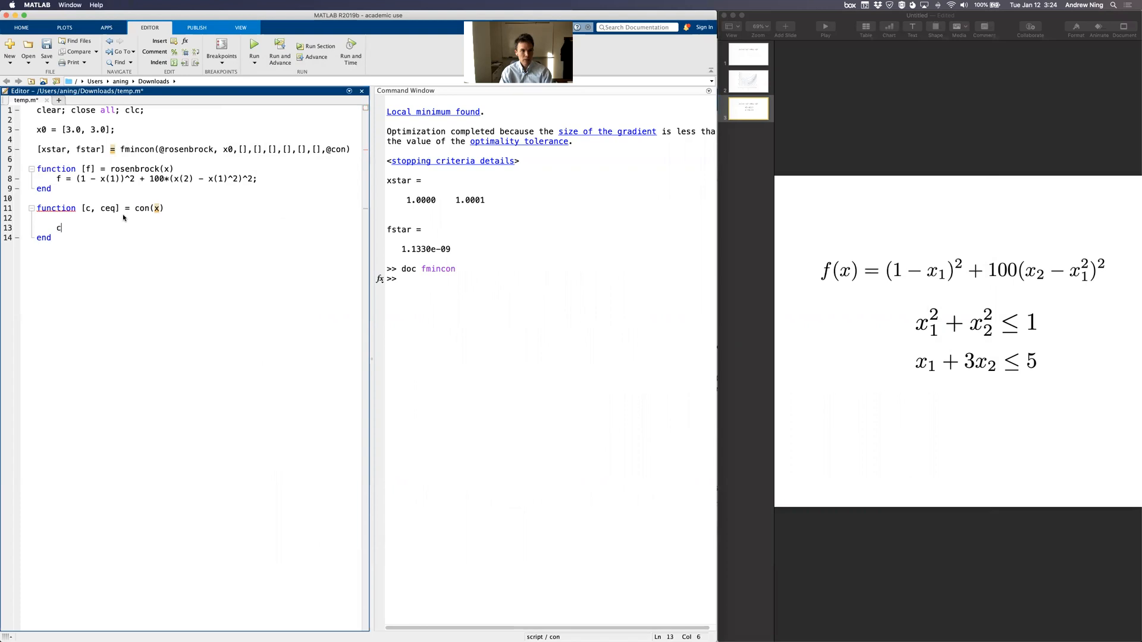
type("eq = [];")
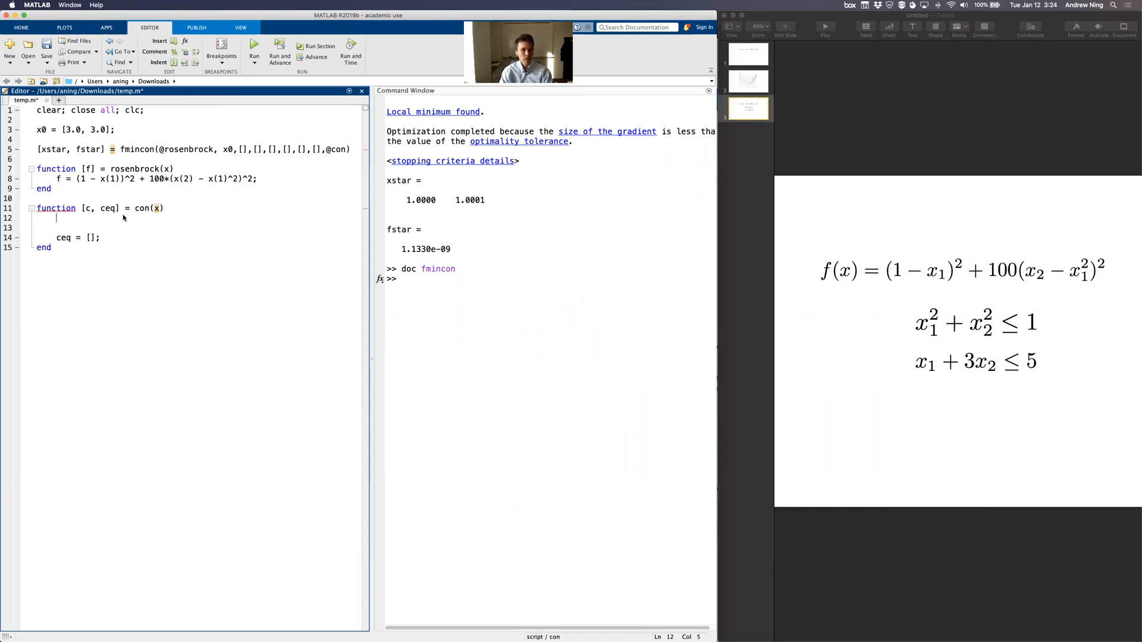
type("c = zeros(2);")
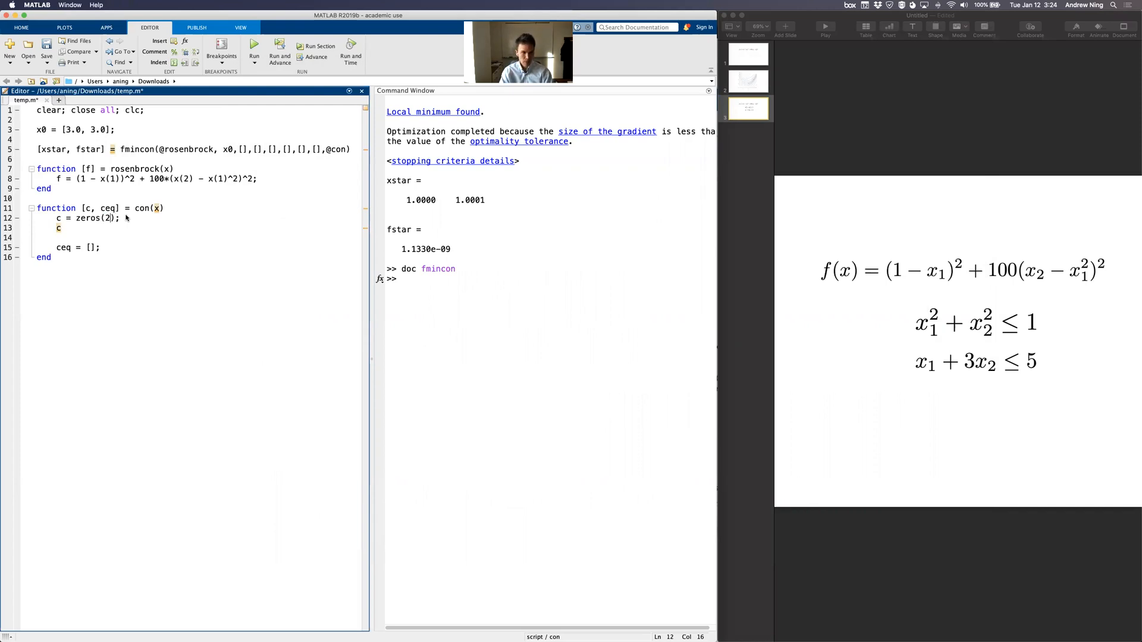
type(", 1")
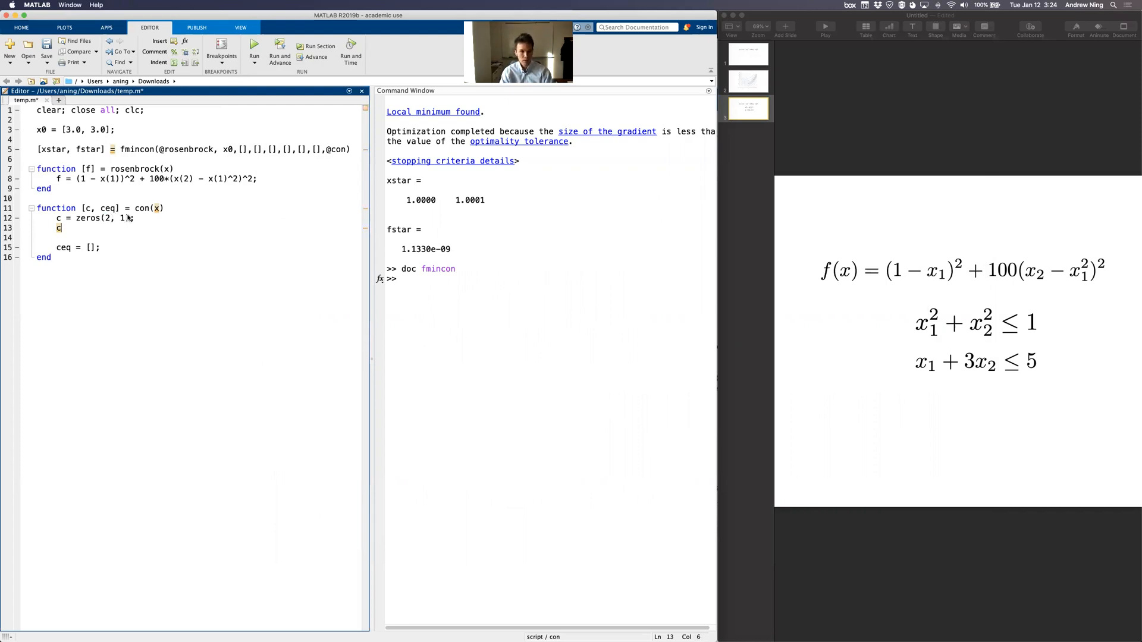
type("(1) =")
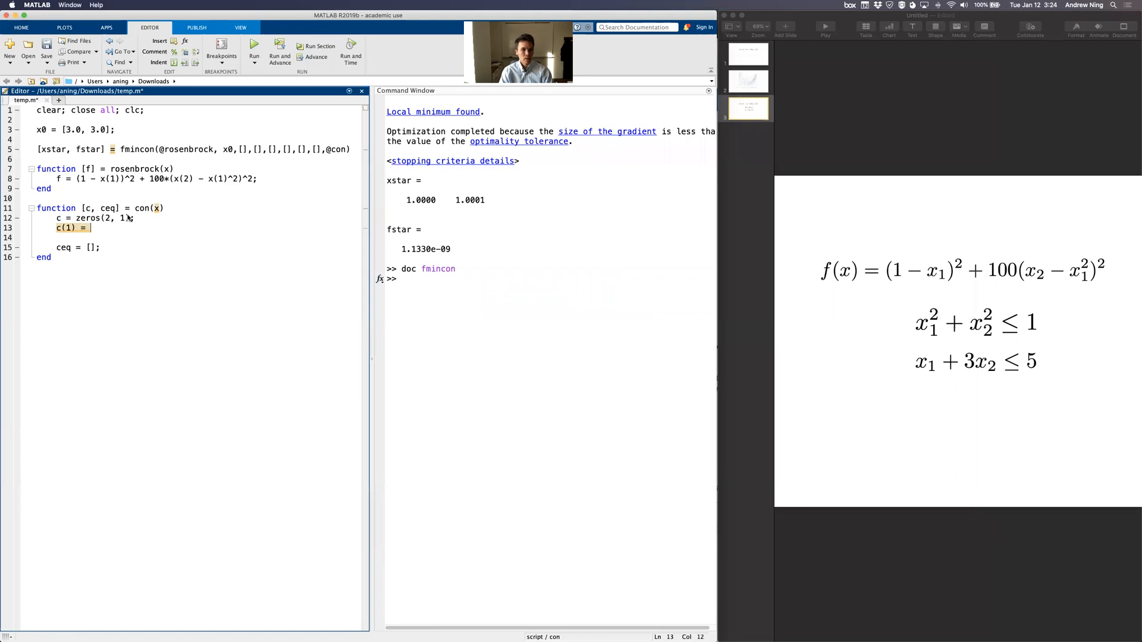
type("x")
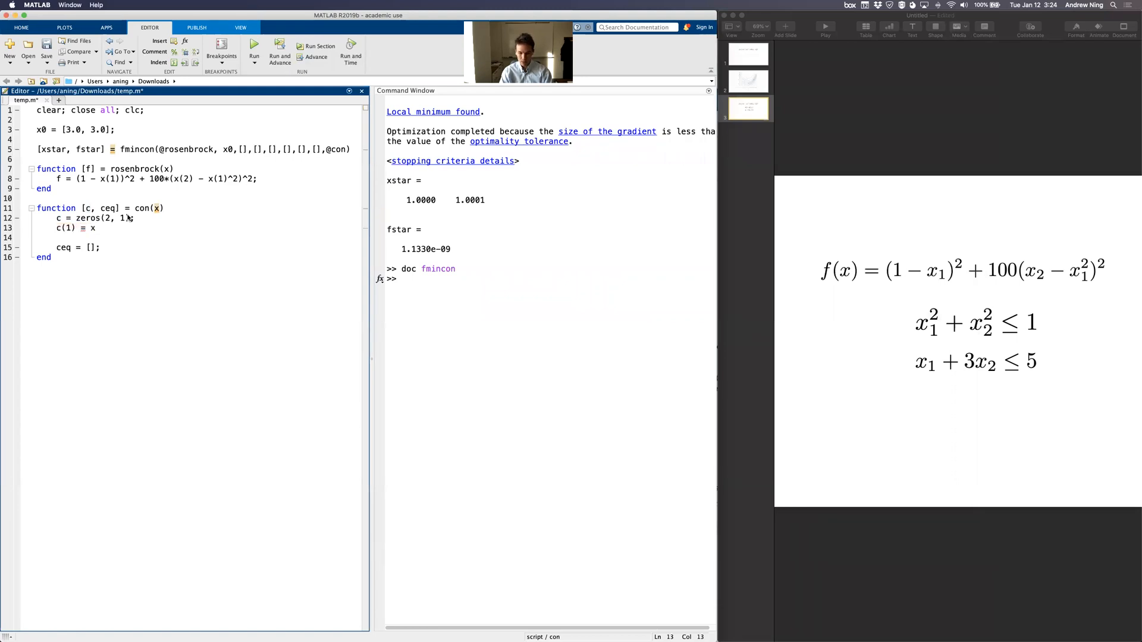
type("(1)")
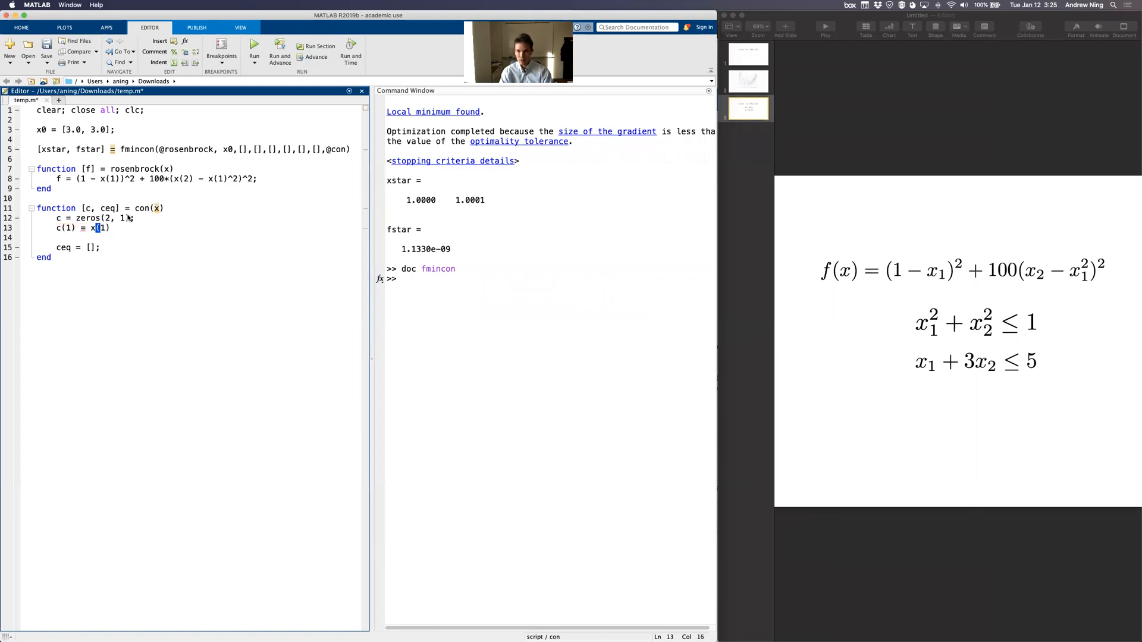
type("^2 + x(2")
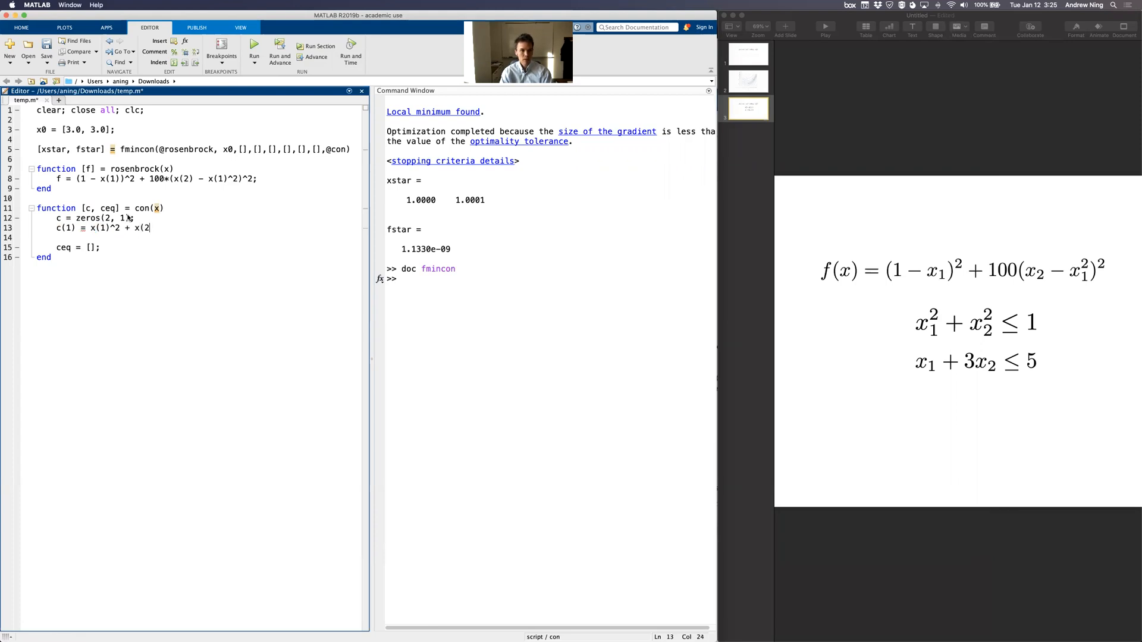
type("^2")
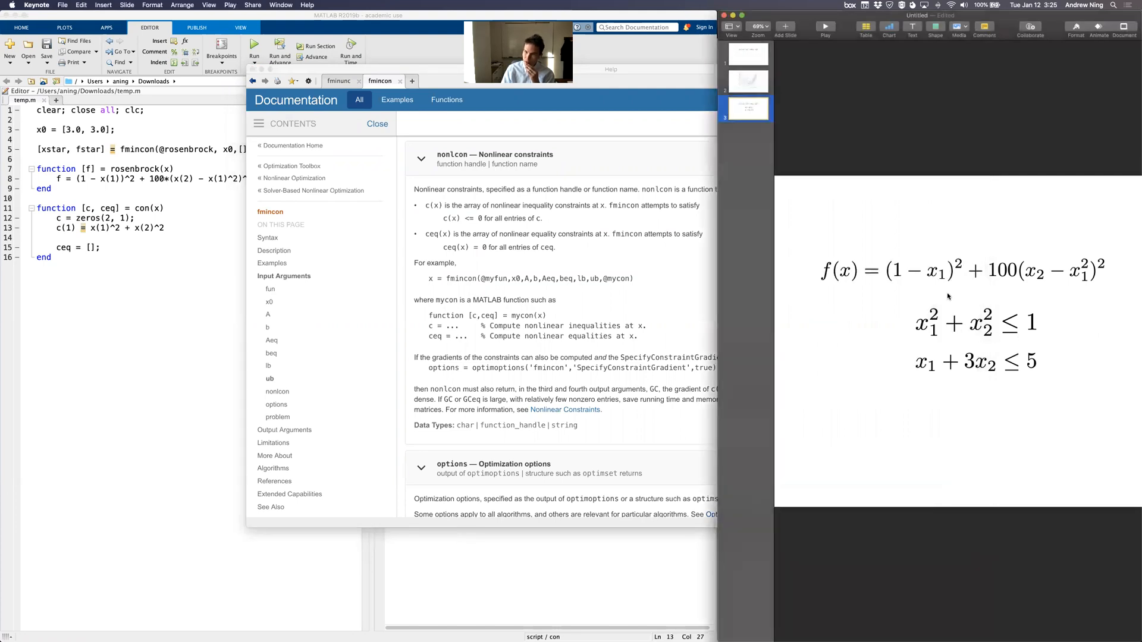
mouse_move(951, 329)
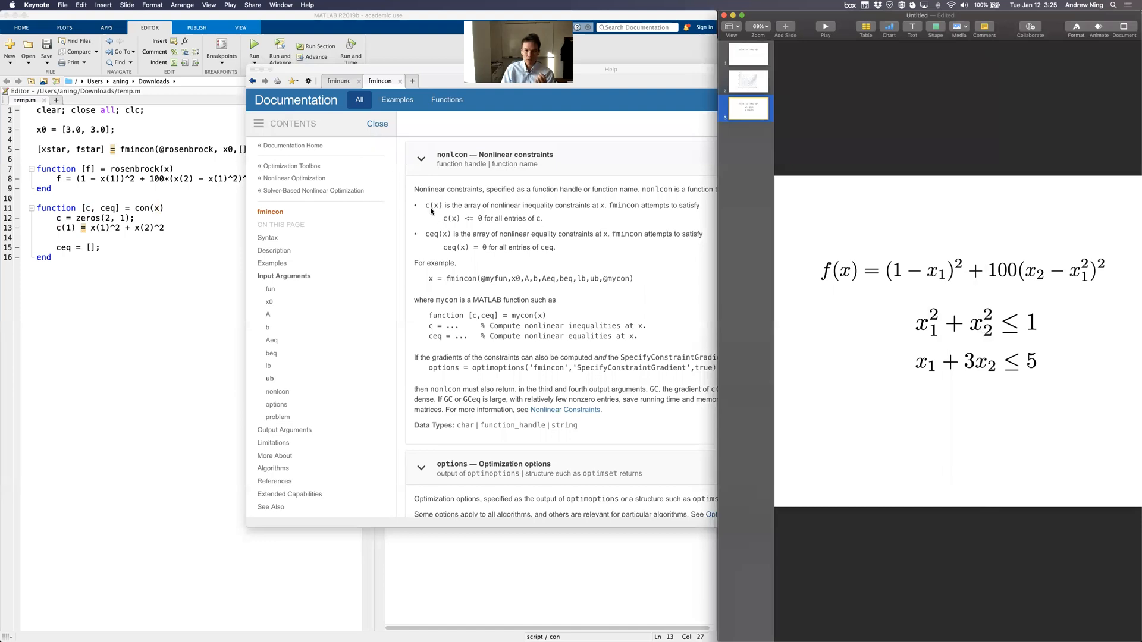
Step: Append '- 1;' to c(1) and add c(2) = x(1) + 3*x(2) - 5;
left_click(377, 123)
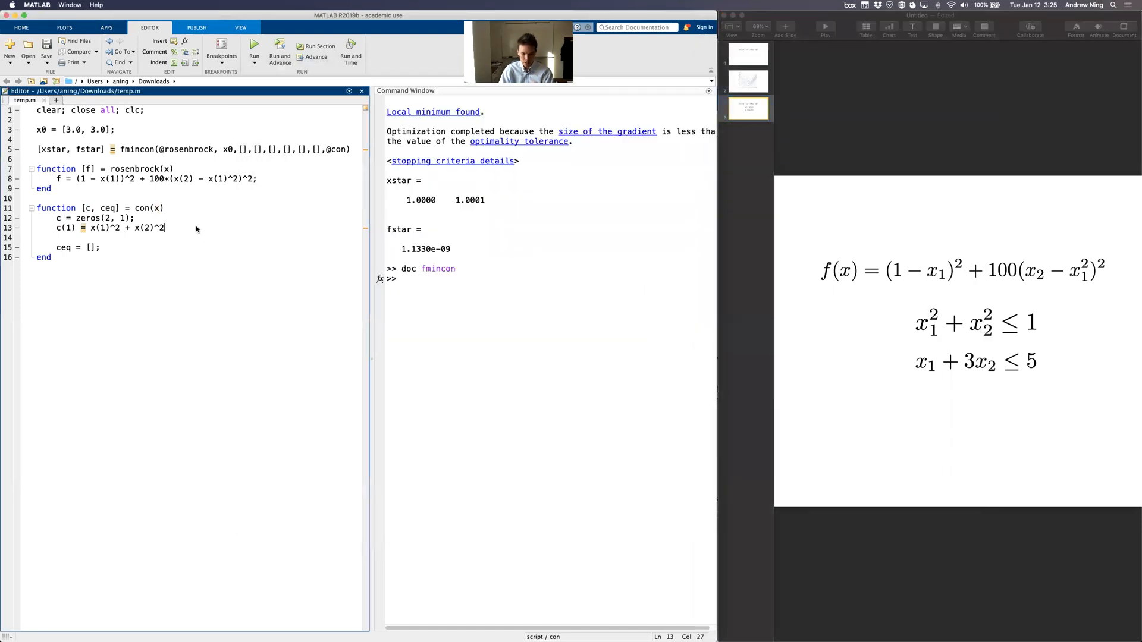
type("- 1;")
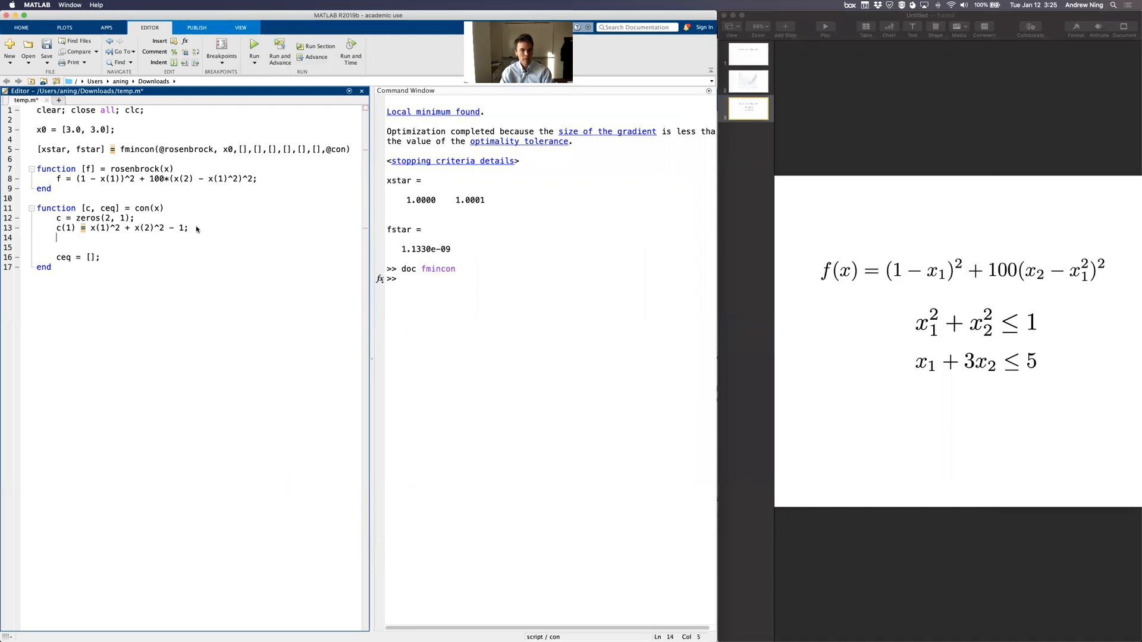
type("c(2) = x")
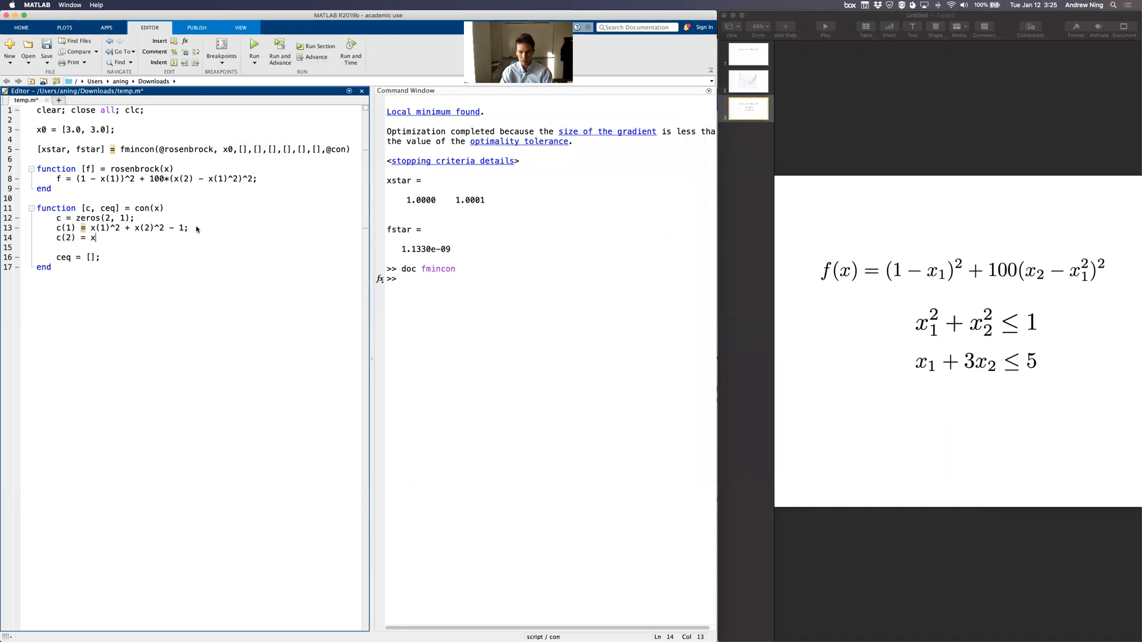
type("(1) + 3*x(2")
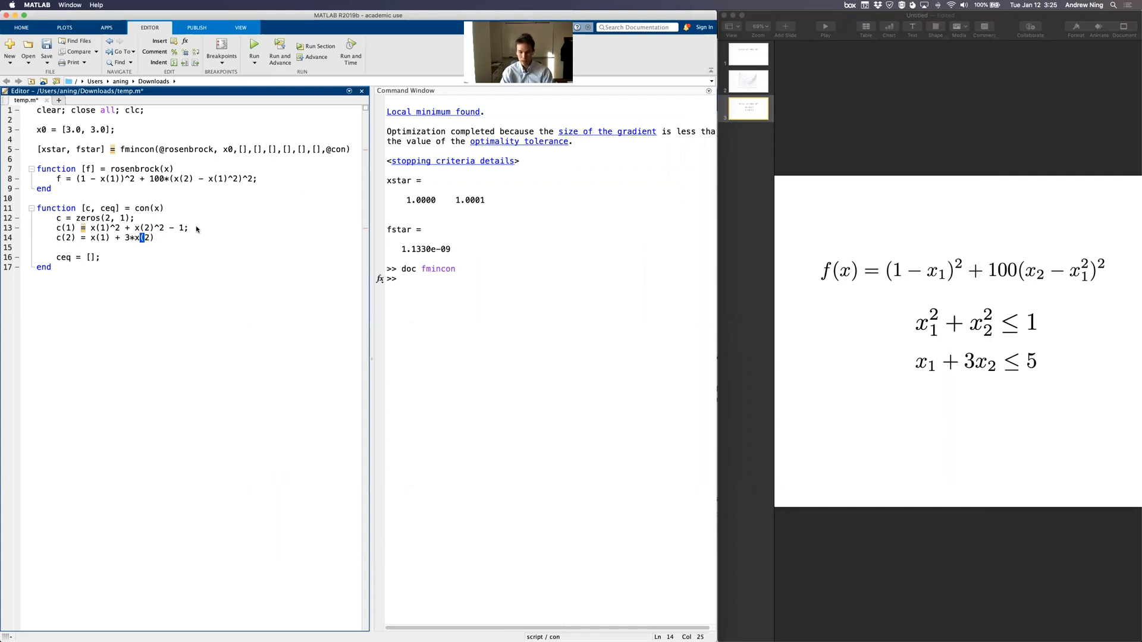
type("- 5;")
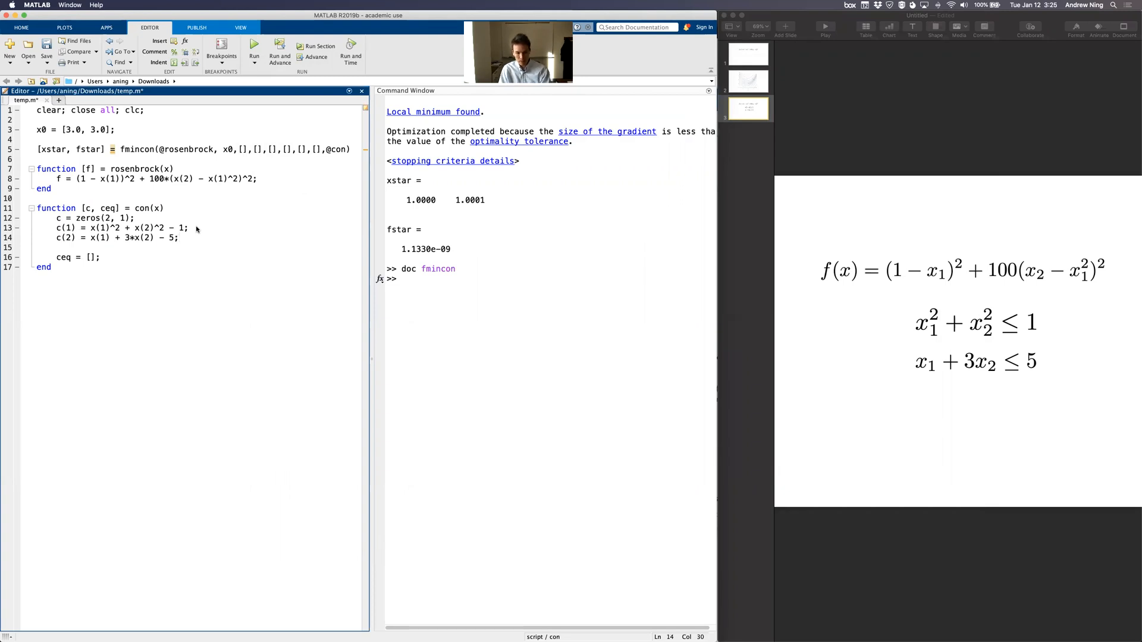
Step: Run temp.m, reaching xstar ≈ [0.7864, 0.6177] with fstar 0.0457
left_click(254, 46)
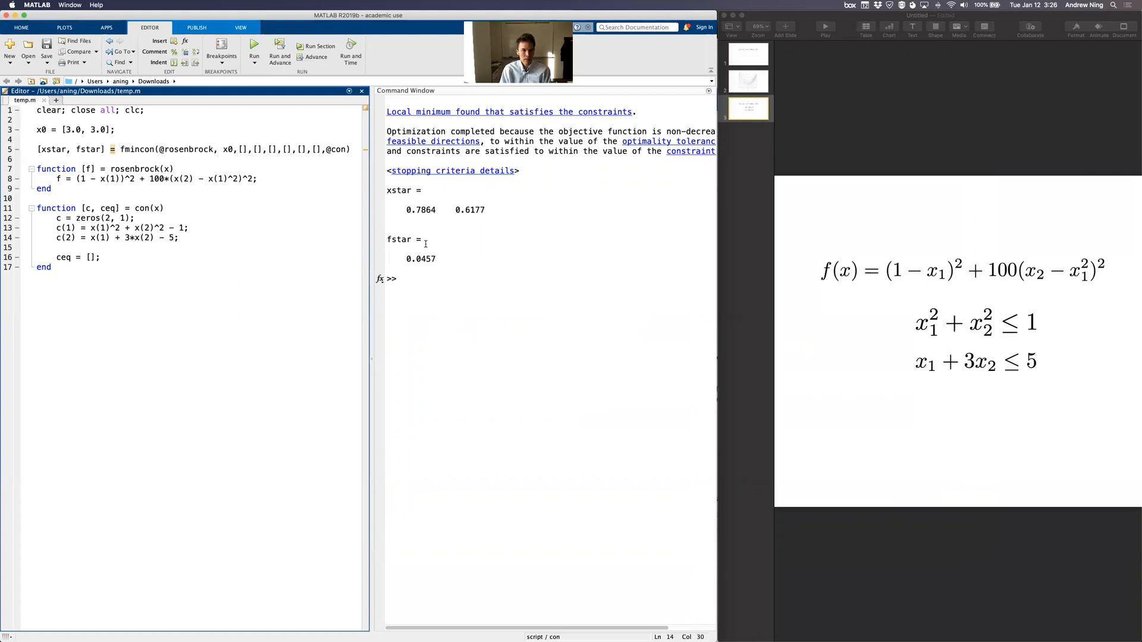
mouse_move(419, 275)
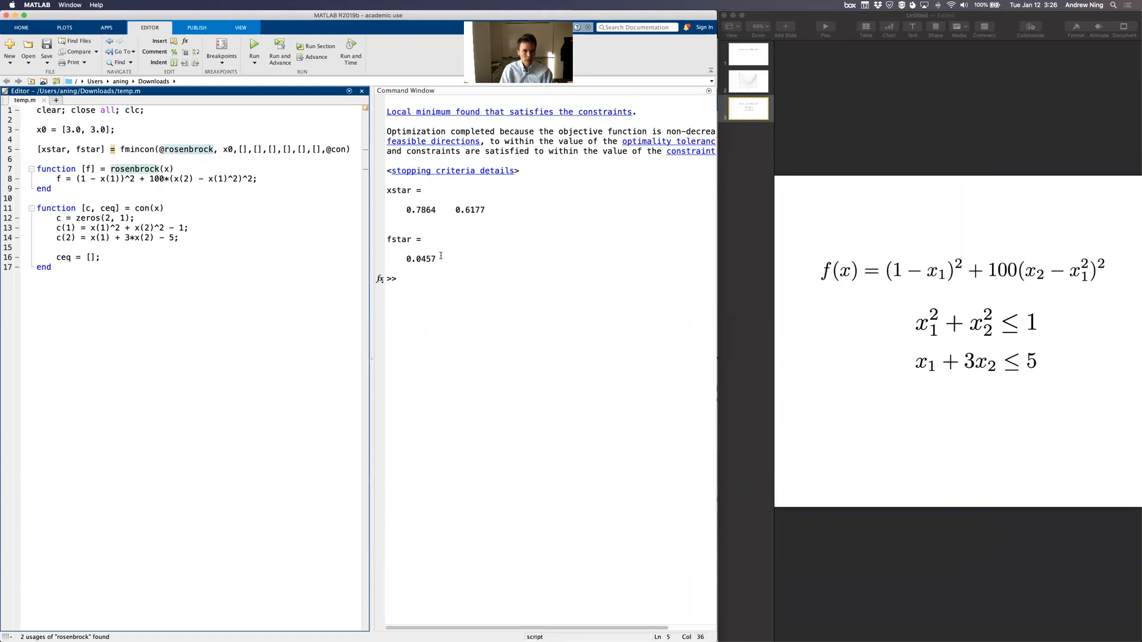
Step: Add a con(xstar) line to the script below the fmincon call
type("con(xstar")
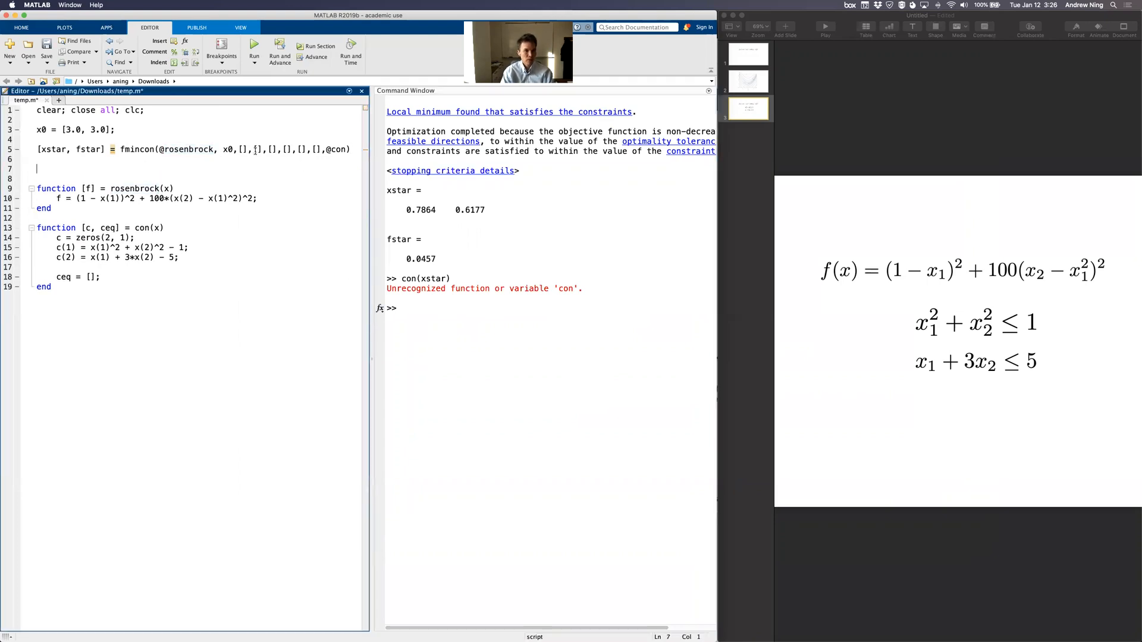
type("con(xstar)")
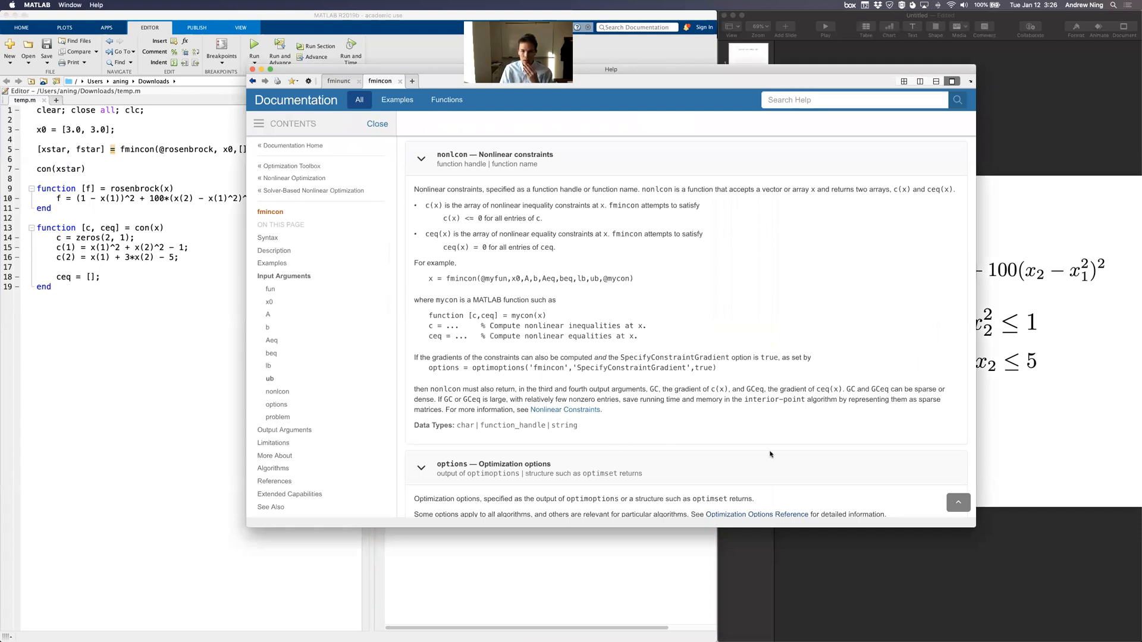
Step: Browse the fmincon help and read the optimoptions reference page
scroll("down", 3)
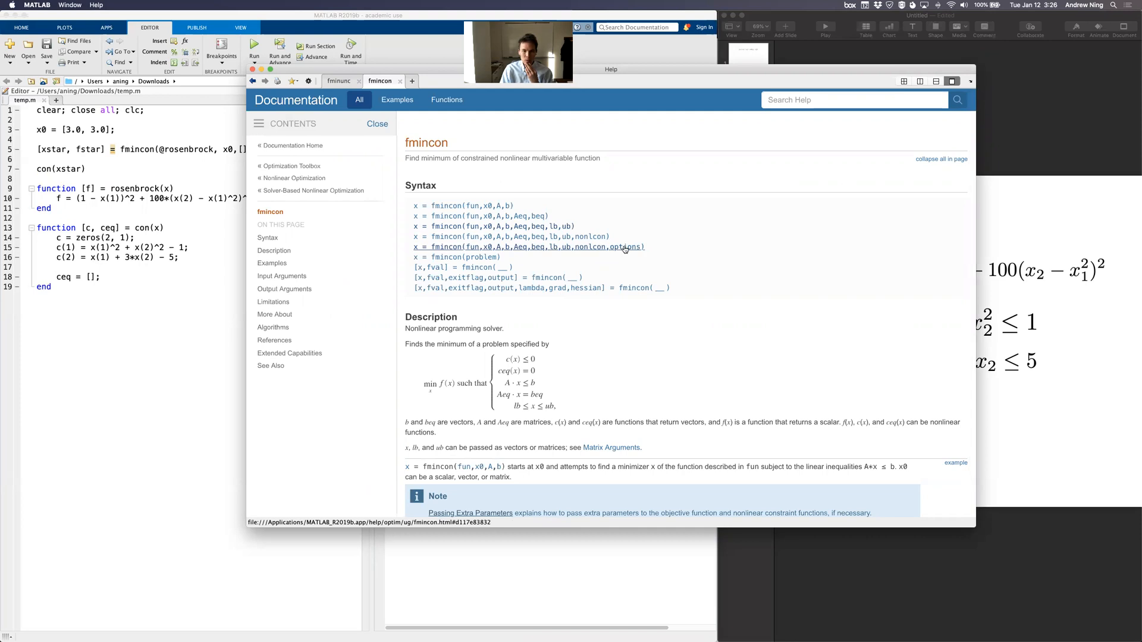
scroll("down", 3)
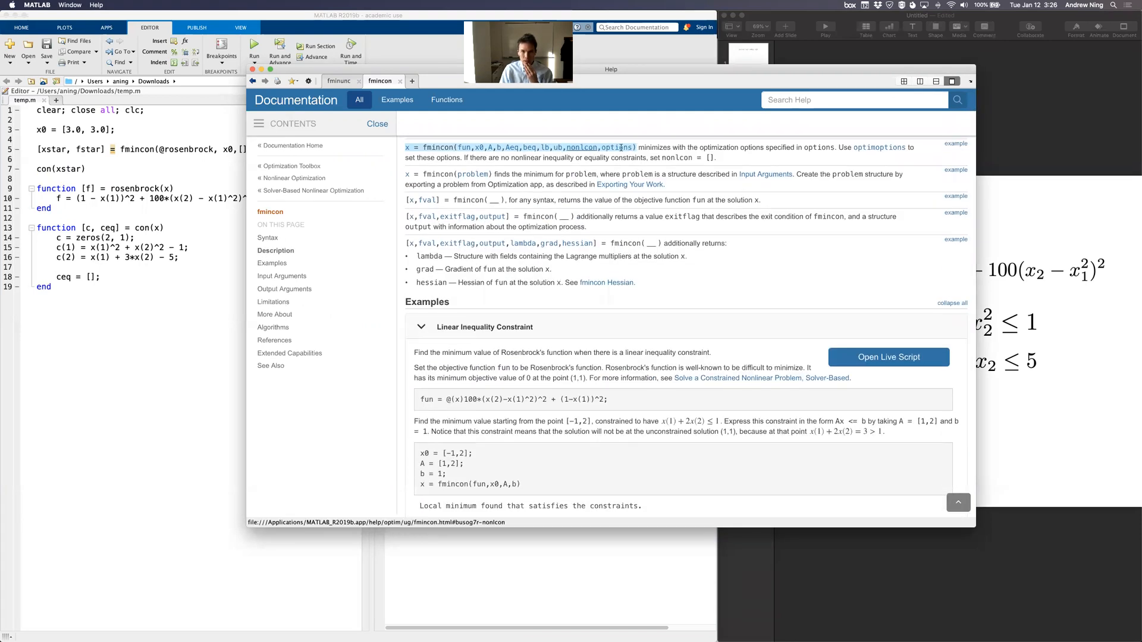
mouse_move(880, 147)
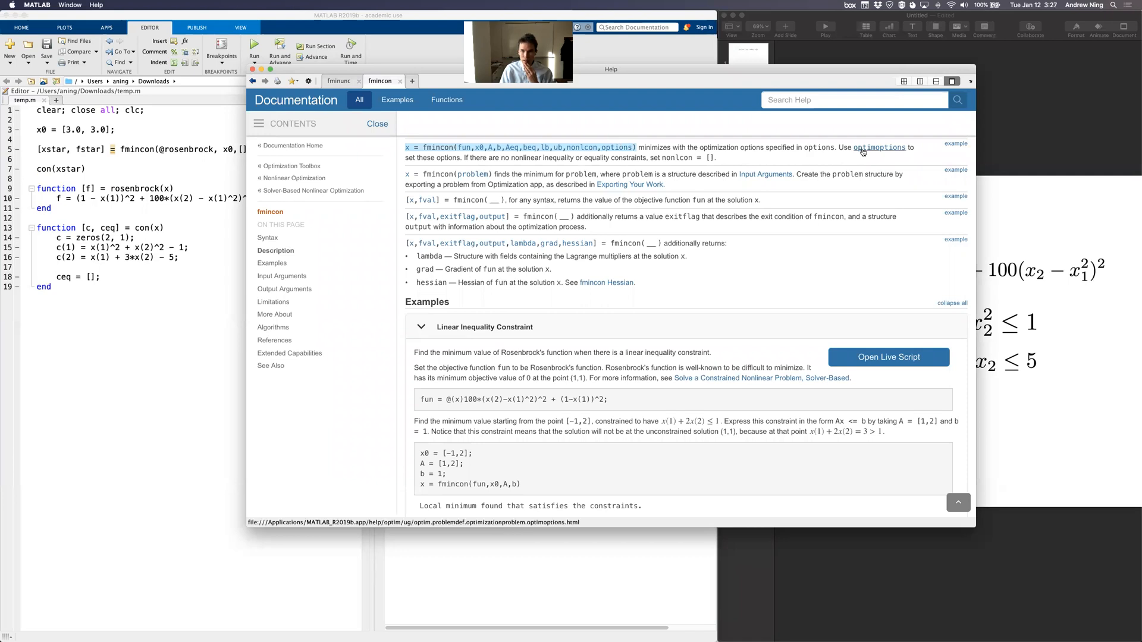
left_click(879, 147)
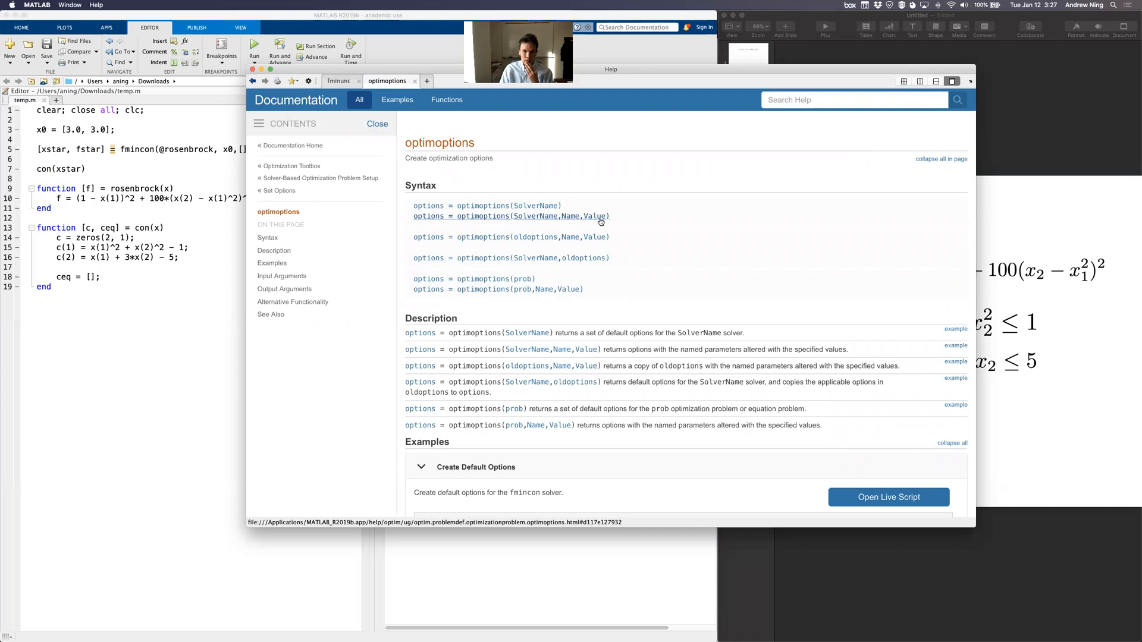
scroll("down", 3)
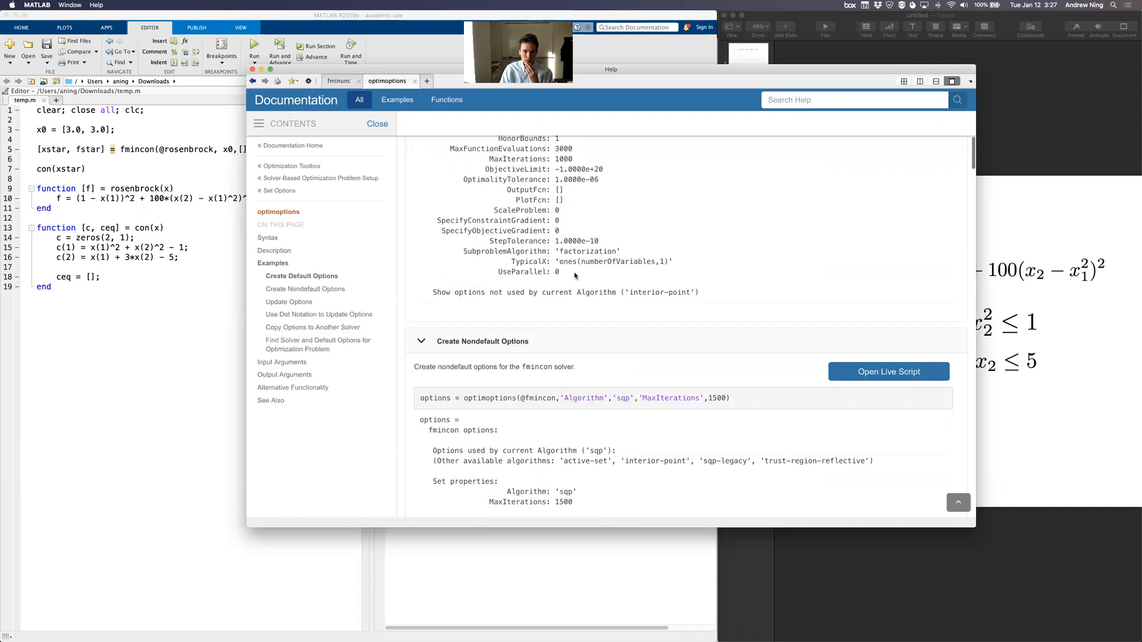
scroll("down", 3)
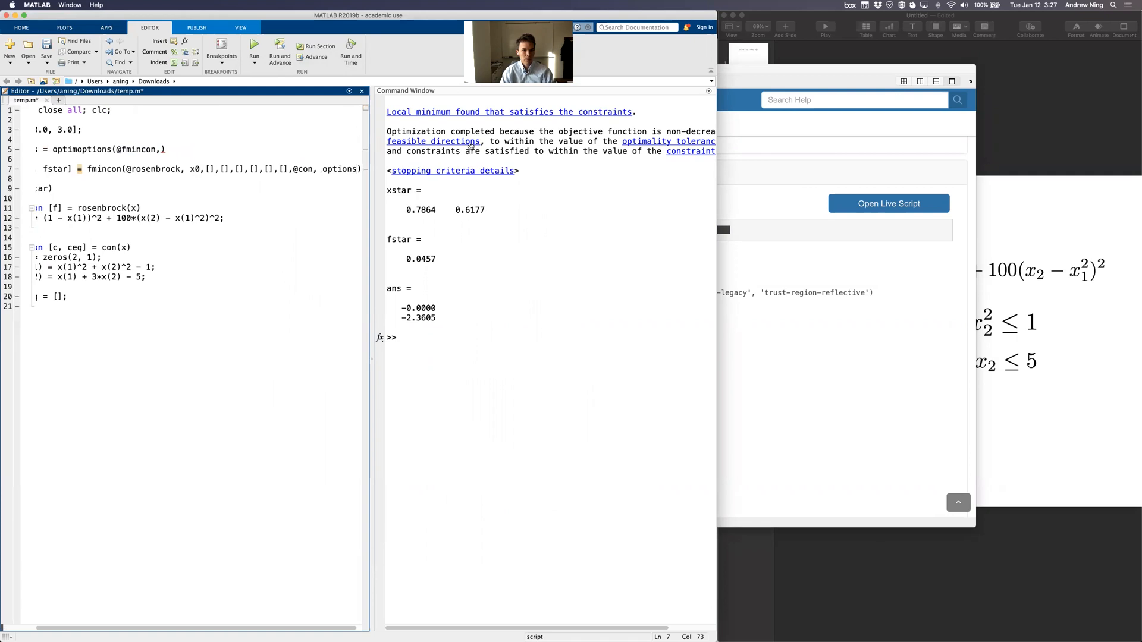
Step: Scroll fmincon's options table and highlight the Display values 'off' and 'iter-detailed'
scroll("left", 3)
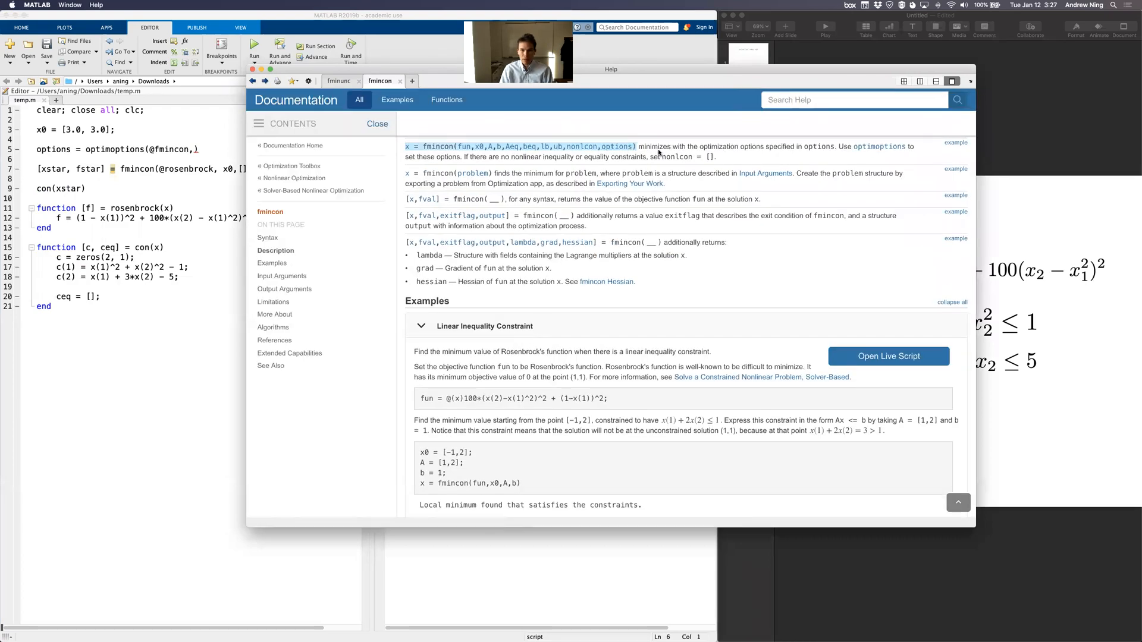
left_click(277, 405)
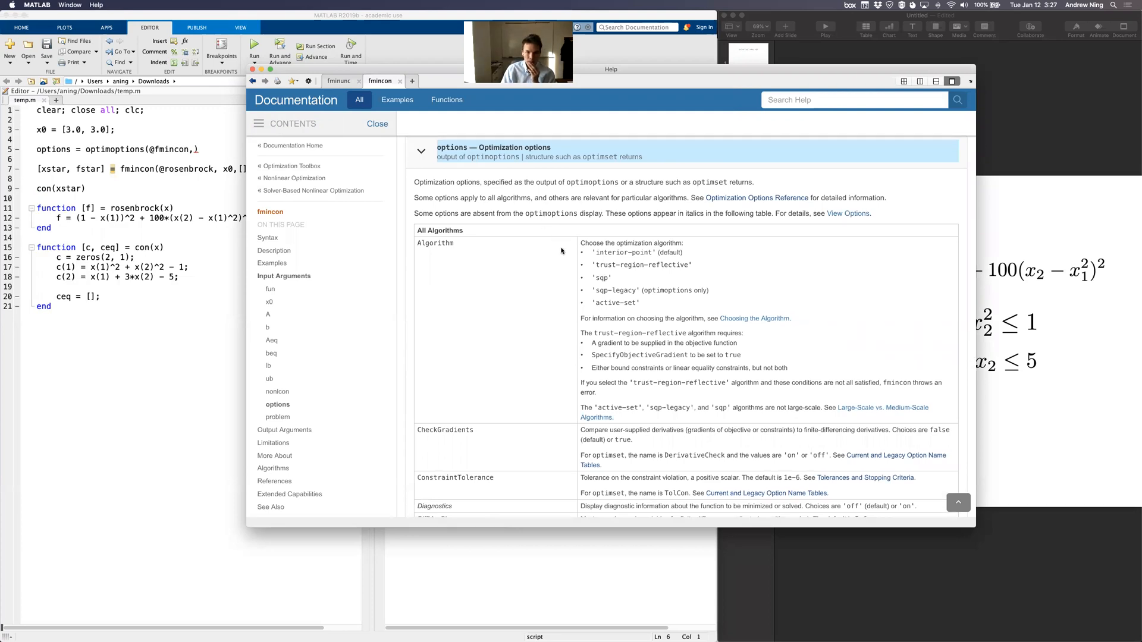
scroll("down", 3)
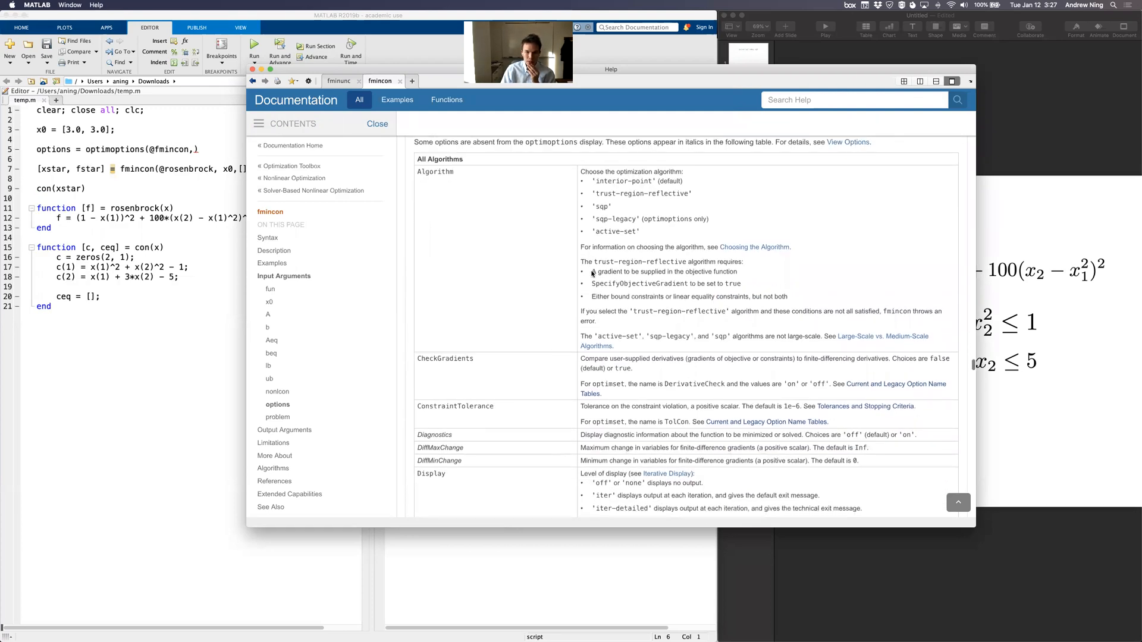
scroll("down", 3)
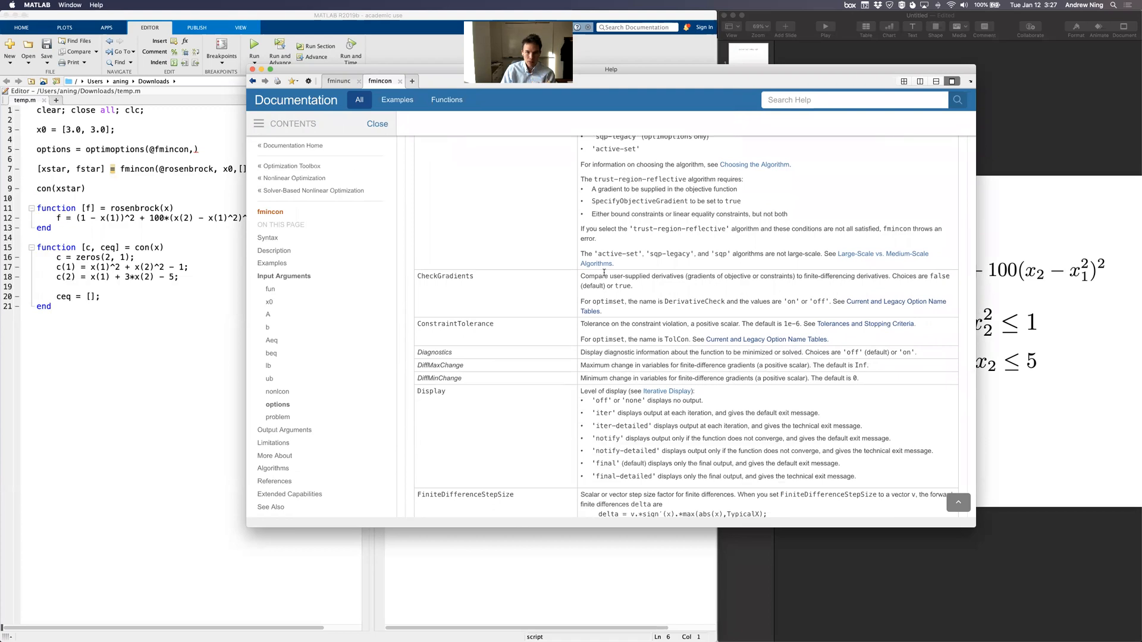
scroll("down", 3)
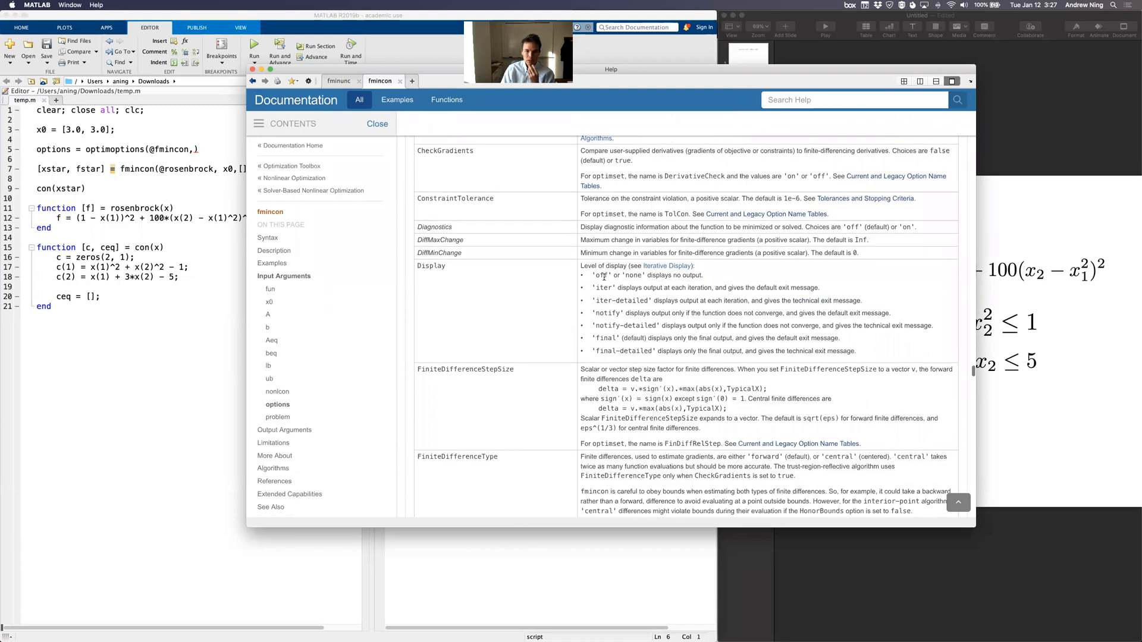
scroll("down", 3)
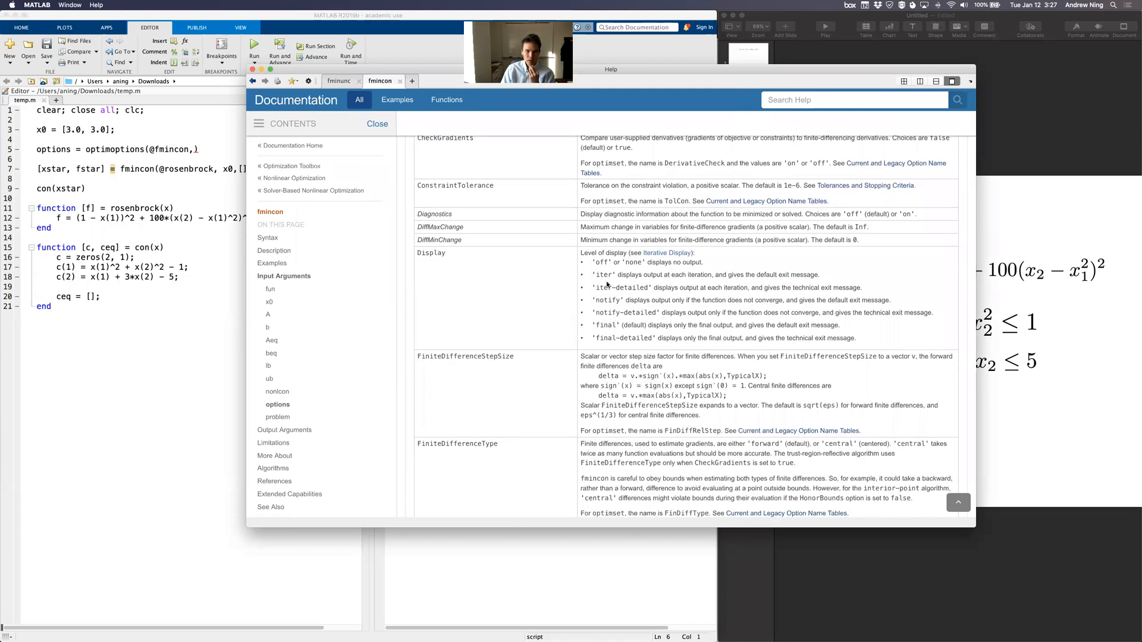
scroll("down", 3)
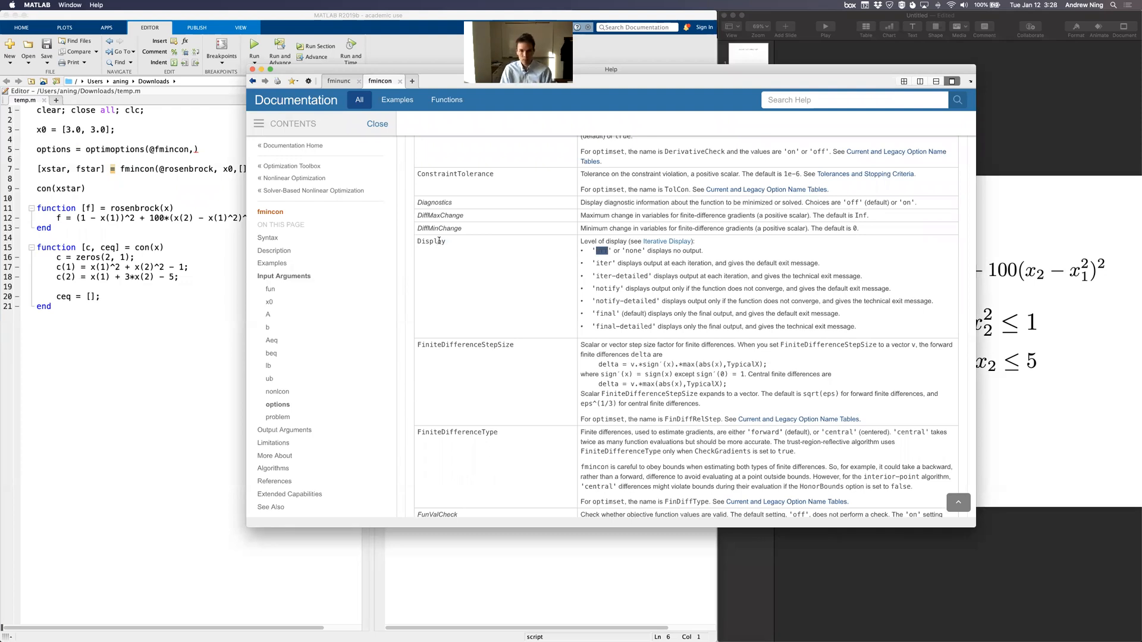
double_click(623, 275)
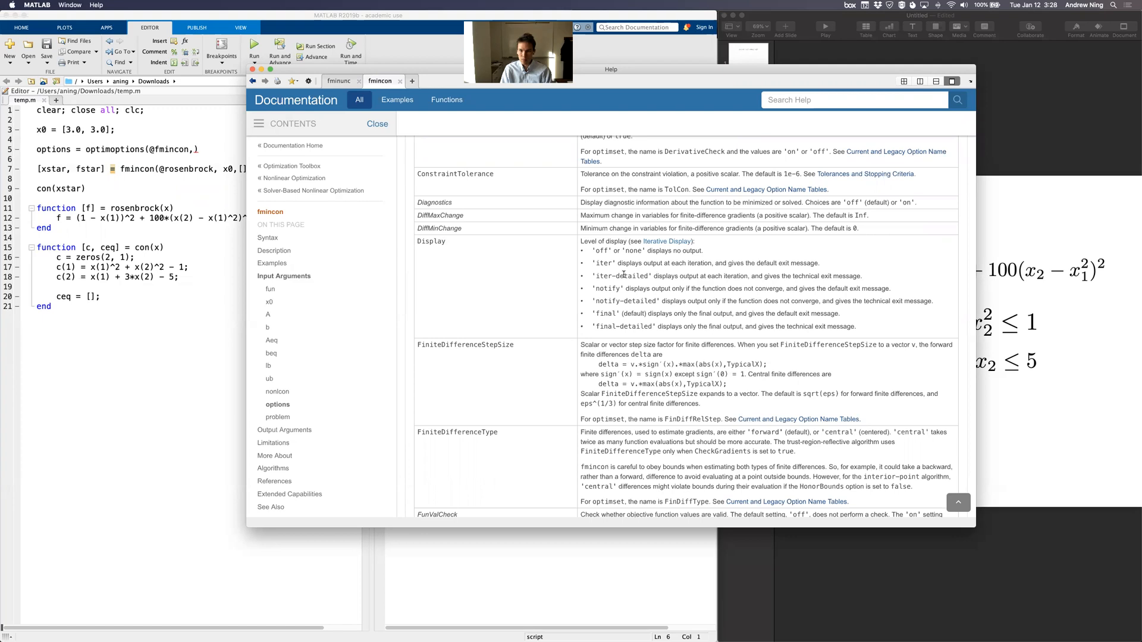
double_click(429, 241)
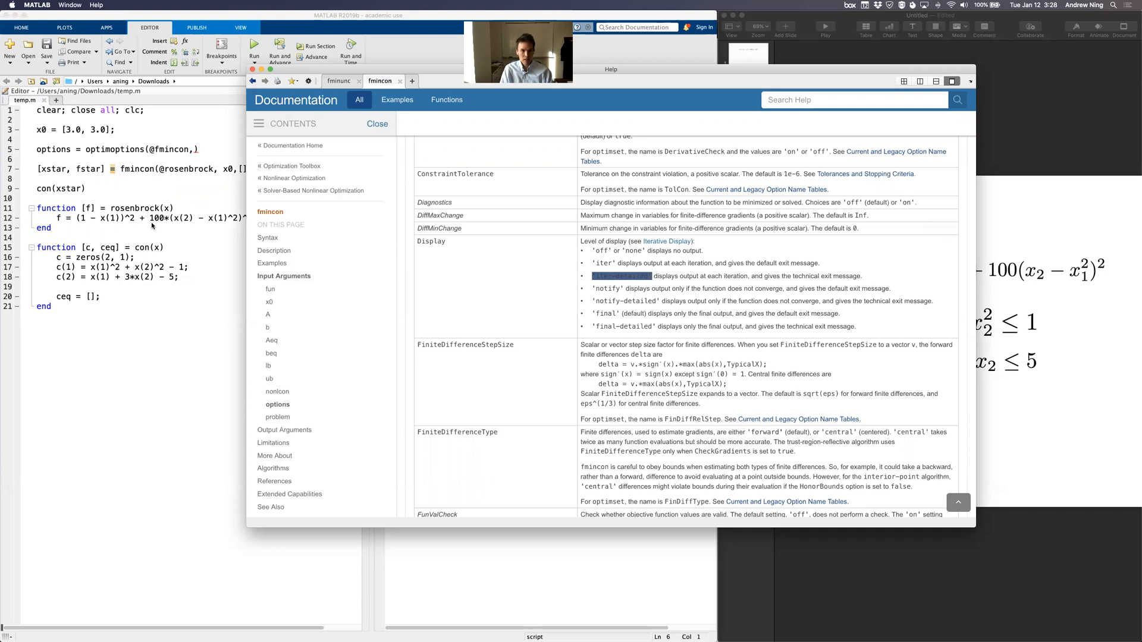
Step: Add 'Display', 'iter-detailed' as arguments to the optimoptions call
left_click(254, 45)
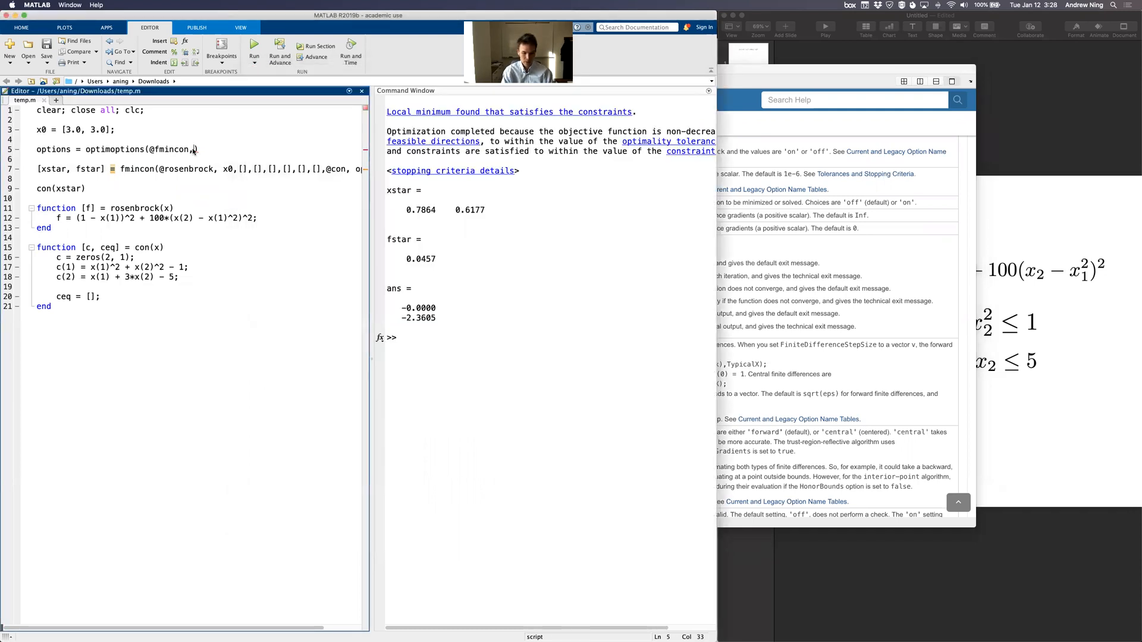
type("'Disp'")
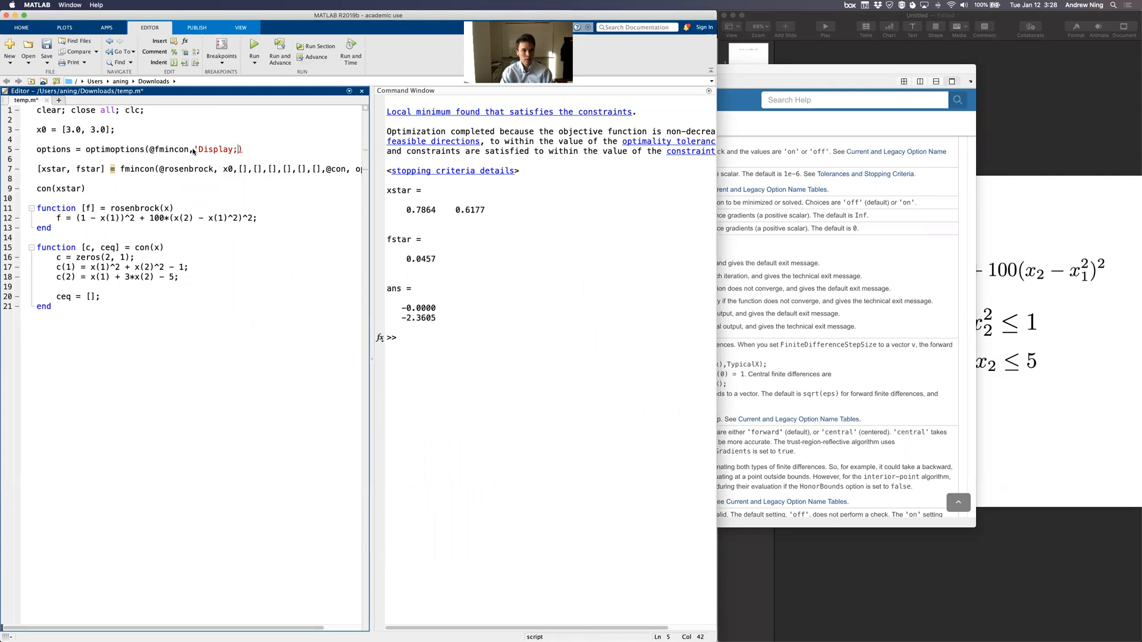
type(", 'iter-detailed'")
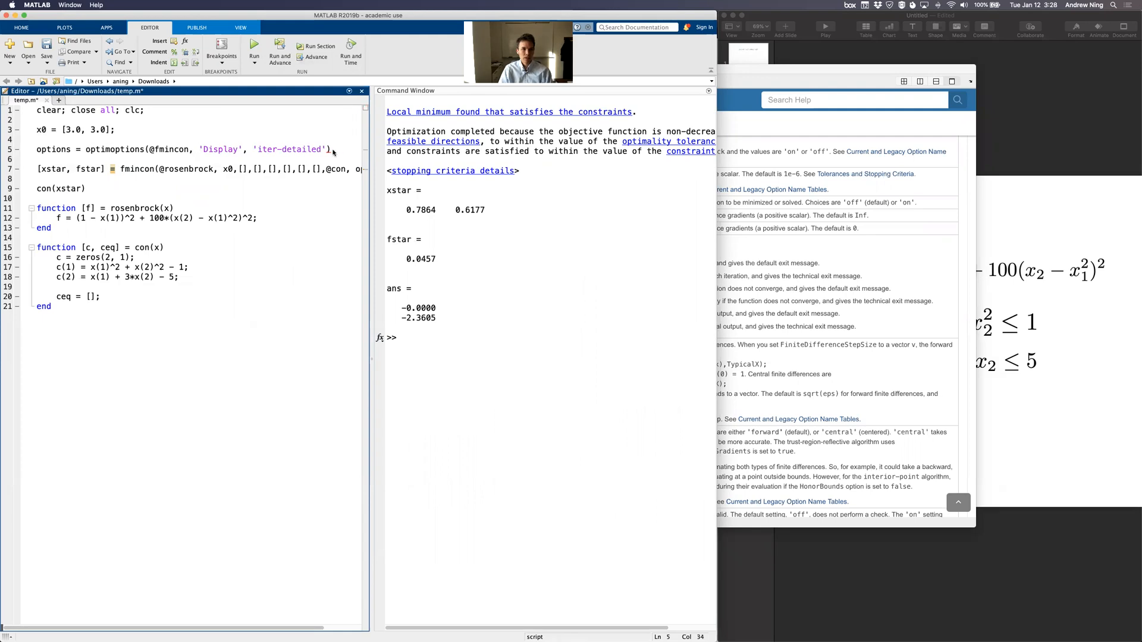
Step: Rerun the script and scroll the iteration table to iteration 41's feasibility value
left_click(254, 49)
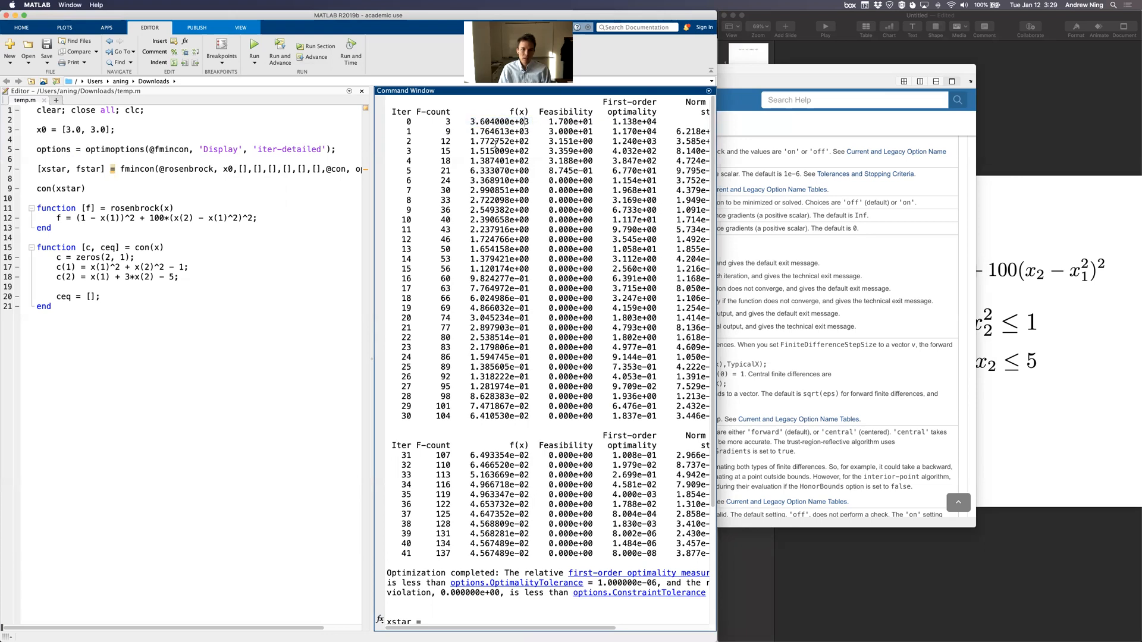
scroll("down", 3)
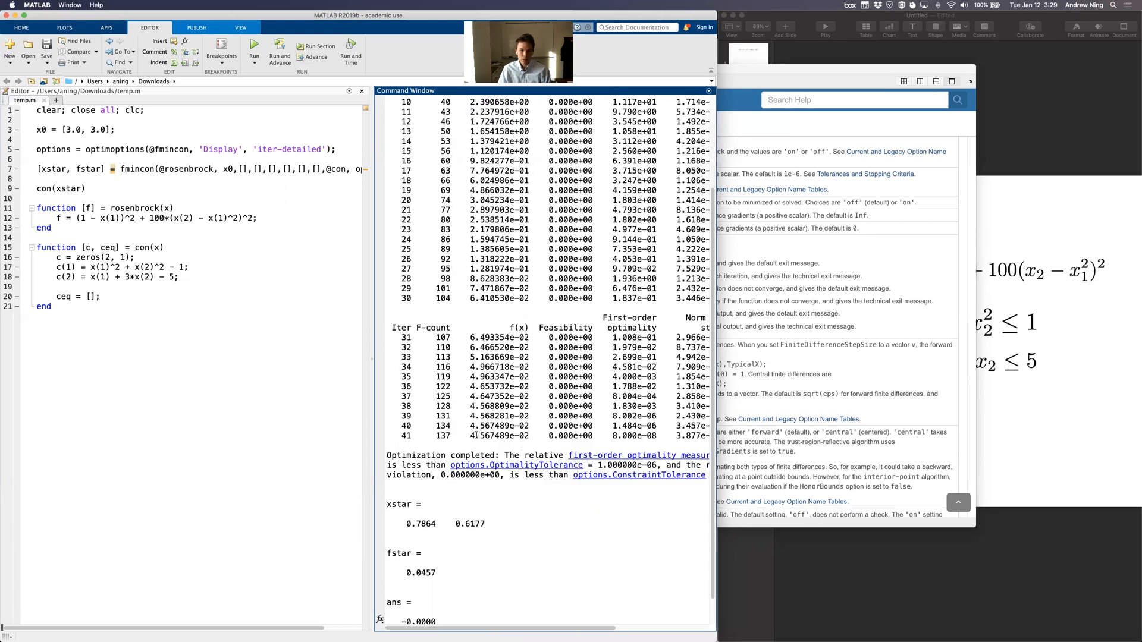
double_click(500, 436)
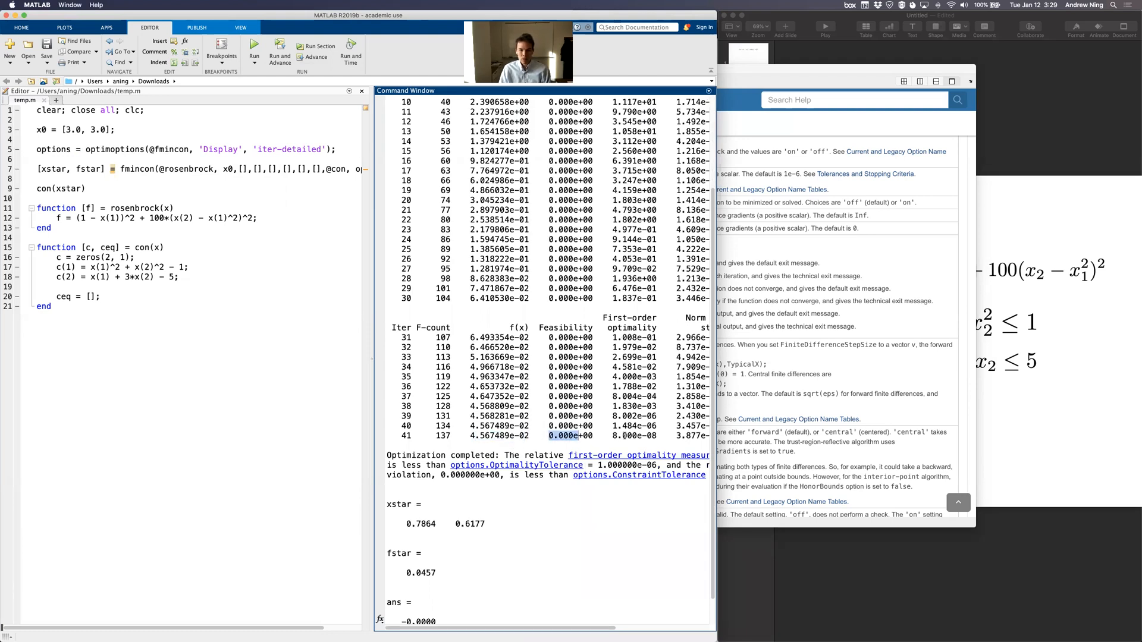
scroll("down", 3)
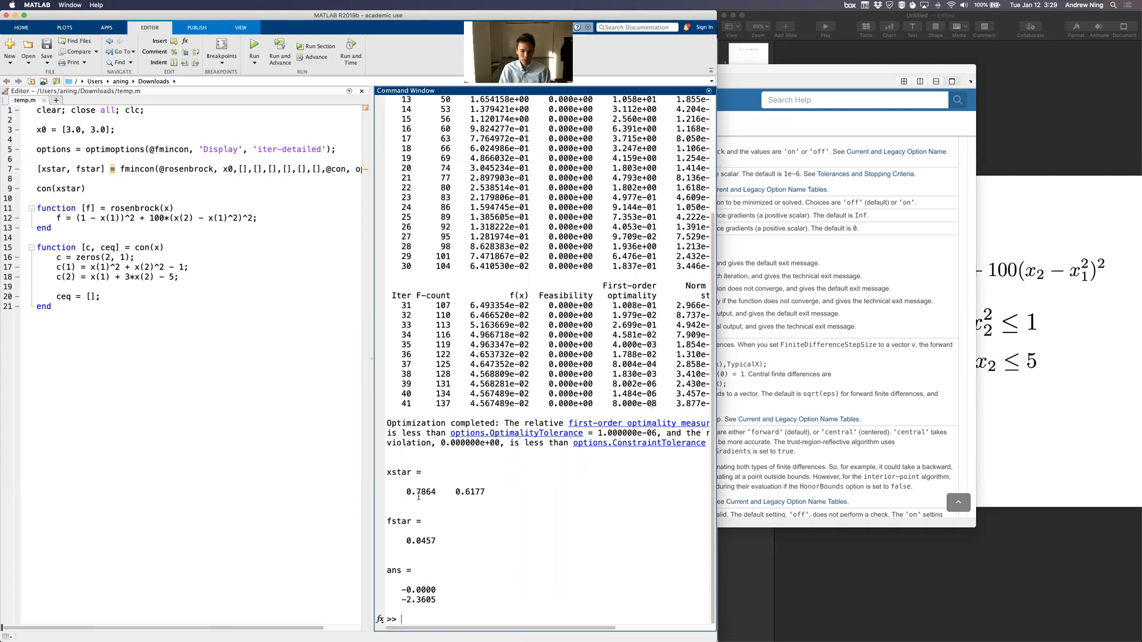